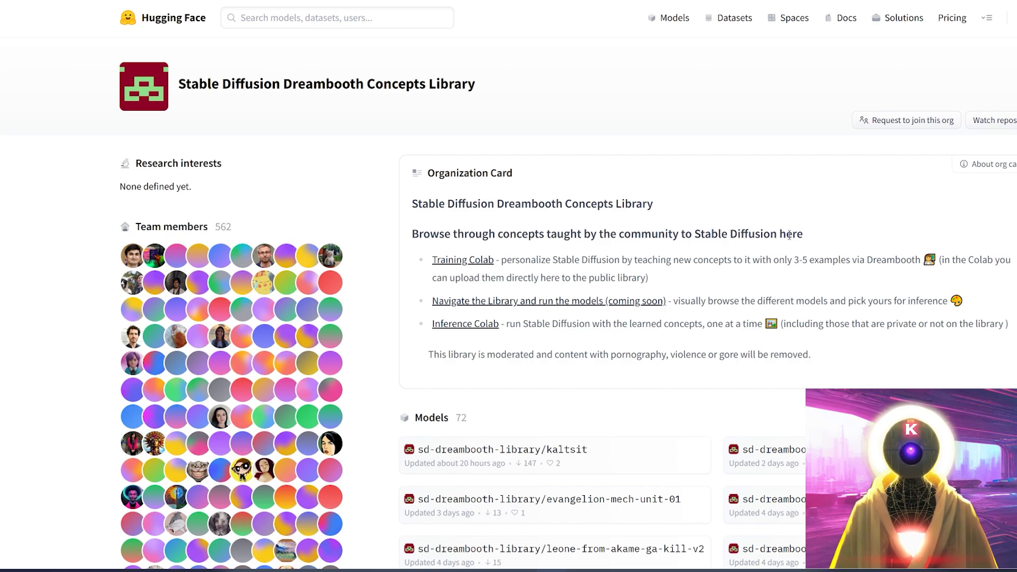
Scroll through the Dreambooth Models list to spot highlighted 'style' model names.
{"action": "scroll", "scroll_direction": "down", "scroll_amount": 3}
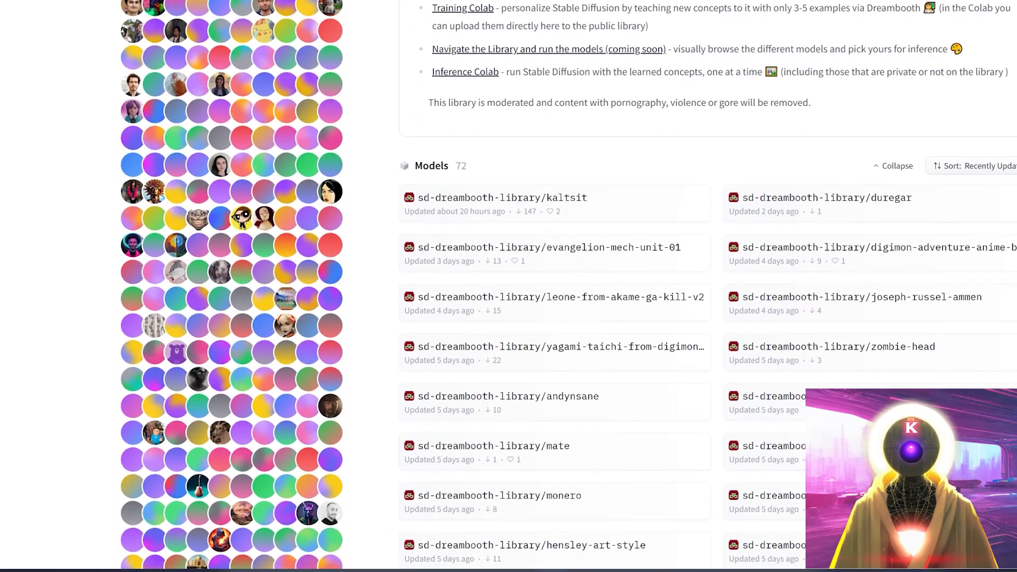
{"action": "scroll", "scroll_direction": "down", "scroll_amount": 3}
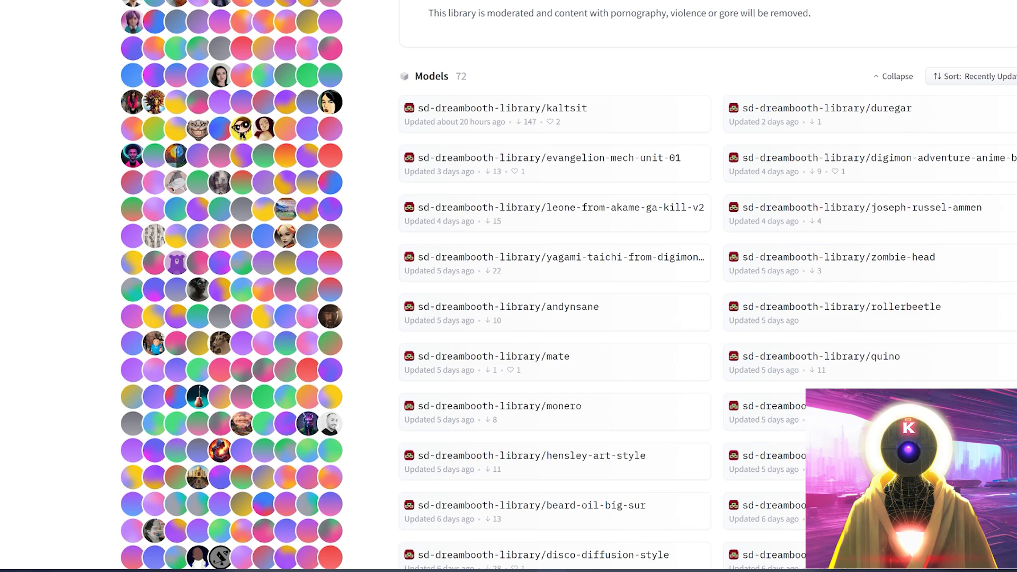
{"action": "scroll", "scroll_direction": "down", "scroll_amount": 3}
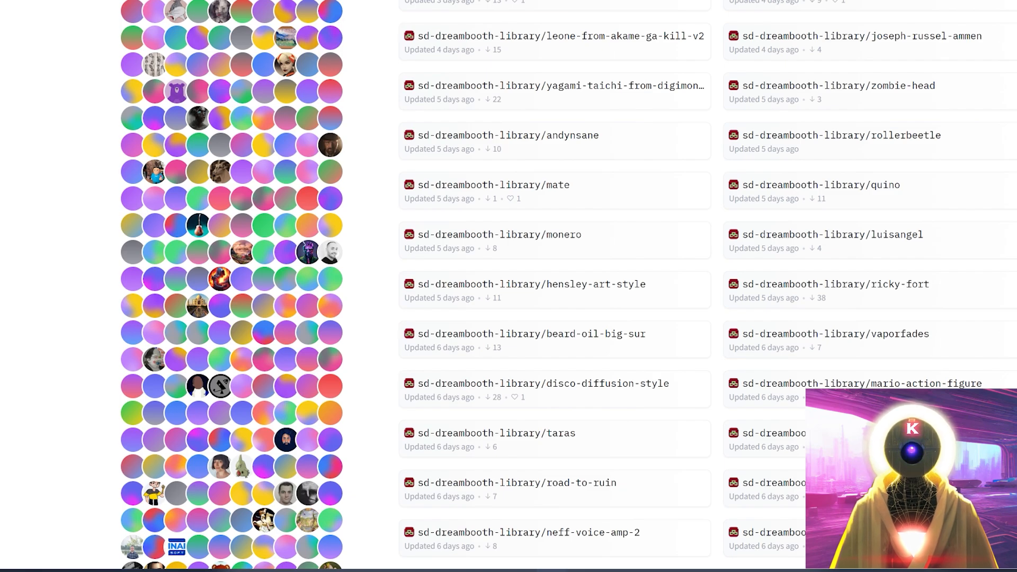
{"action": "scroll", "scroll_direction": "up", "scroll_amount": 3}
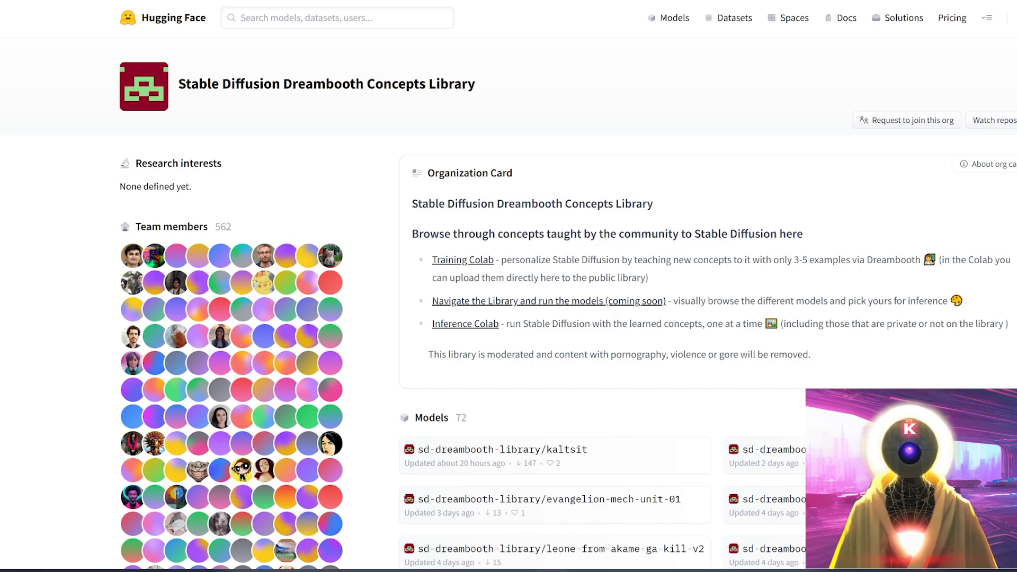
{"action": "scroll", "scroll_direction": "down", "scroll_amount": 3}
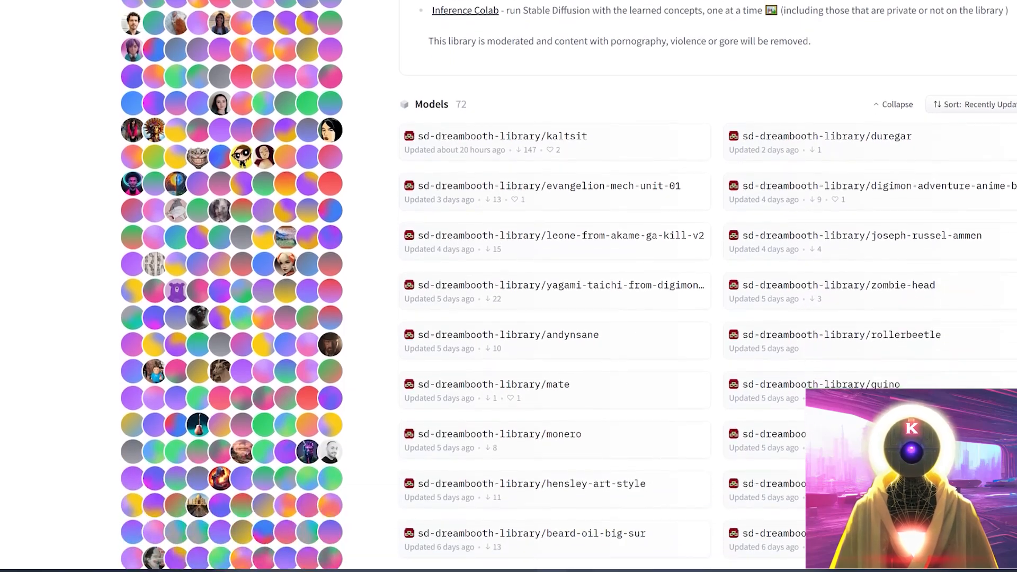
{"action": "scroll", "scroll_direction": "down", "scroll_amount": 3}
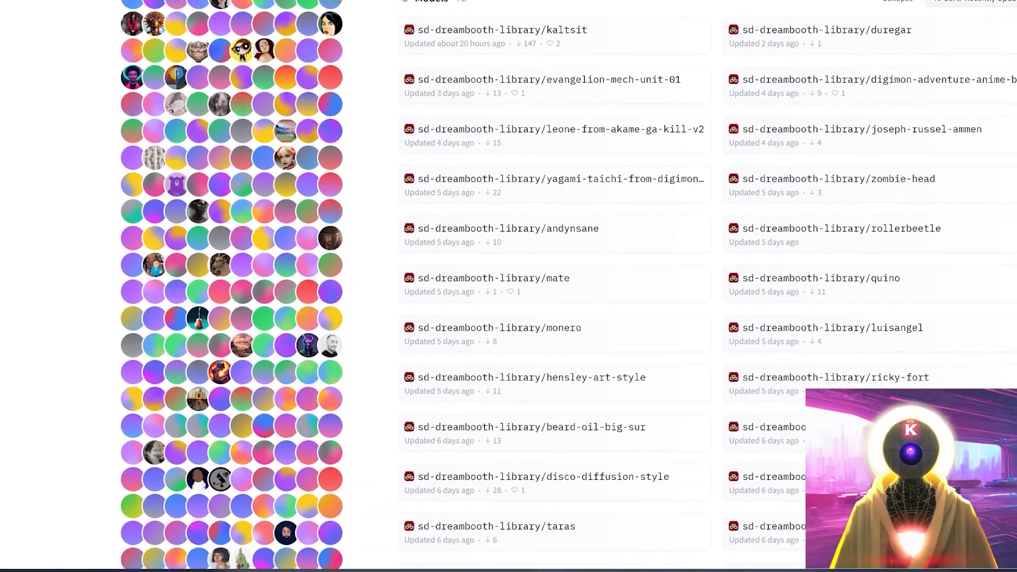
{"action": "scroll", "scroll_direction": "down", "scroll_amount": 3}
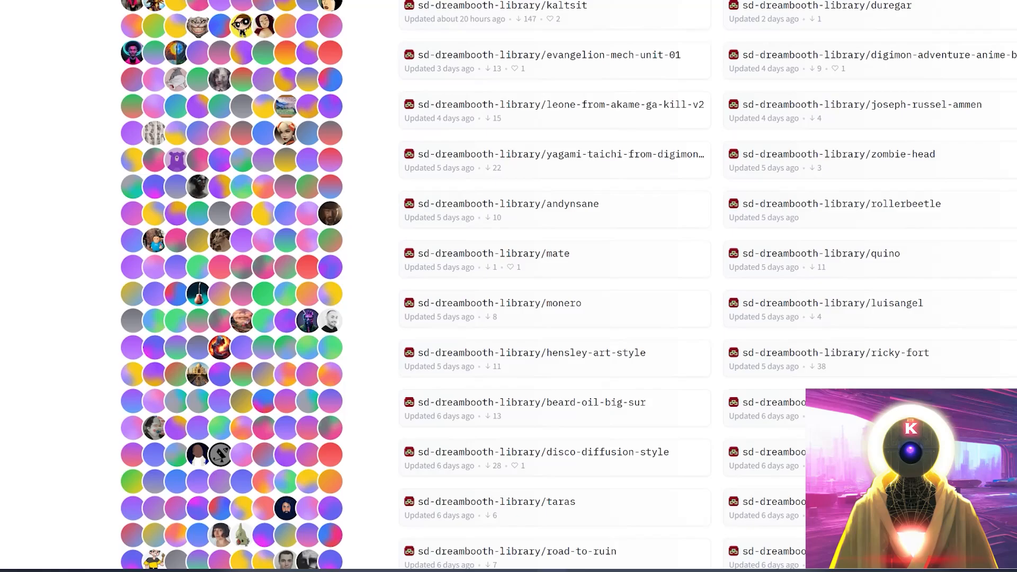
{"action": "scroll", "scroll_direction": "down", "scroll_amount": 3}
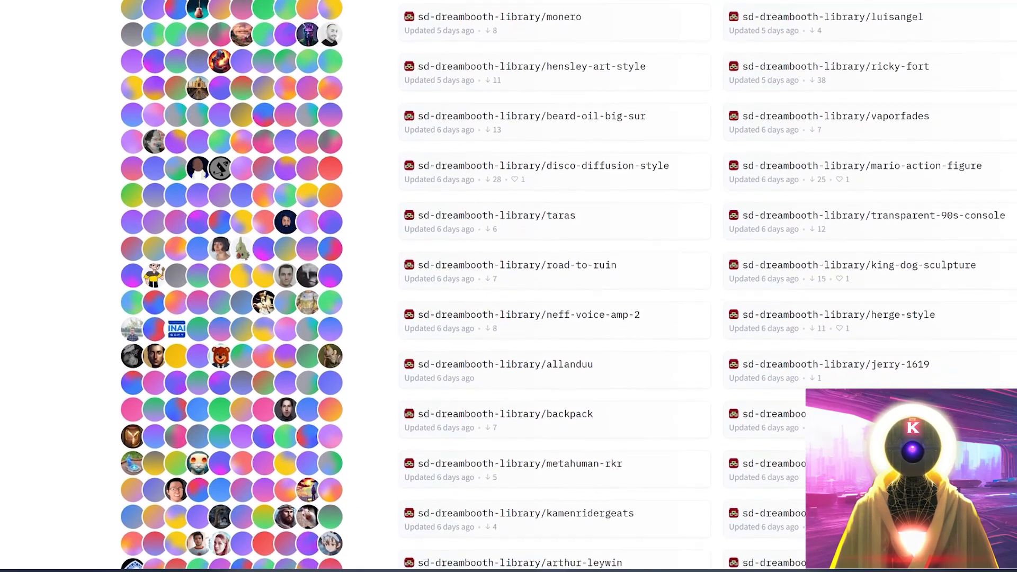
{"action": "scroll", "scroll_direction": "down", "scroll_amount": 3}
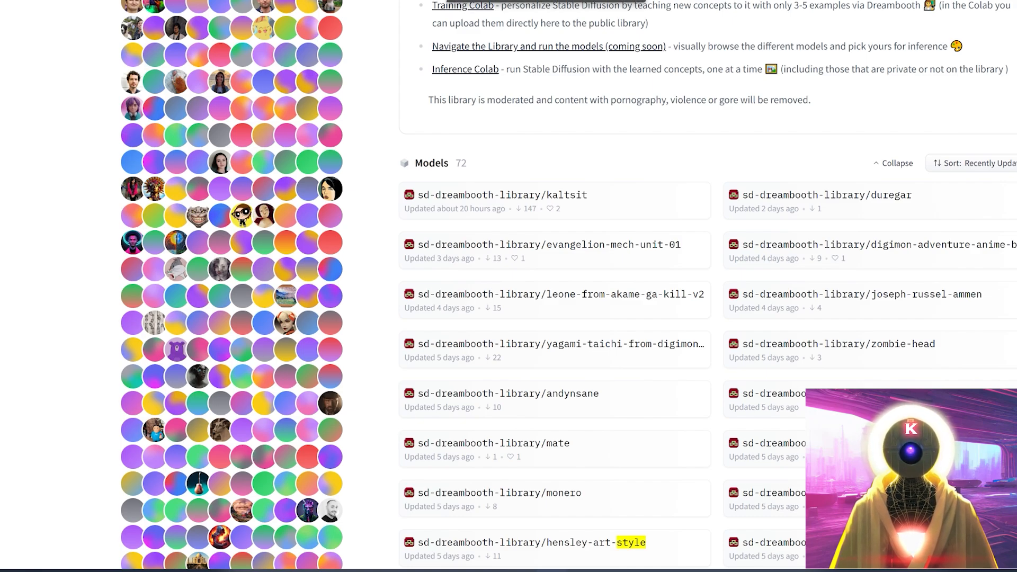
{"action": "scroll", "scroll_direction": "down", "scroll_amount": 3}
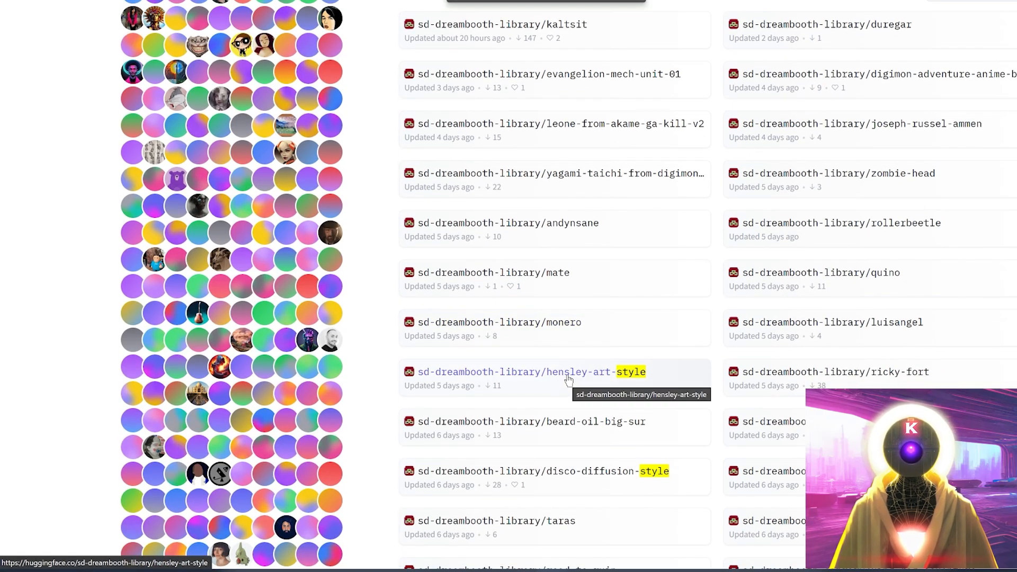
{"action": "scroll", "scroll_direction": "down", "scroll_amount": 3}
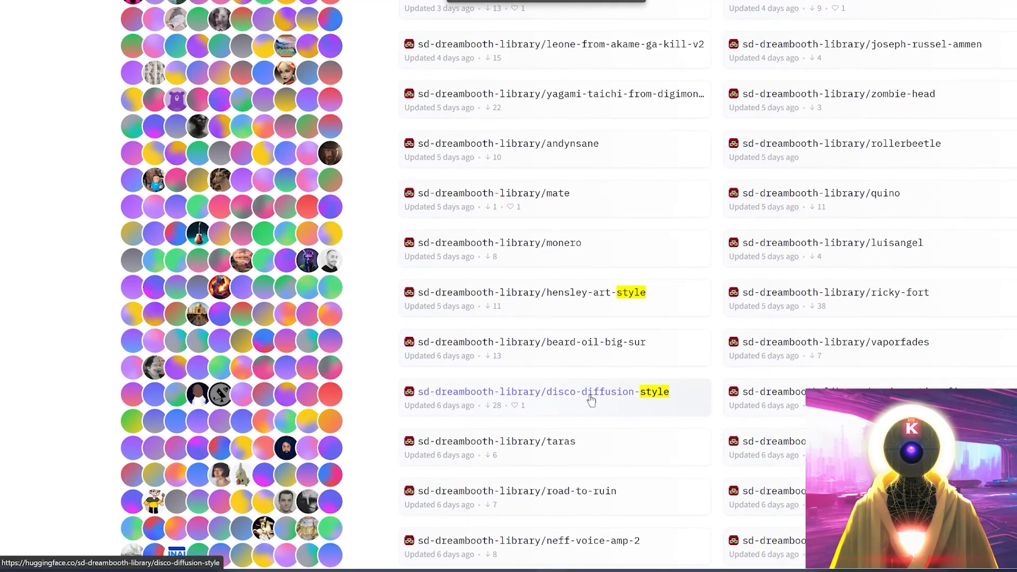
{"action": "scroll", "scroll_direction": "down", "scroll_amount": 3}
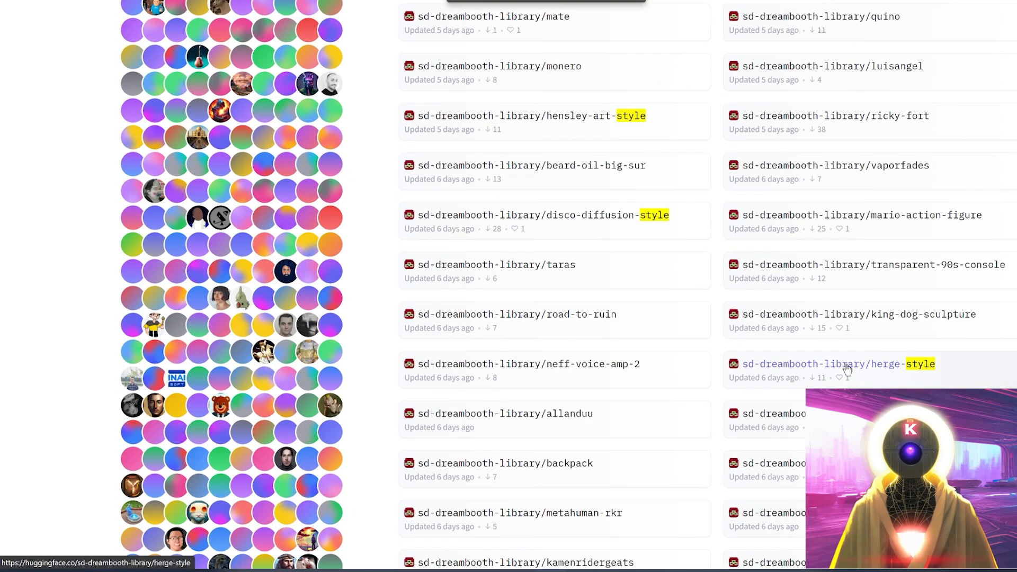
{"action": "scroll", "scroll_direction": "down", "scroll_amount": 3}
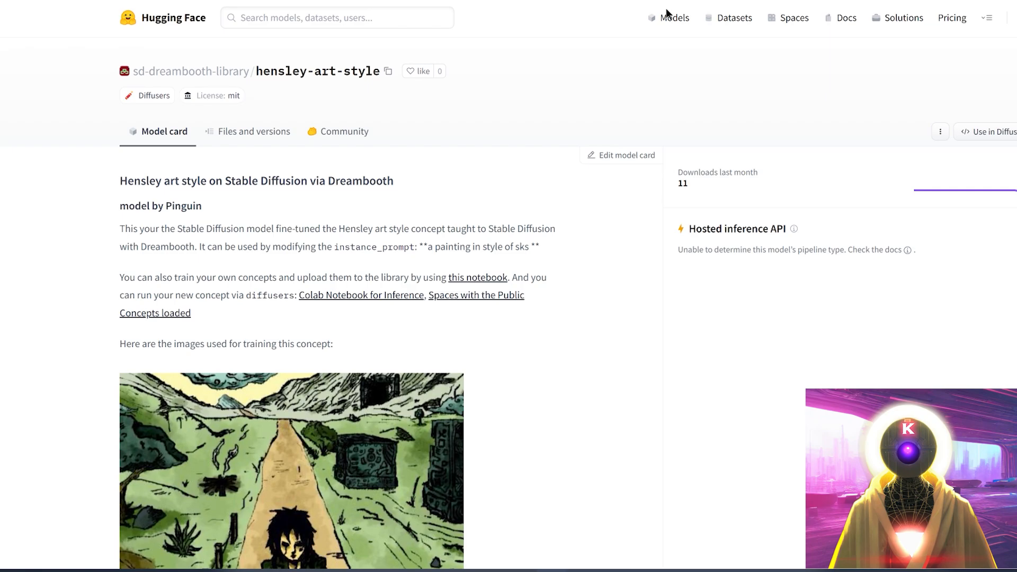
{"action": "mouse_move", "coordinate": [684, 114]}
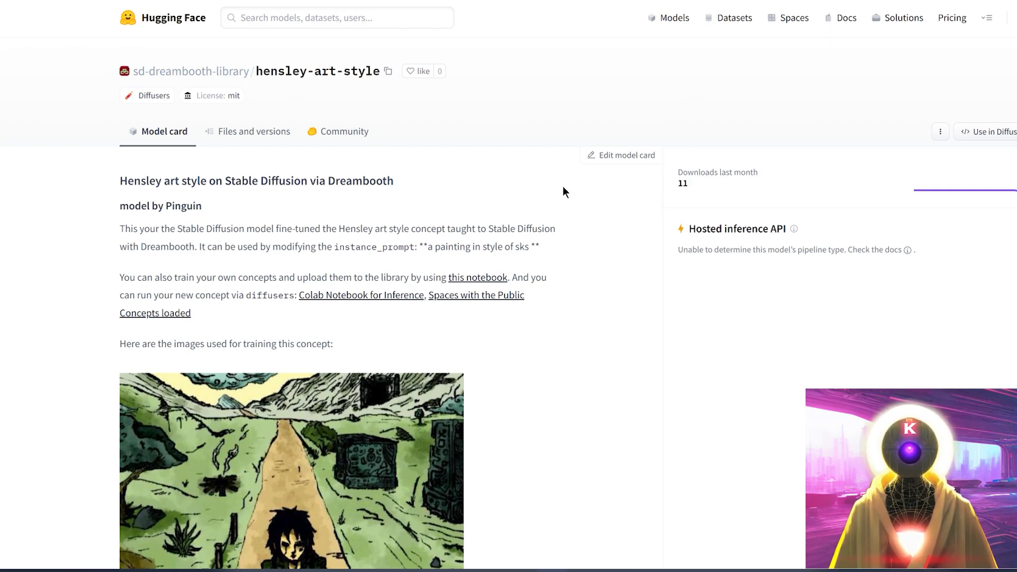
{"action": "mouse_move", "coordinate": [517, 223]}
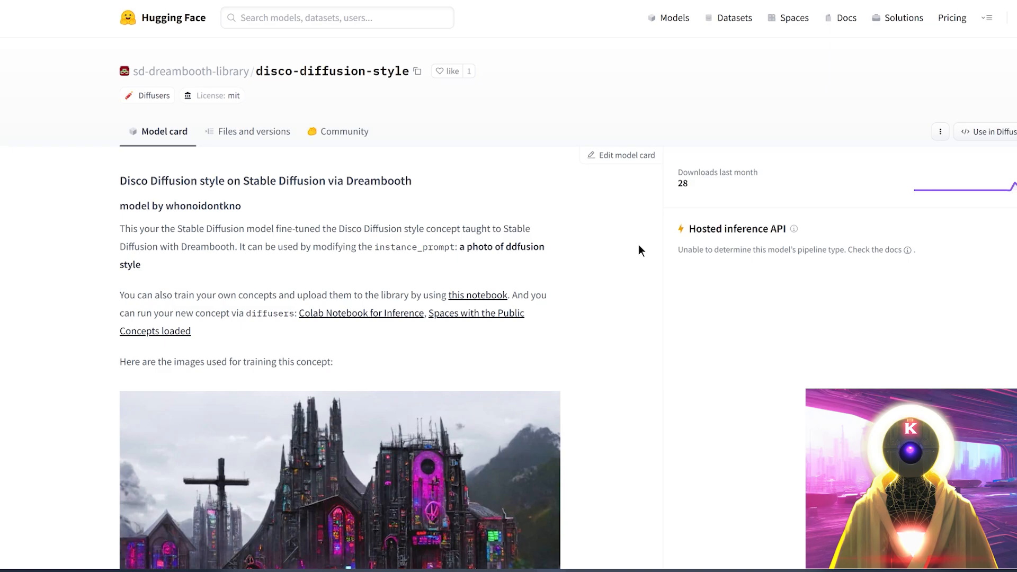
Browse the disco-diffusion-style card's training images and choose Use in Diffusers.
{"action": "scroll", "scroll_direction": "down", "scroll_amount": 3}
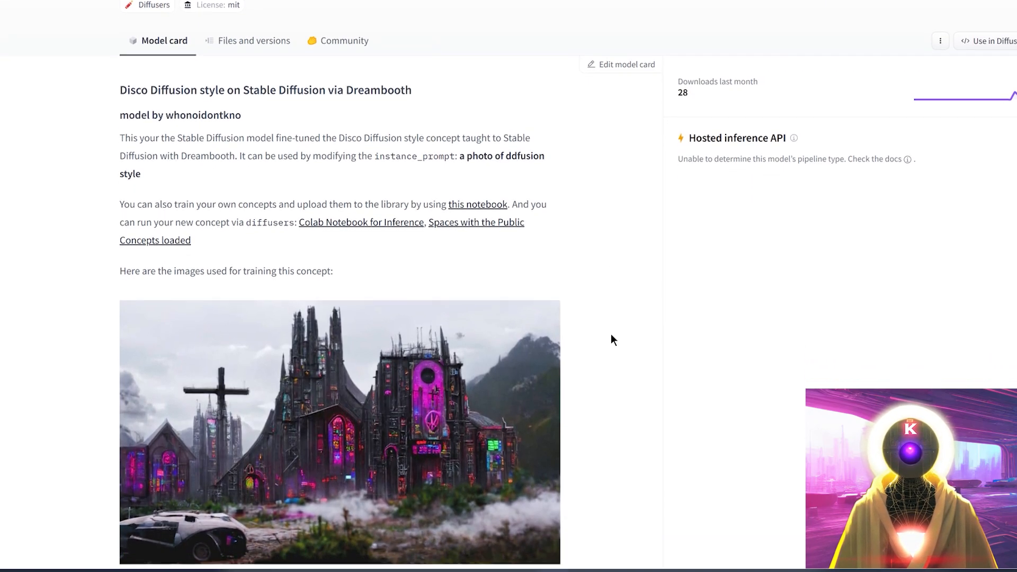
{"action": "scroll", "scroll_direction": "down", "scroll_amount": 3}
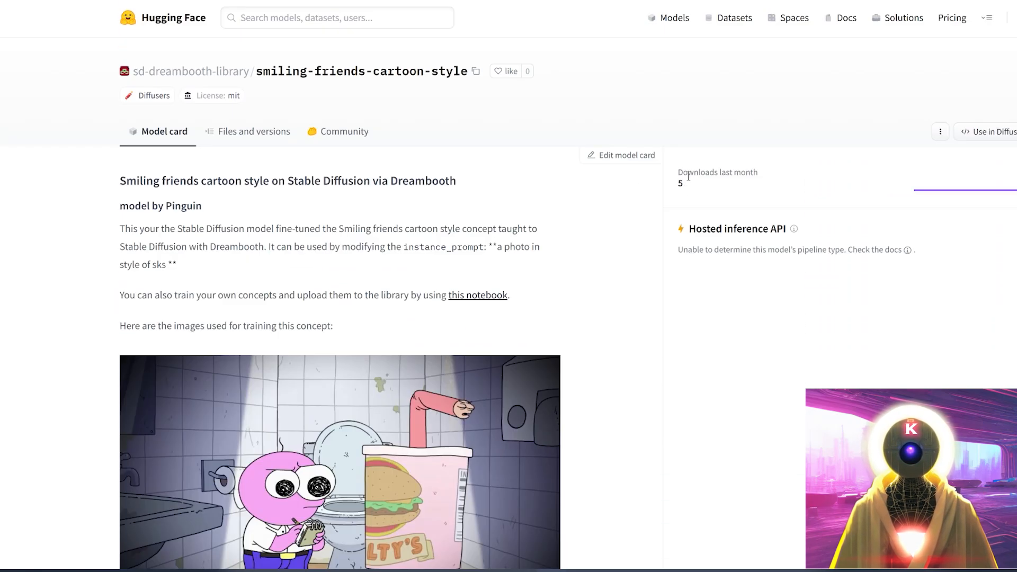
{"action": "scroll", "scroll_direction": "down", "scroll_amount": 3}
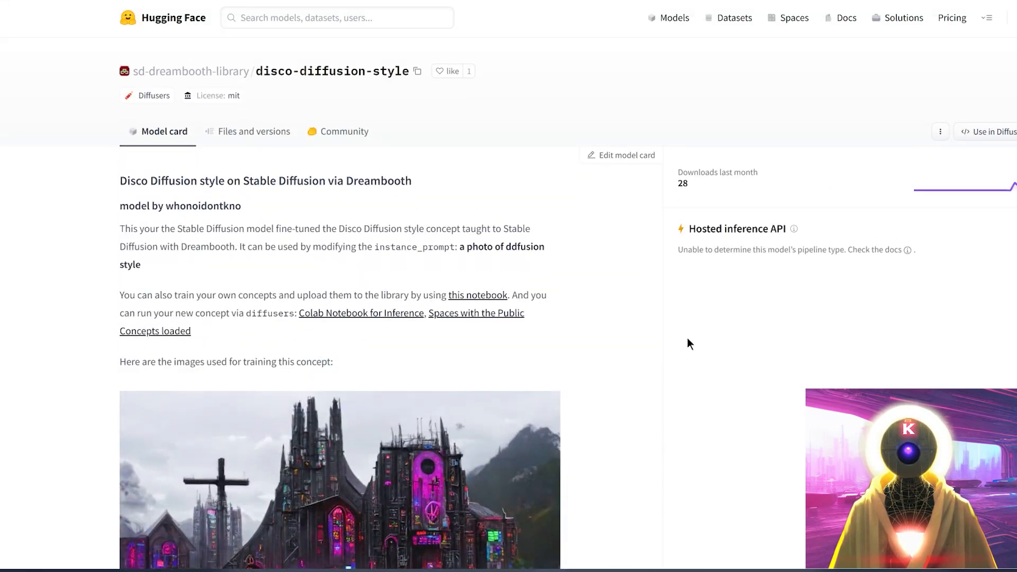
{"action": "mouse_move", "coordinate": [599, 304]}
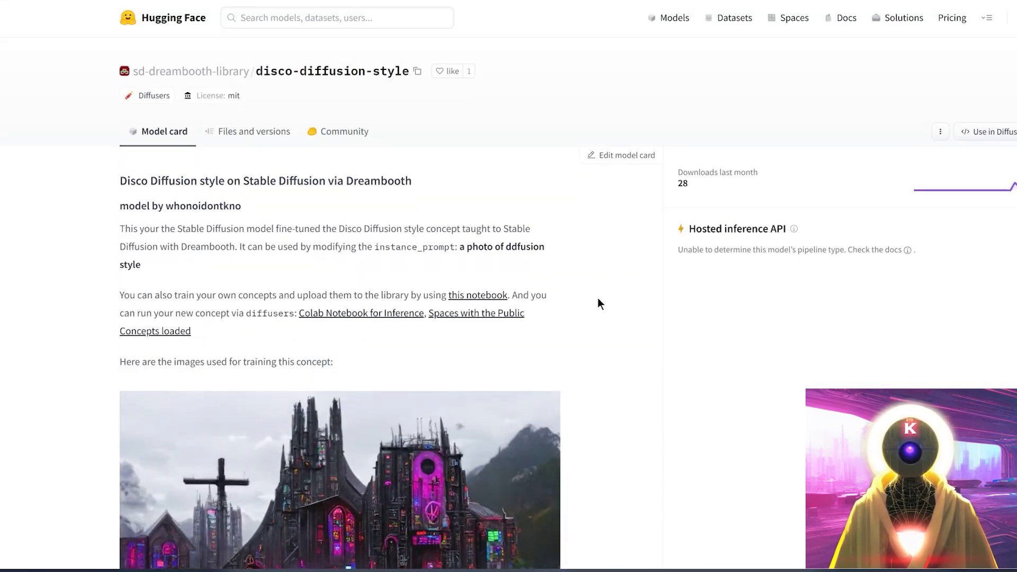
{"action": "scroll", "scroll_direction": "down", "scroll_amount": 3}
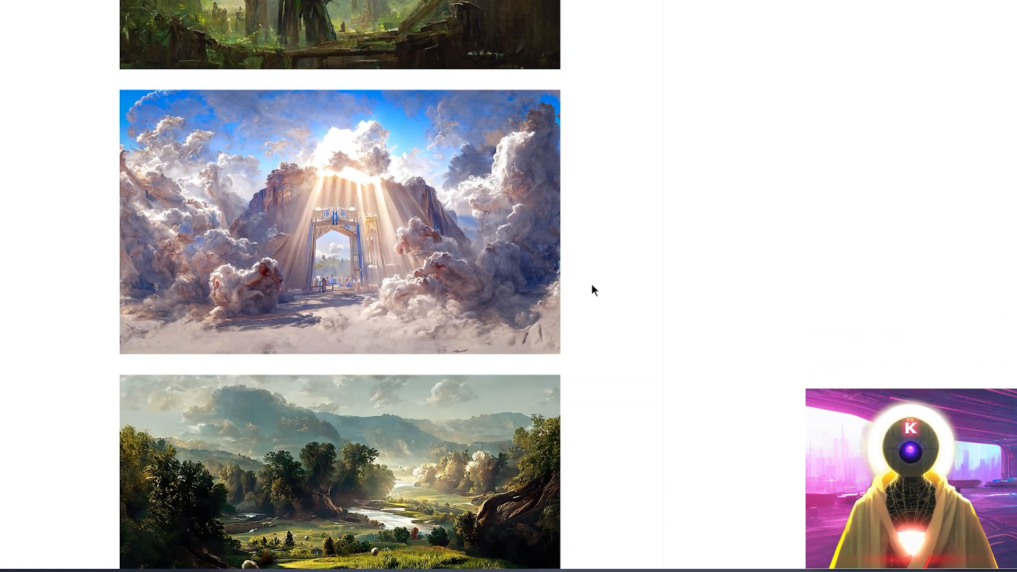
{"action": "scroll", "scroll_direction": "down", "scroll_amount": 3}
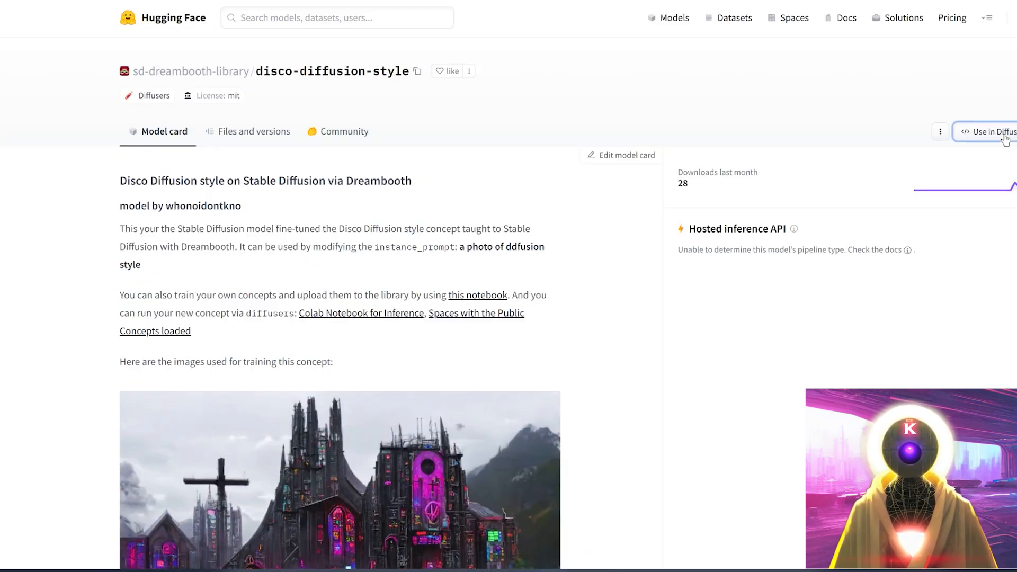
{"action": "left_click", "coordinate": [992, 132]}
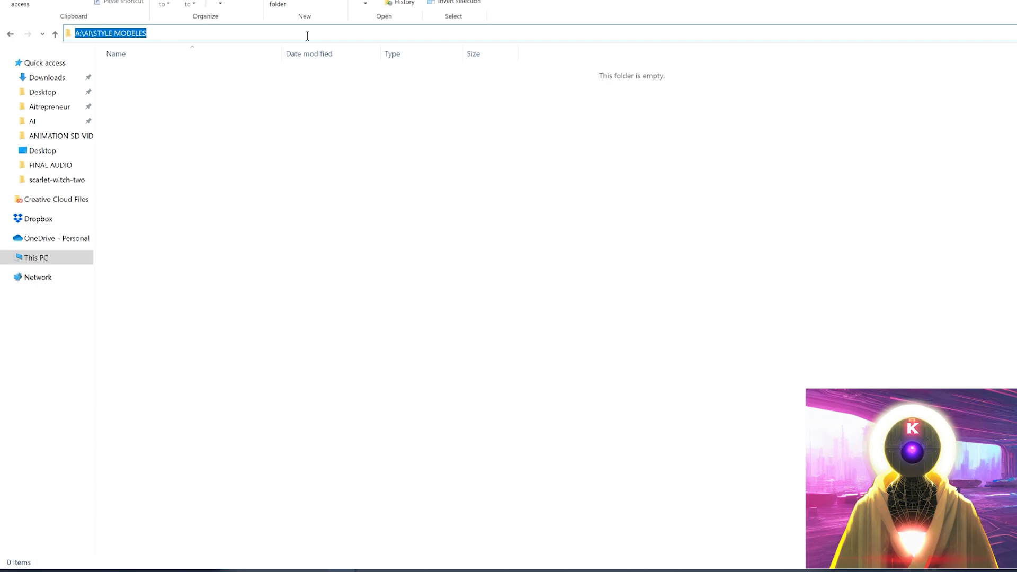
Launch a command prompt in STYLE MODELES by entering cmd in the address bar.
{"action": "type", "text": "cmd"}
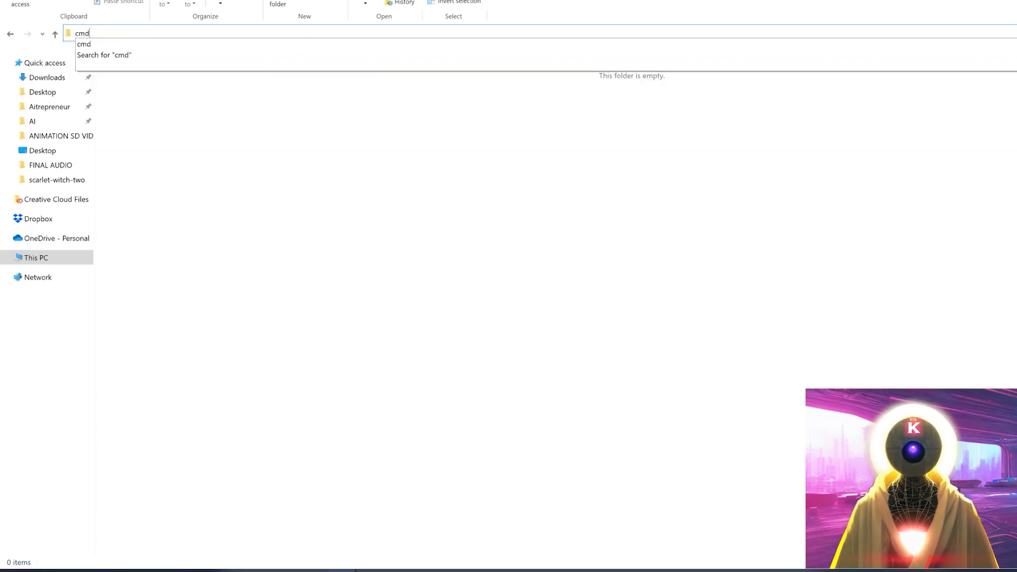
{"action": "key", "text": "Enter"}
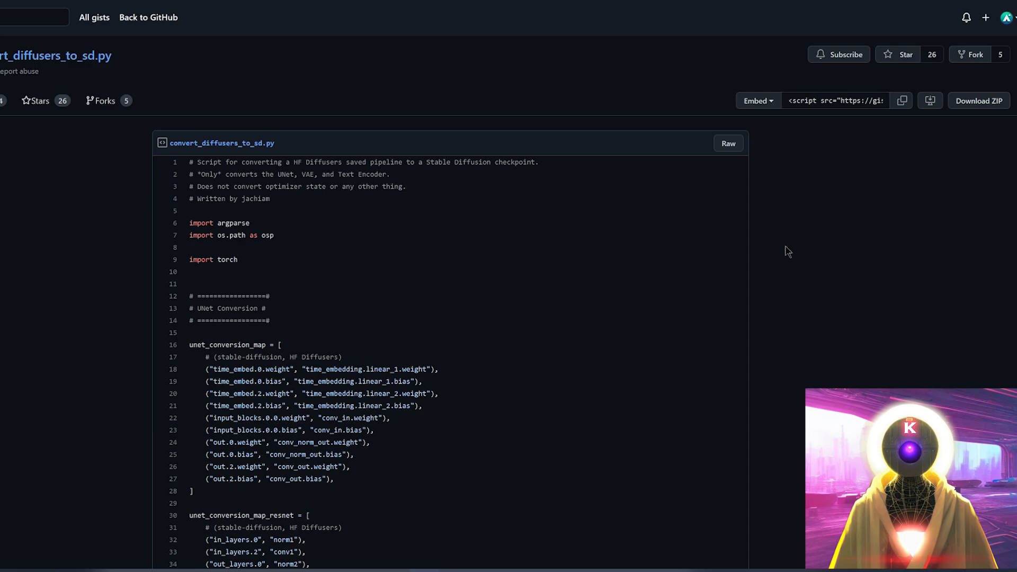
{"action": "mouse_move", "coordinate": [796, 235]}
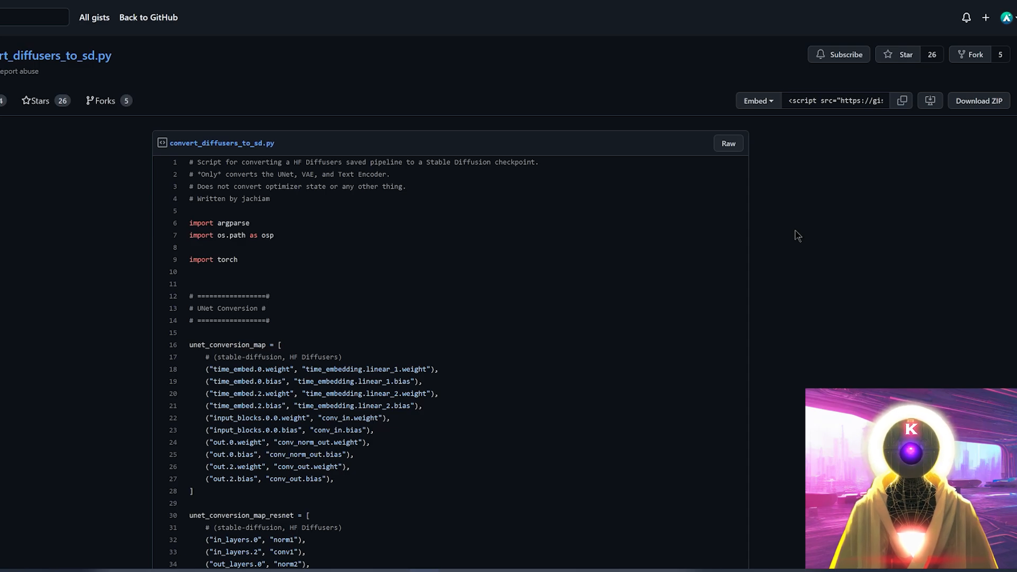
{"action": "mouse_move", "coordinate": [974, 114]}
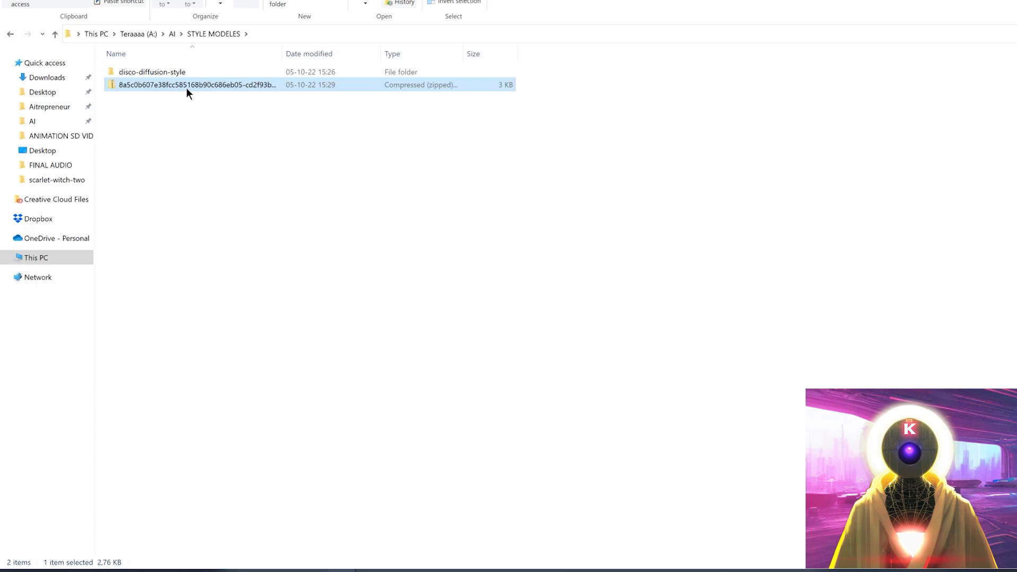
Delete the leftover hash-named folder and zip archive, keeping disco-diffusion-style and the script.
{"action": "right_click", "coordinate": [188, 86]}
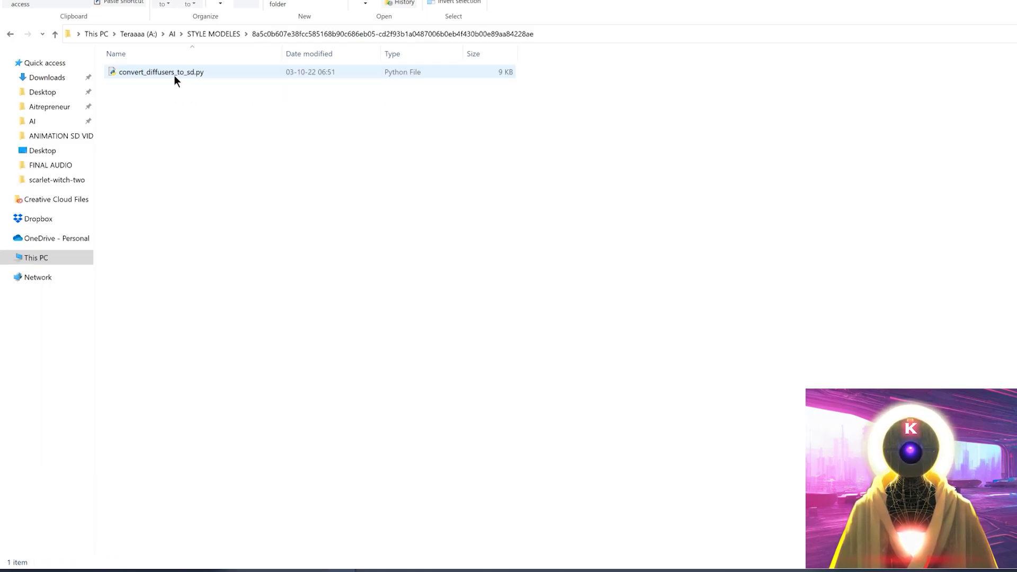
{"action": "left_click", "coordinate": [160, 72]}
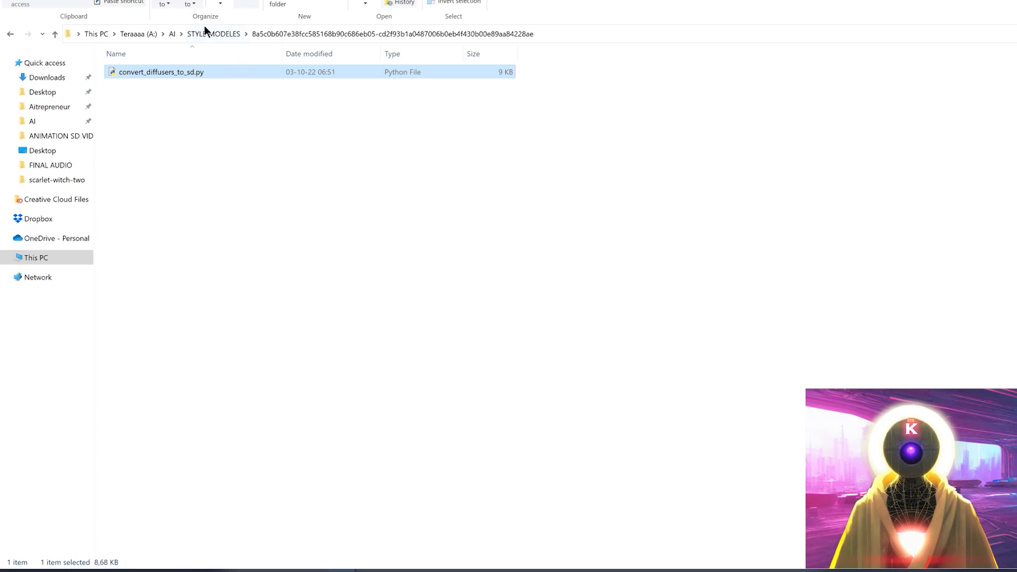
{"action": "left_click", "coordinate": [213, 33]}
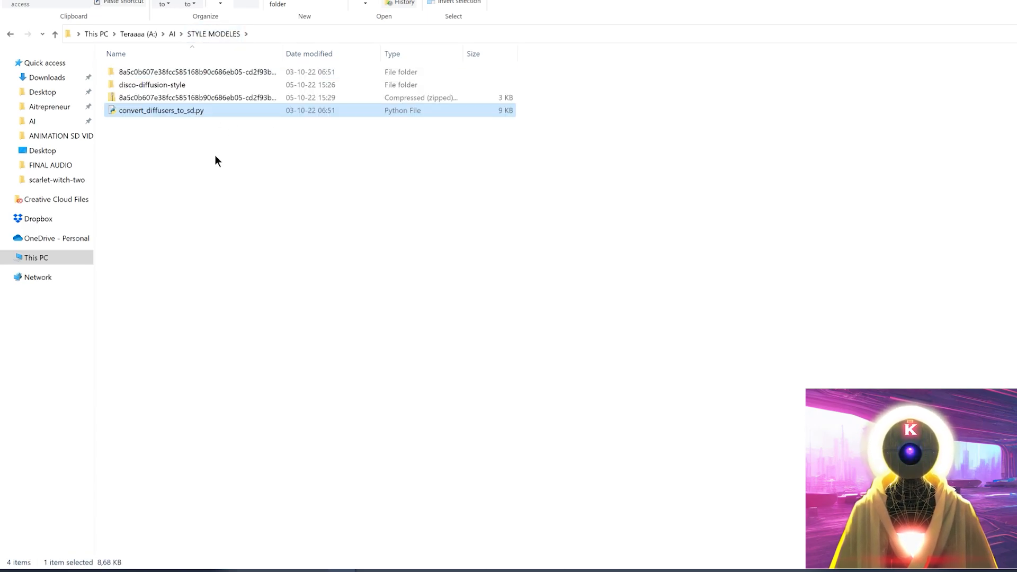
{"action": "mouse_move", "coordinate": [165, 166]}
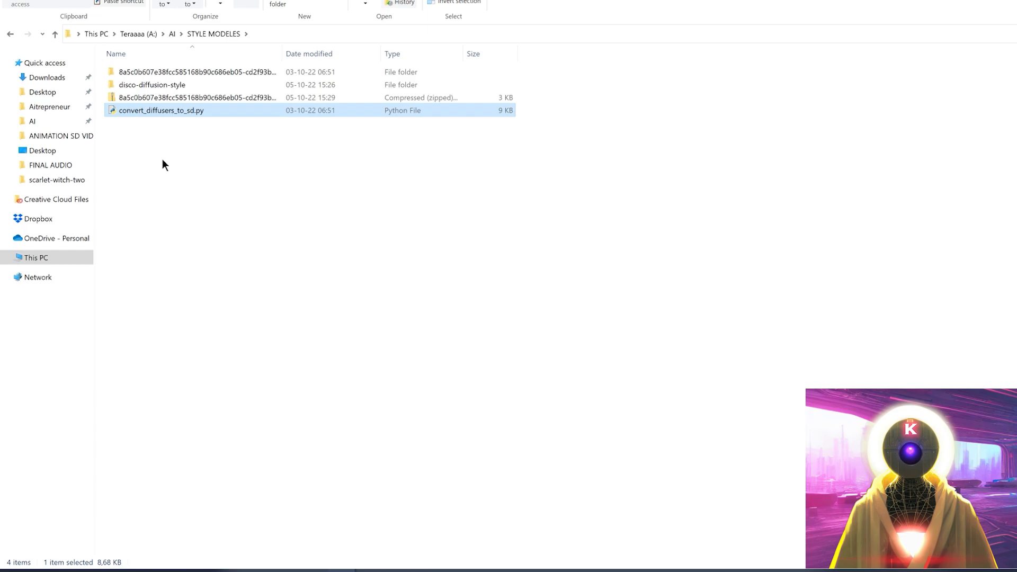
{"action": "left_click", "coordinate": [193, 98]}
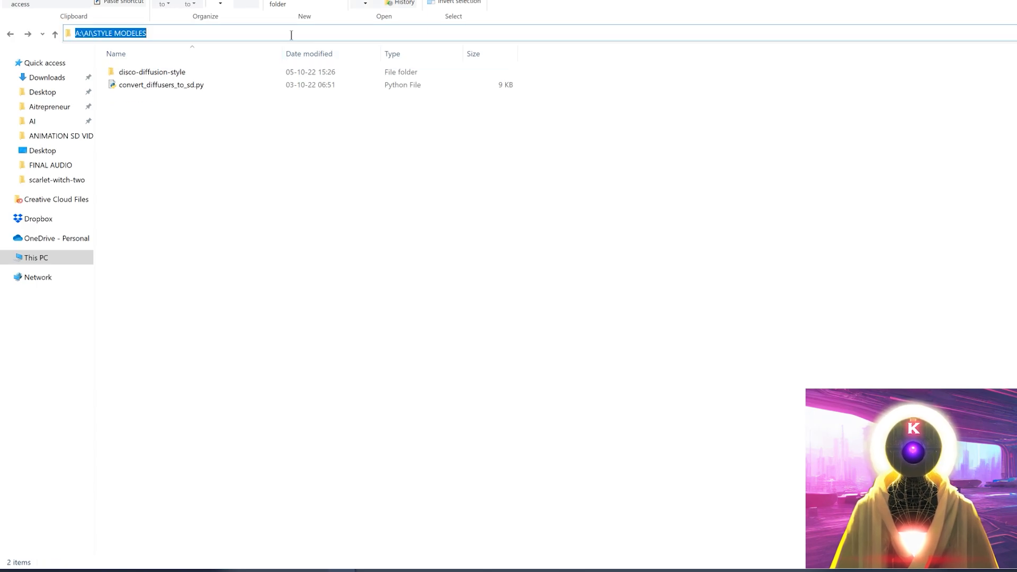
Run convert_diffusers_to_sd.py on disco-diffusion-style to output the discodiffusion.ckpt checkpoint.
{"action": "type", "text": "cmd"}
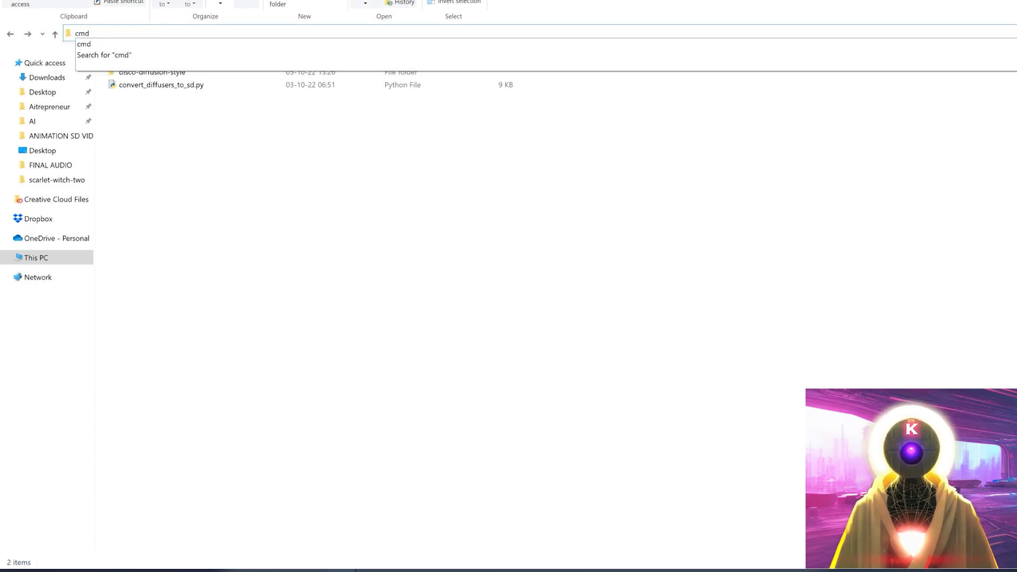
{"action": "key", "text": "Enter"}
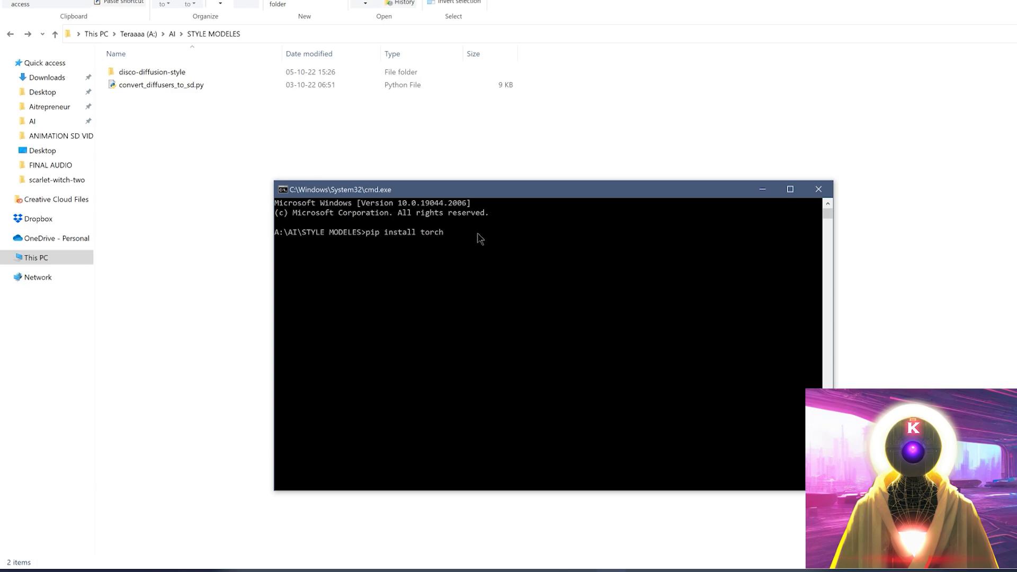
{"action": "mouse_move", "coordinate": [467, 256]}
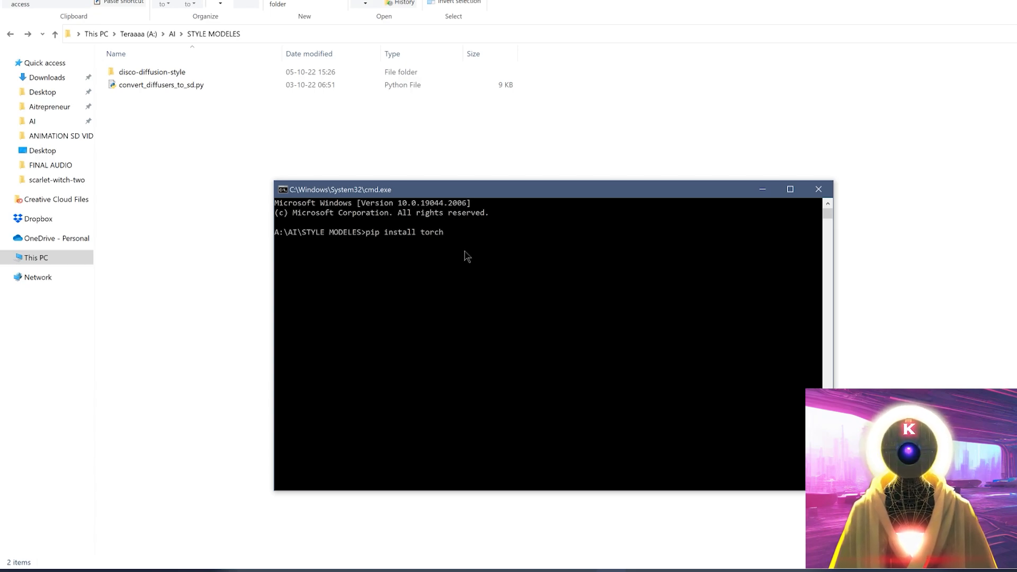
{"action": "type", "text": "python .\\convert_diffusers_to_sd.py --model_path .\\disco-diffusion-style --checkpoint_path .\\disco-diffusion-style\\discodiffusion.ckpt"}
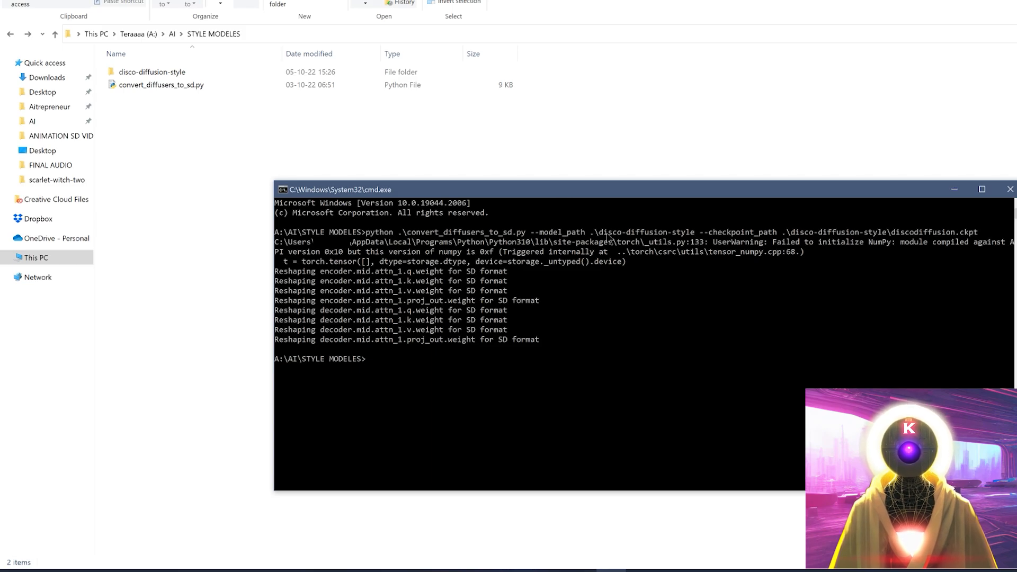
{"action": "left_click", "coordinate": [153, 72]}
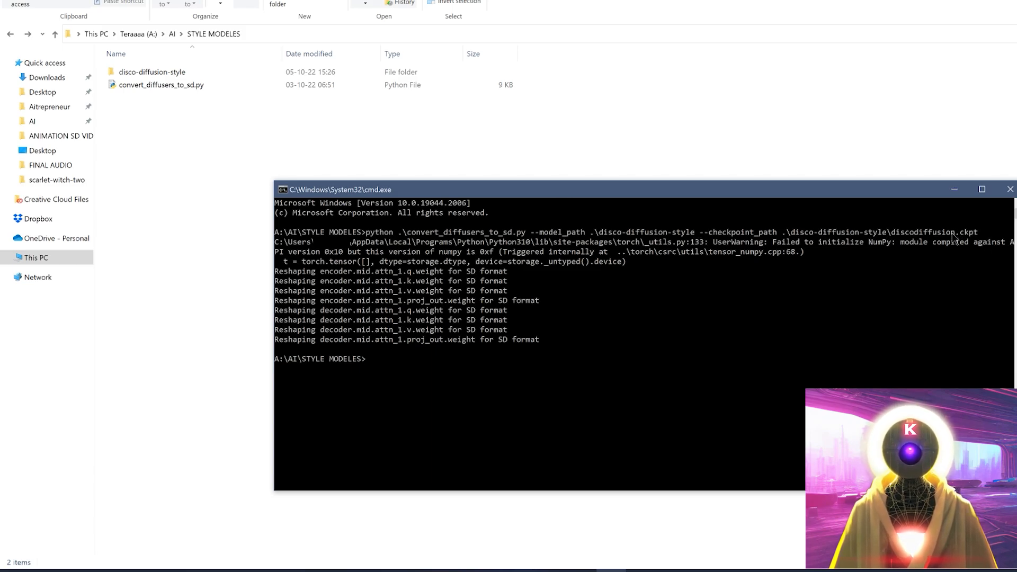
{"action": "left_click", "coordinate": [152, 72]}
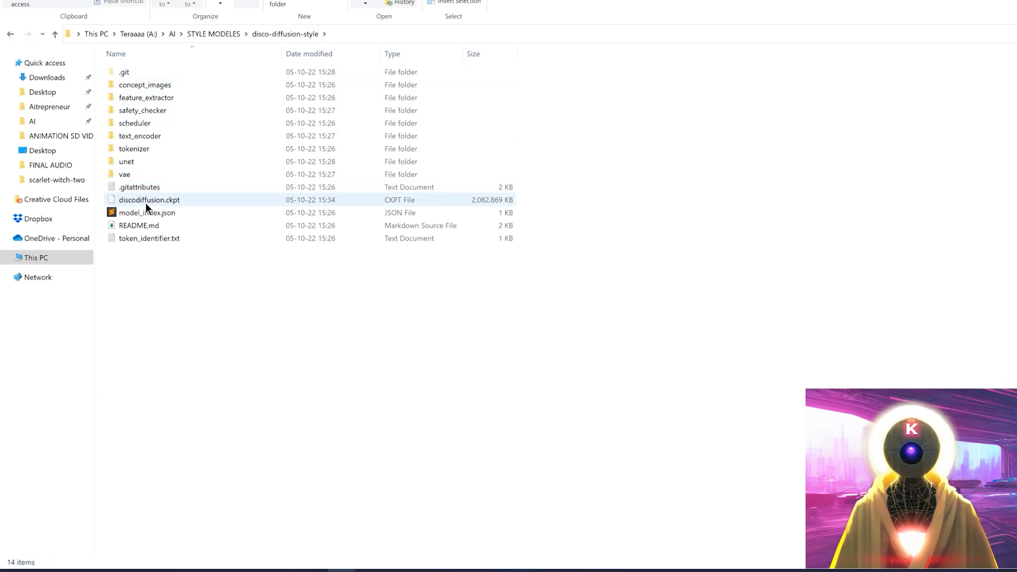
Copy discodiffusion.ckpt into a new 'Disco Diffusion style' folder under models\Stable-diffusion.
{"action": "left_click", "coordinate": [139, 200]}
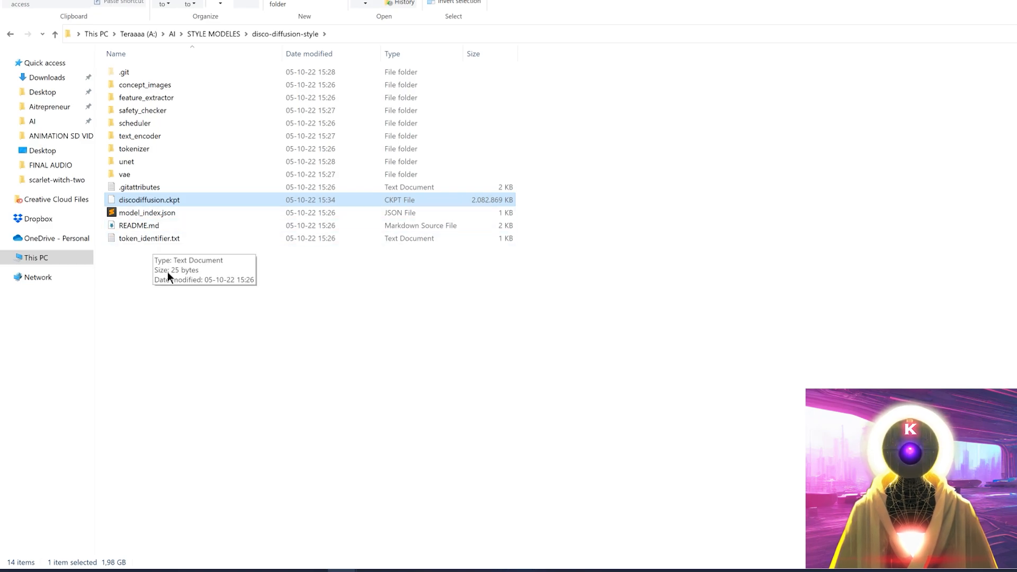
{"action": "mouse_move", "coordinate": [156, 152]}
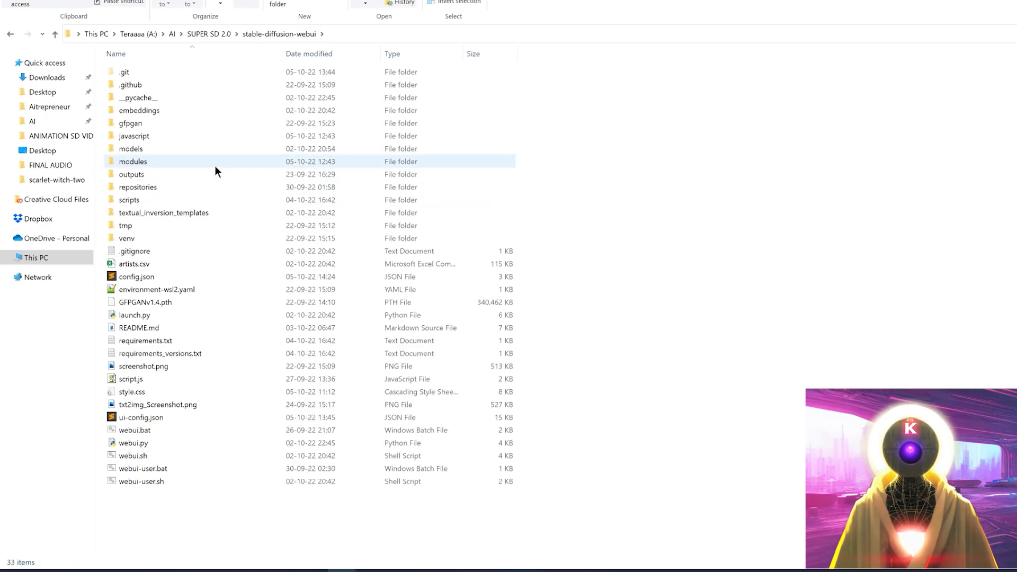
{"action": "mouse_move", "coordinate": [148, 149]}
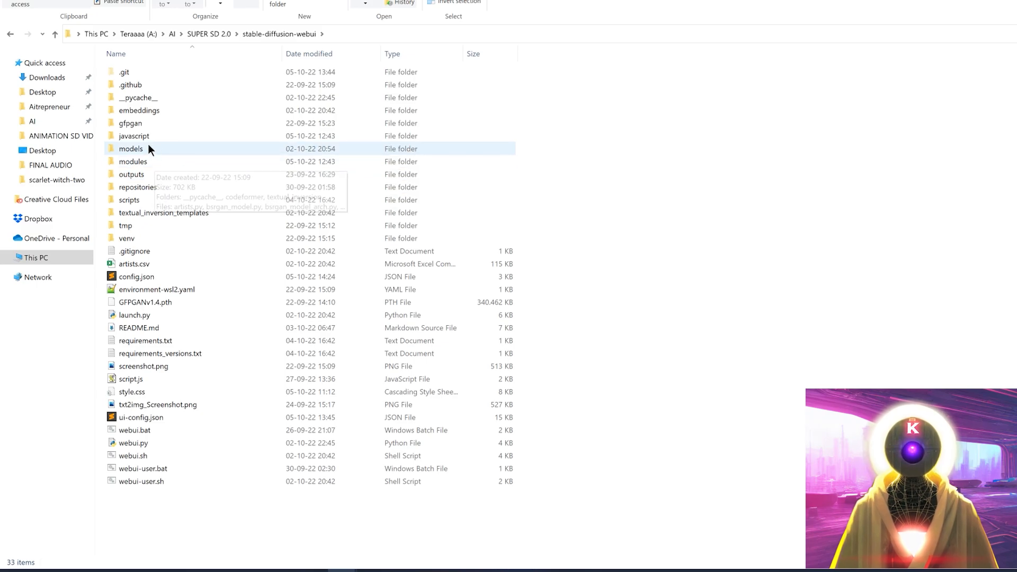
{"action": "double_click", "coordinate": [131, 148]}
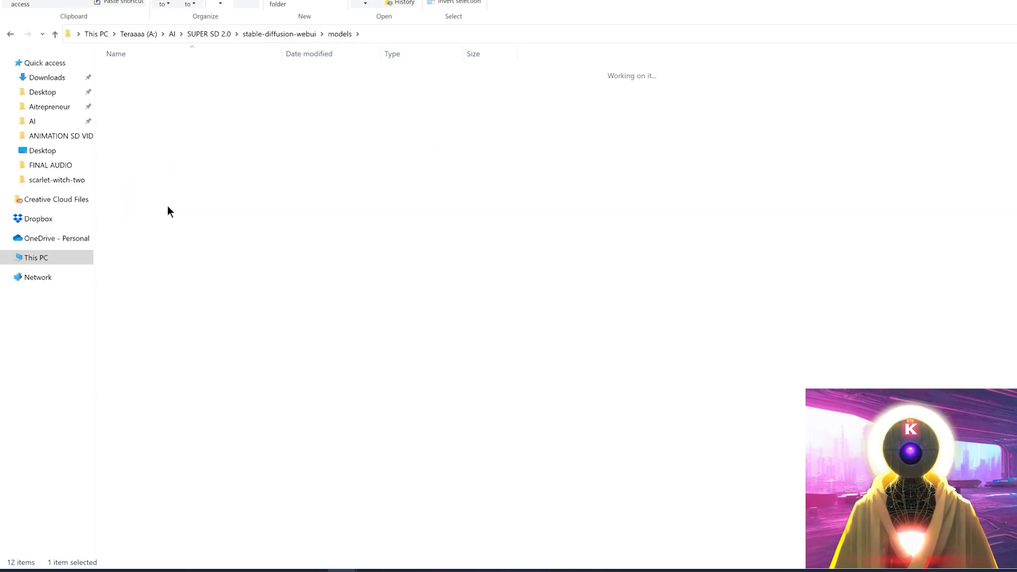
{"action": "right_click", "coordinate": [170, 211]}
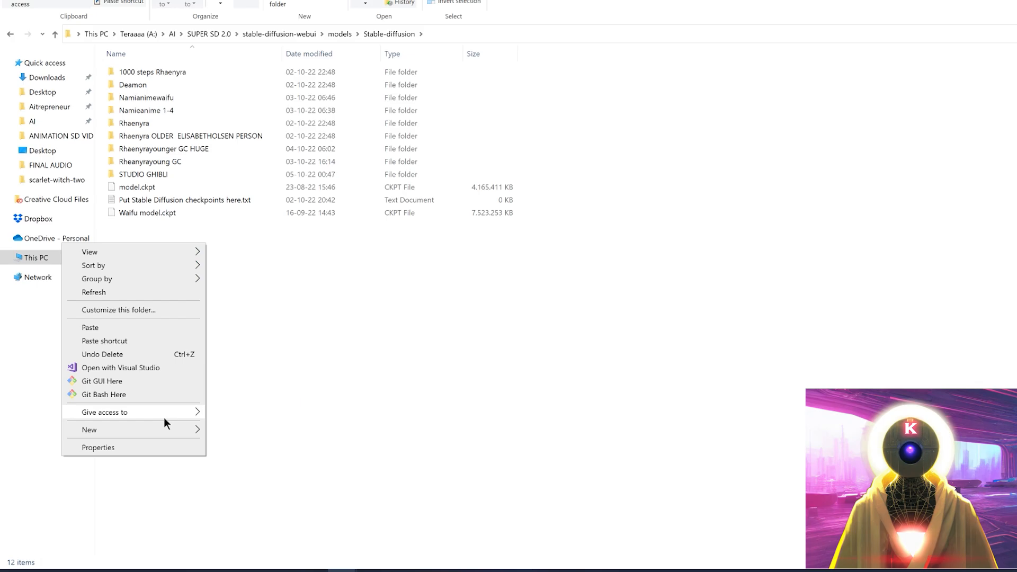
{"action": "left_click", "coordinate": [89, 429]}
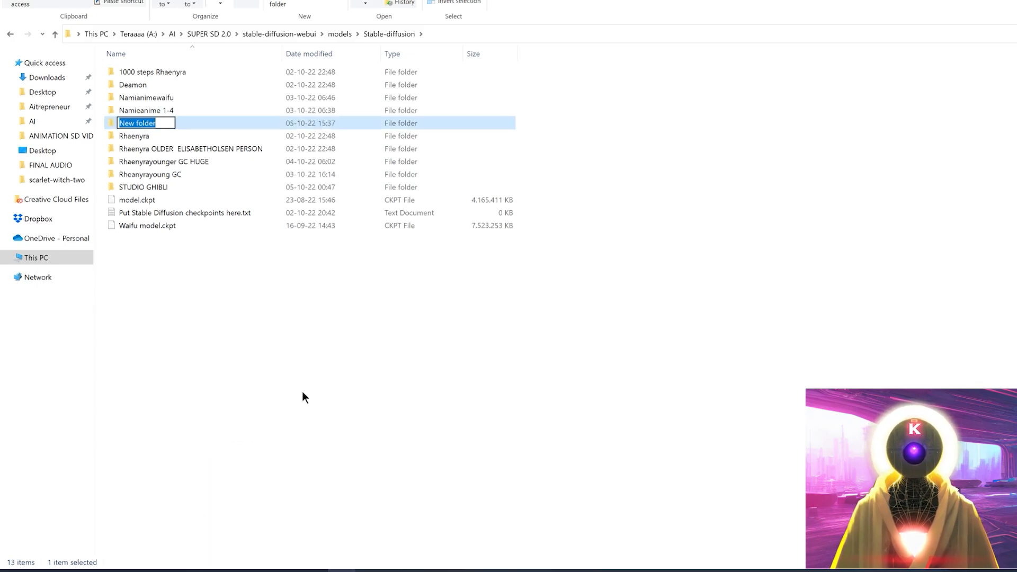
{"action": "type", "text": "Disco Diffusion style"}
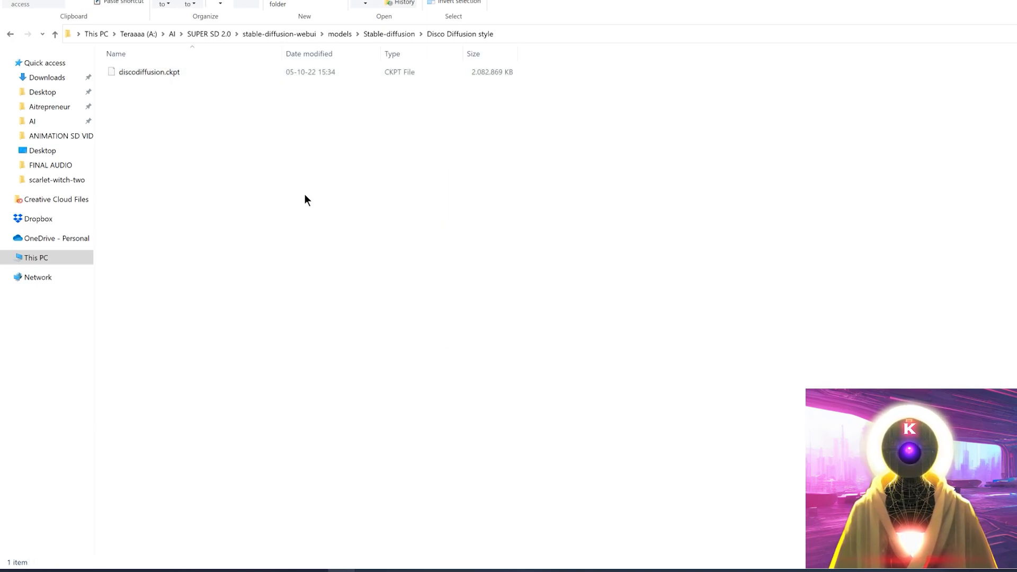
{"action": "mouse_move", "coordinate": [158, 86]}
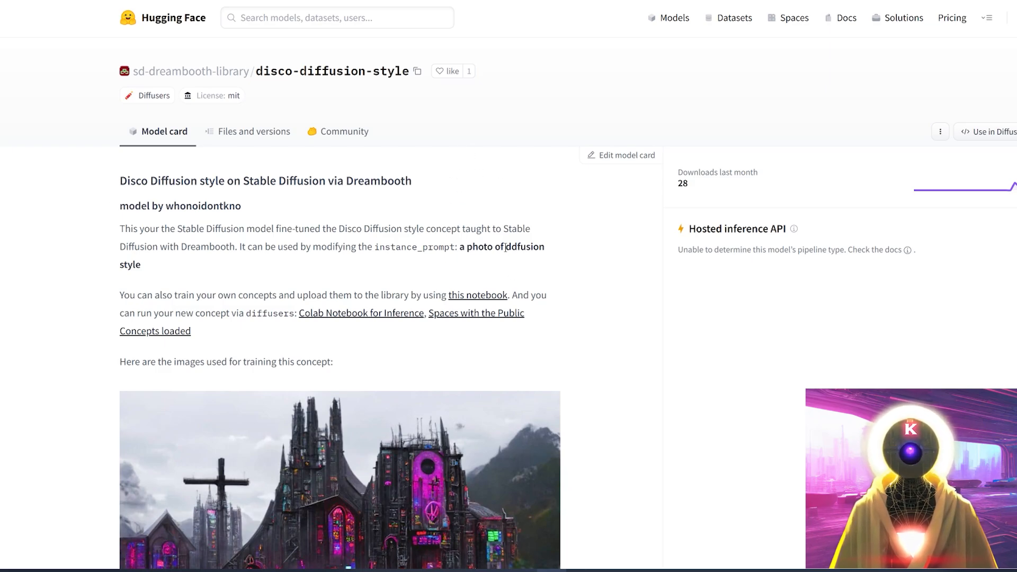
Copy the 'ddfusion style' trigger phrase and create an empty 'ddfusion style.txt' file.
{"action": "left_click_drag", "start_coordinate": [506, 246], "coordinate": [141, 265]}
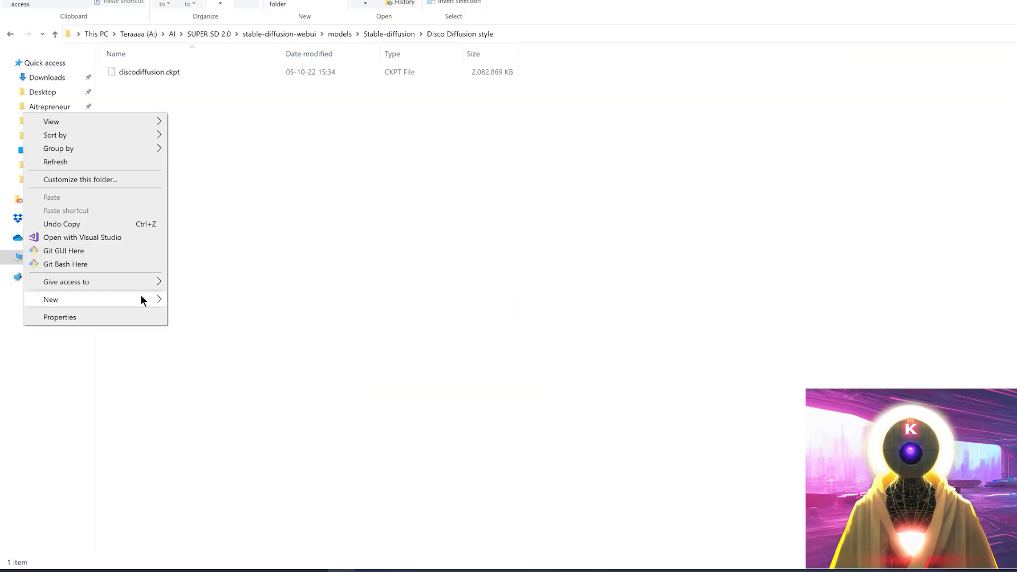
{"action": "left_click", "coordinate": [51, 299]}
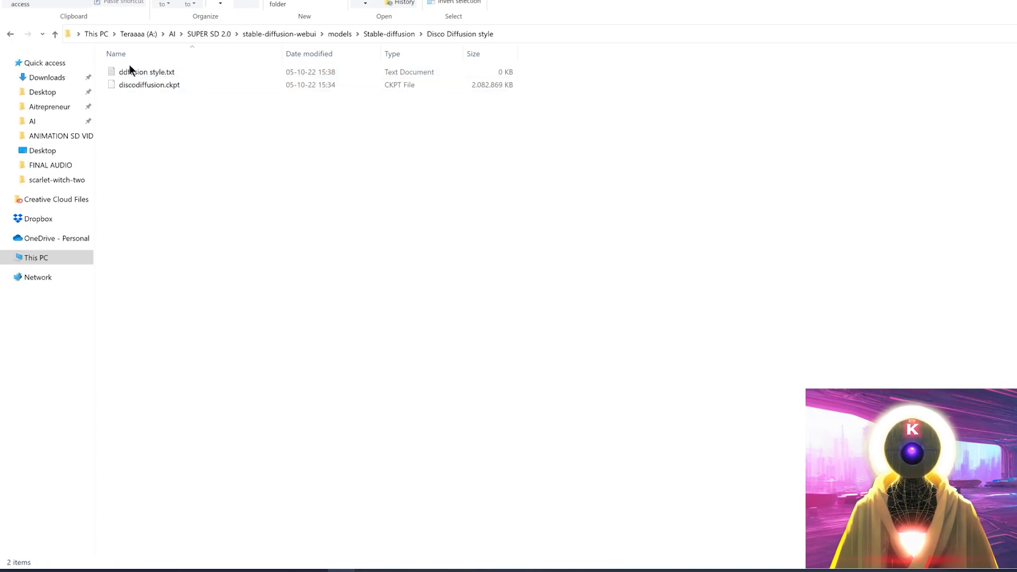
{"action": "left_click", "coordinate": [148, 85]}
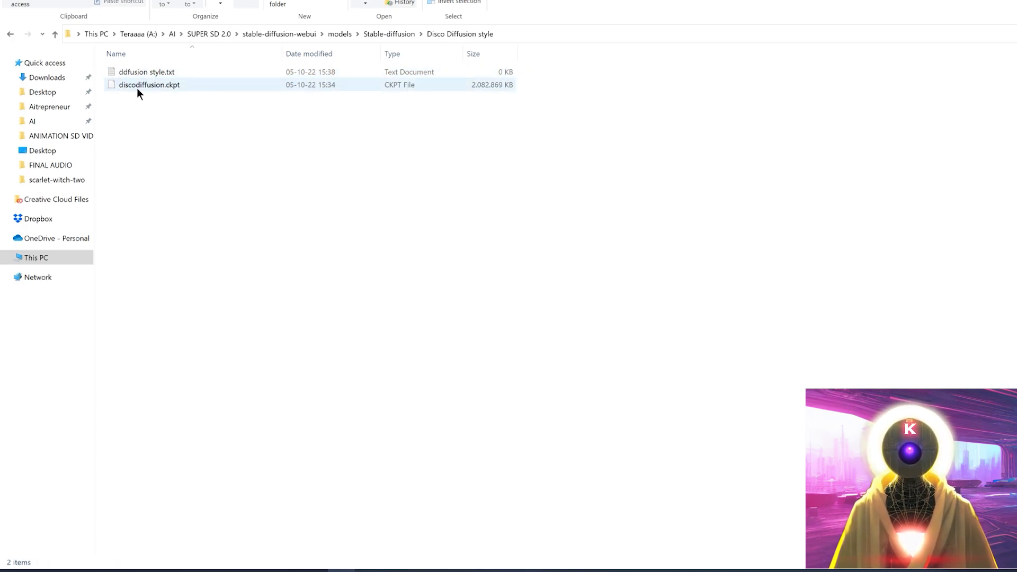
{"action": "left_click", "coordinate": [119, 72]}
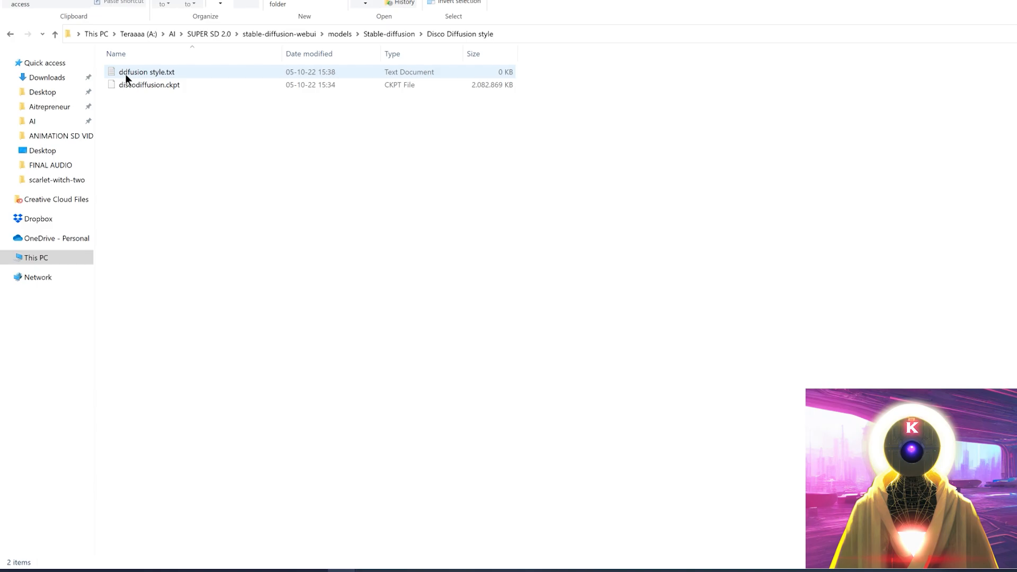
{"action": "mouse_move", "coordinate": [152, 80]}
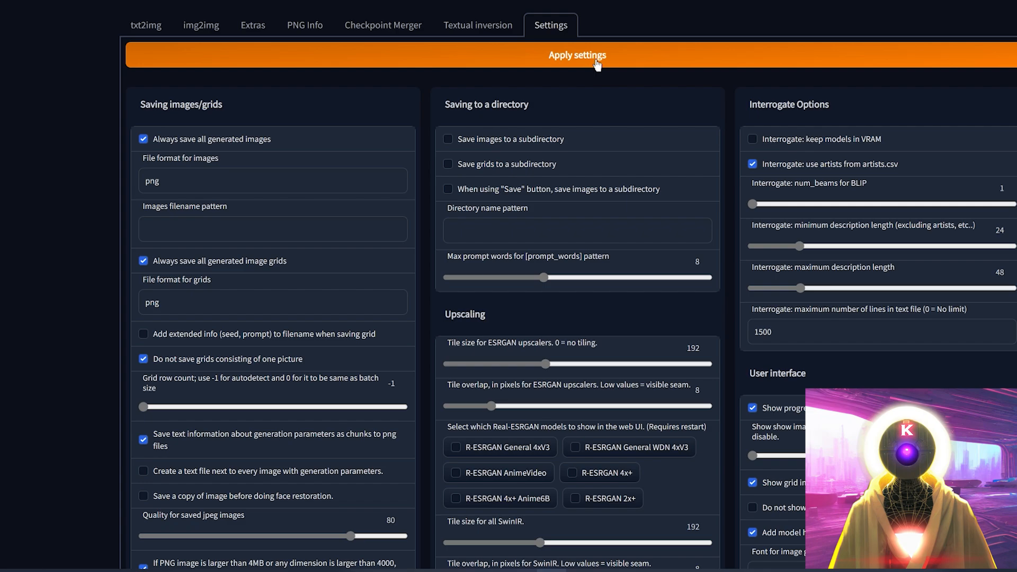
Apply settings and generate a 512×512 txt2img portrait from a prompt ending 'ddfusion style'.
{"action": "left_click", "coordinate": [146, 25]}
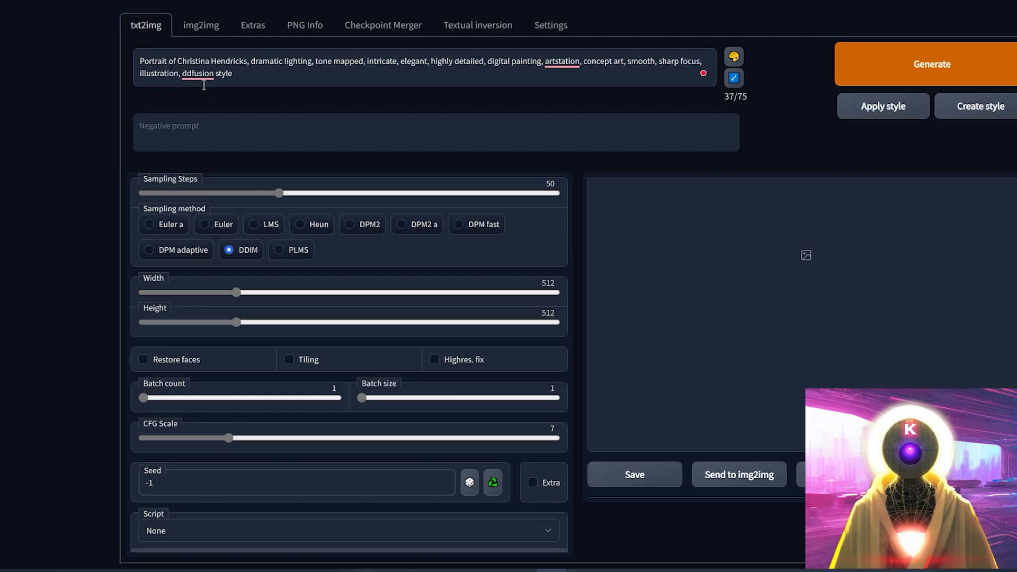
{"action": "mouse_move", "coordinate": [880, 61]}
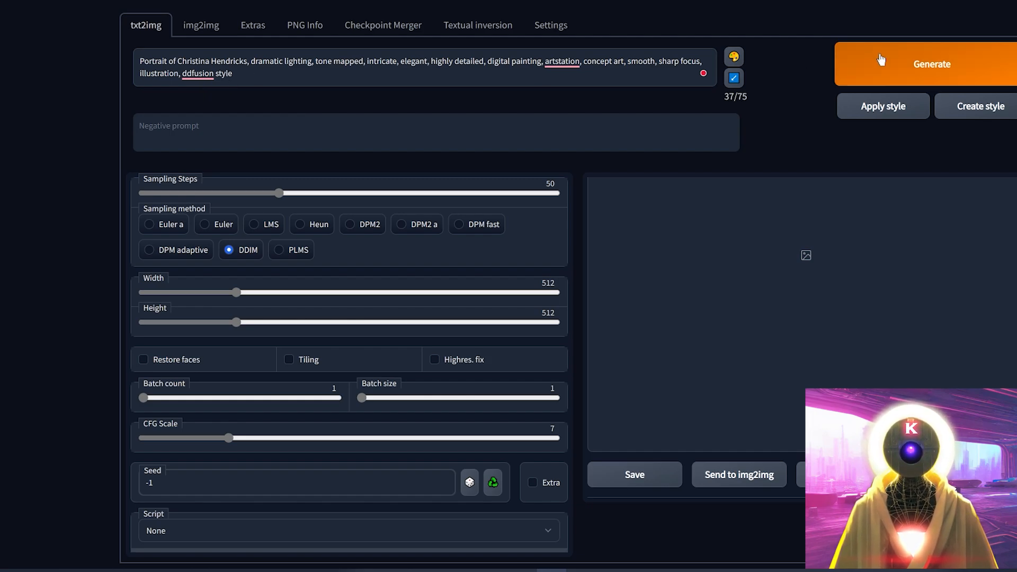
{"action": "left_click", "coordinate": [932, 64]}
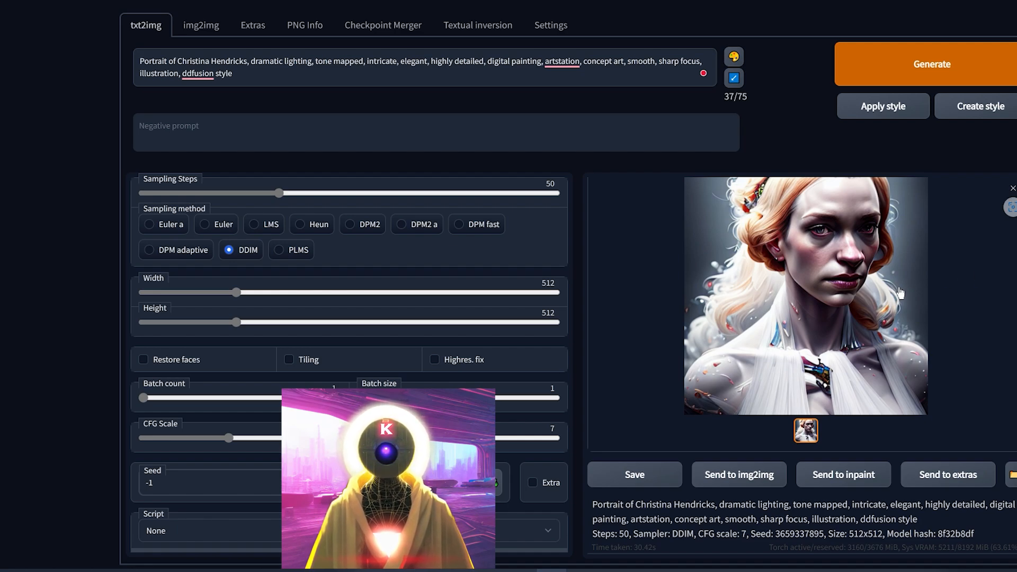
{"action": "mouse_move", "coordinate": [997, 306]}
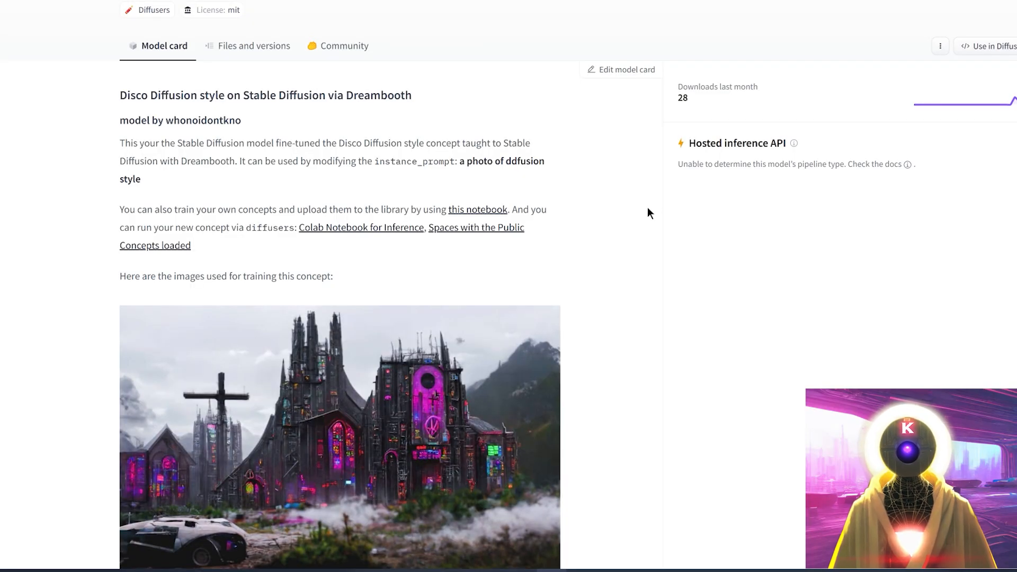
Scroll the disco-diffusion-style model card down to its training example images.
{"action": "scroll", "scroll_direction": "down", "scroll_amount": 3}
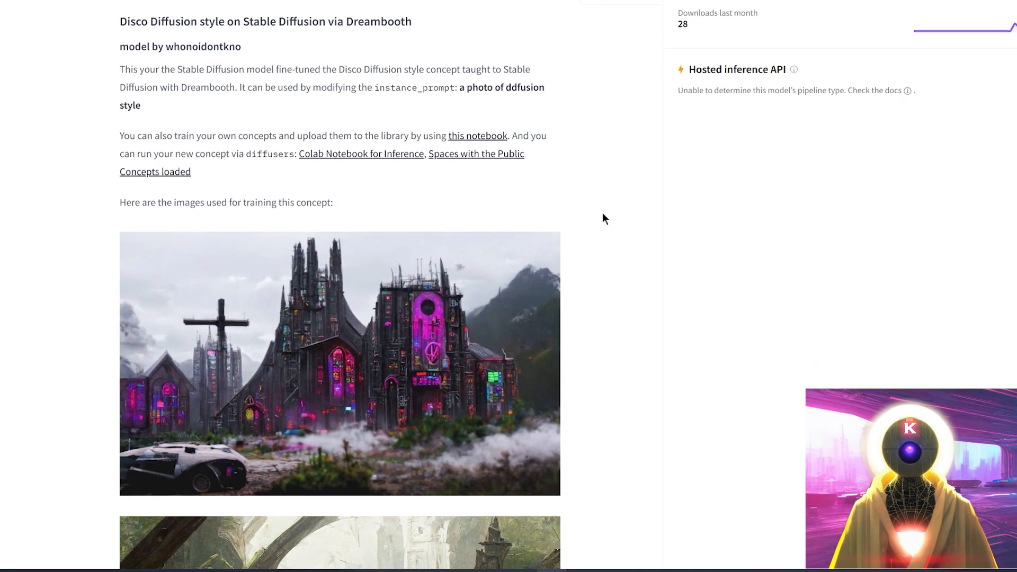
{"action": "scroll", "scroll_direction": "down", "scroll_amount": 3}
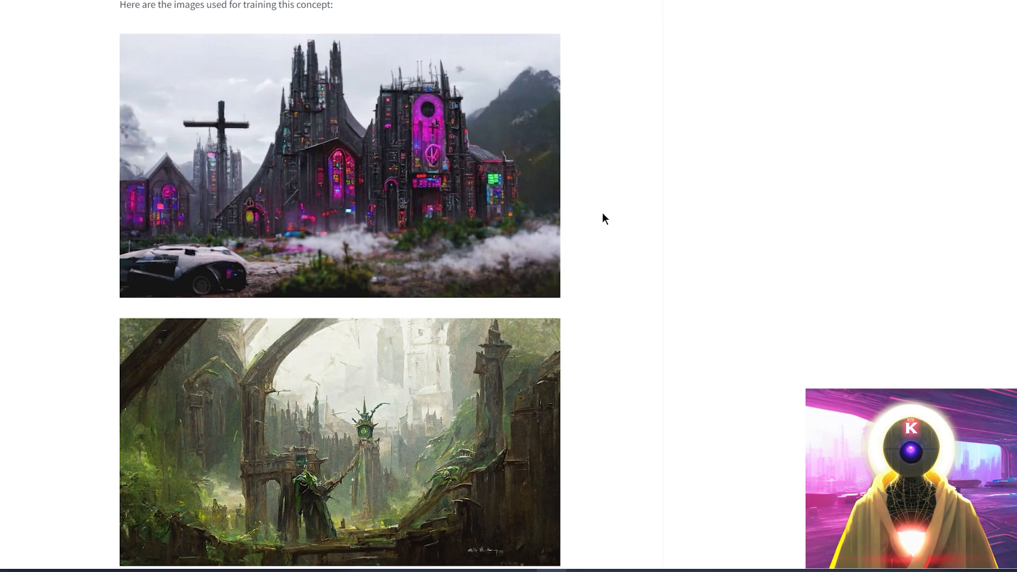
{"action": "scroll", "scroll_direction": "down", "scroll_amount": 3}
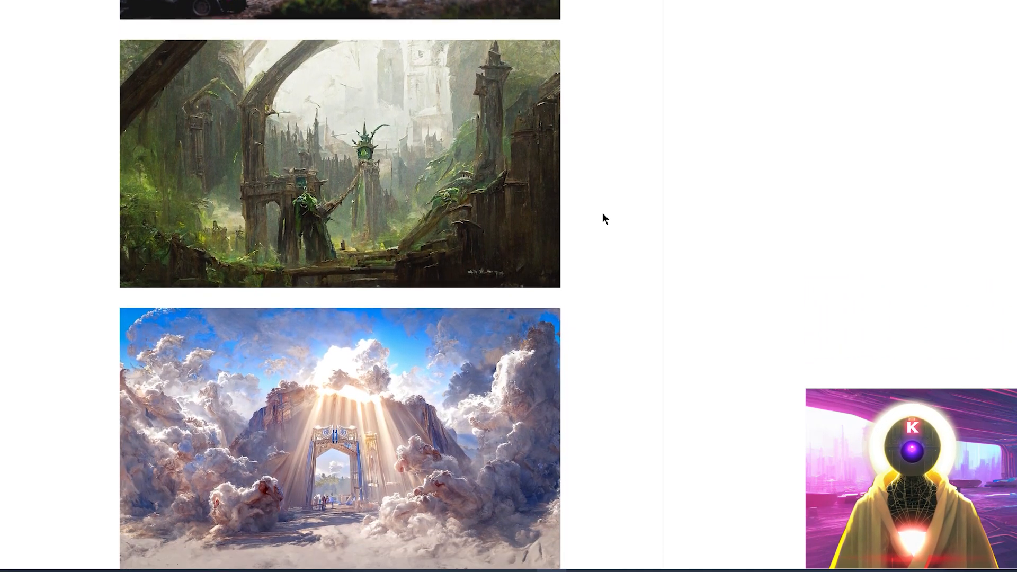
{"action": "scroll", "scroll_direction": "down", "scroll_amount": 3}
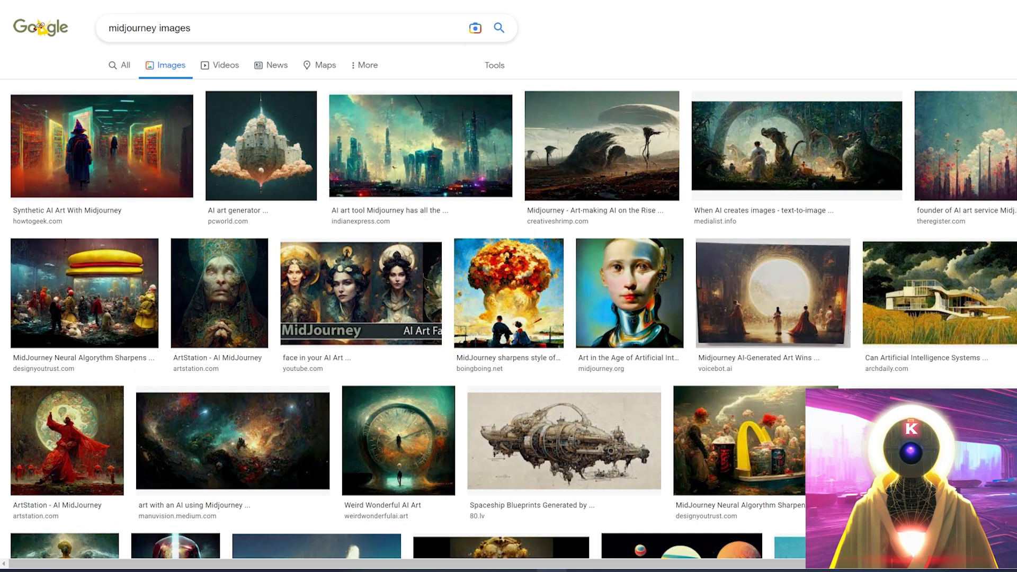
{"action": "mouse_move", "coordinate": [596, 61]}
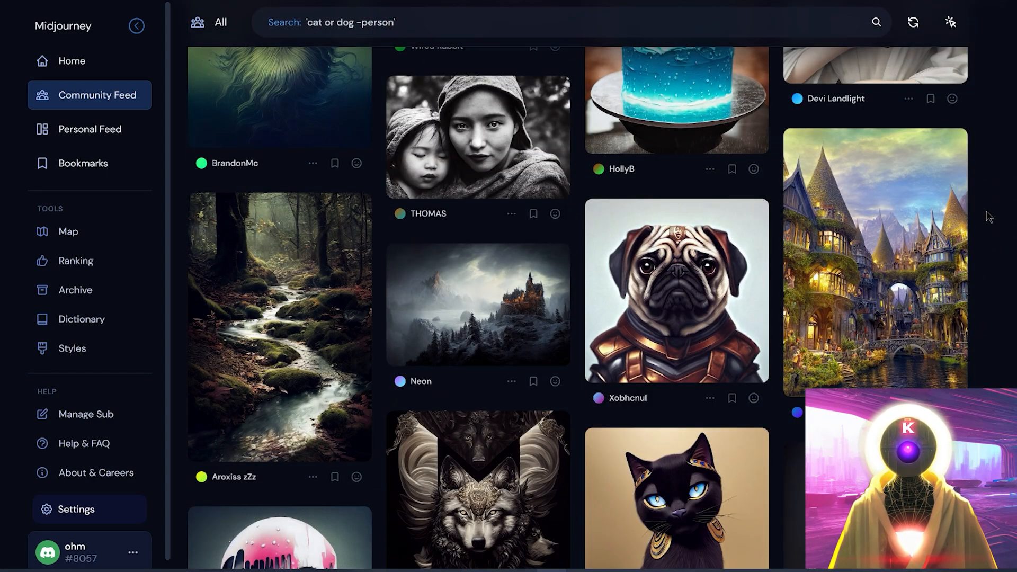
Scroll through the Midjourney Community Feed looking for style reference artwork.
{"action": "scroll", "scroll_direction": "down", "scroll_amount": 3}
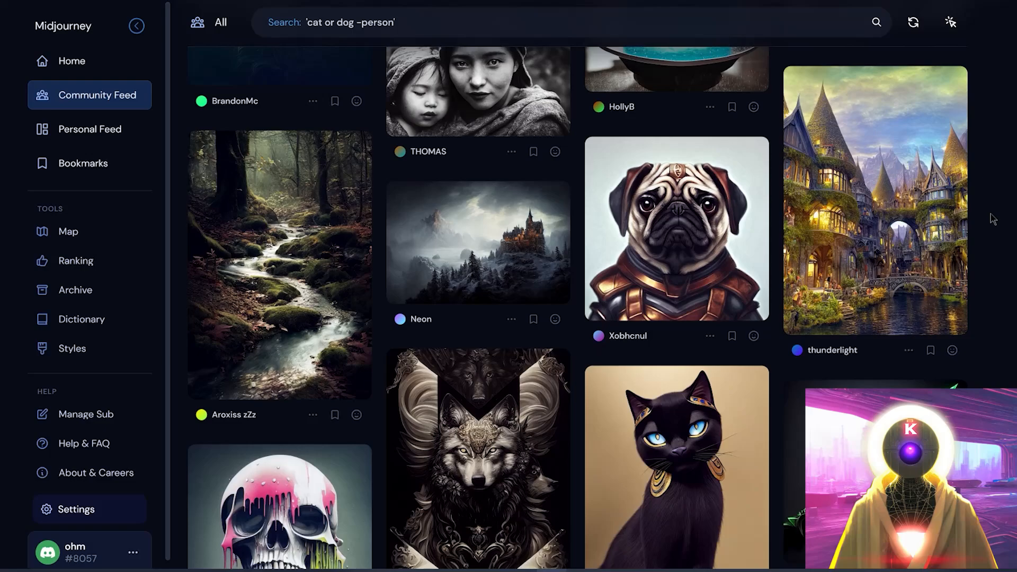
{"action": "scroll", "scroll_direction": "down", "scroll_amount": 3}
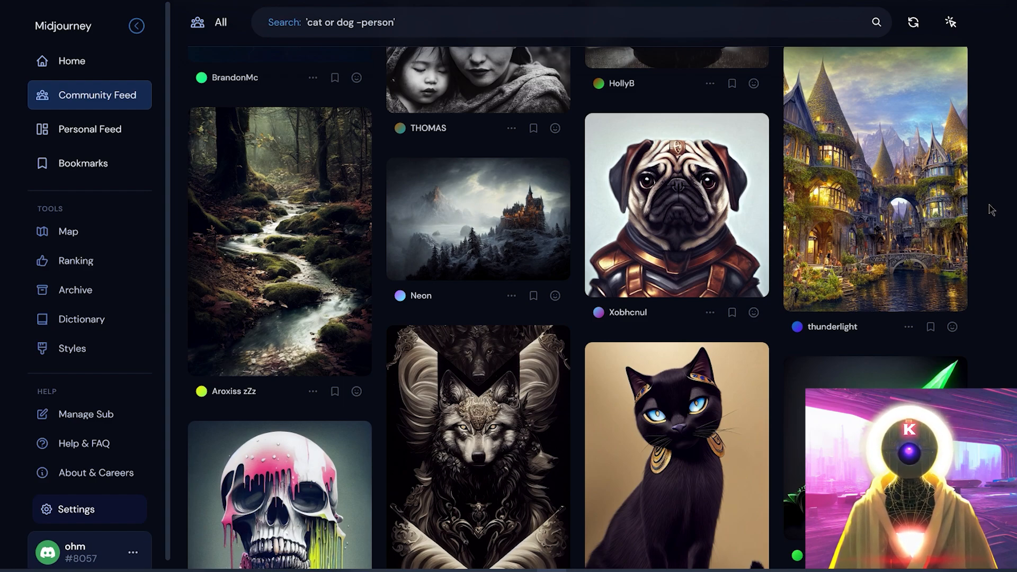
{"action": "scroll", "scroll_direction": "down", "scroll_amount": 3}
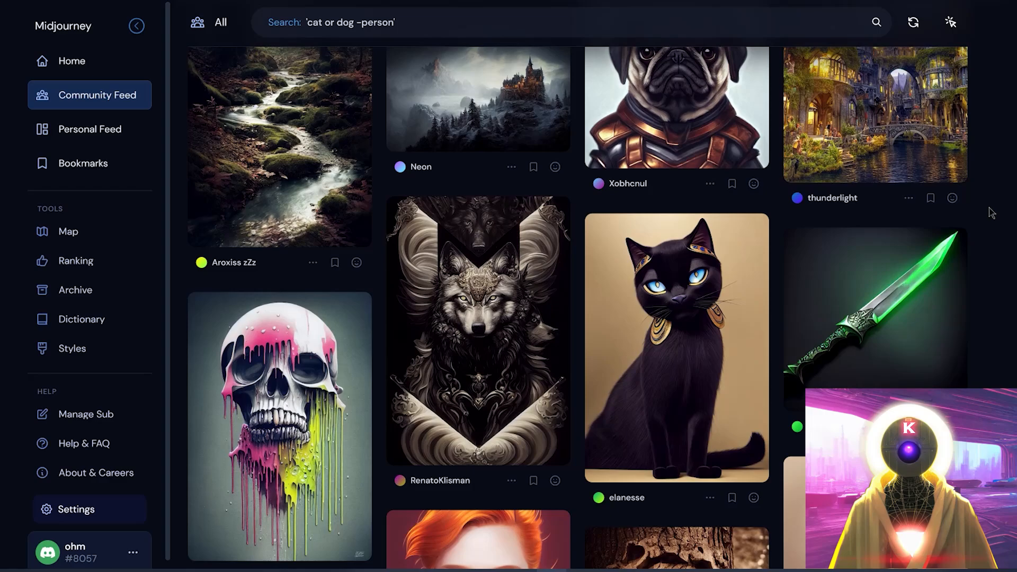
{"action": "scroll", "scroll_direction": "down", "scroll_amount": 3}
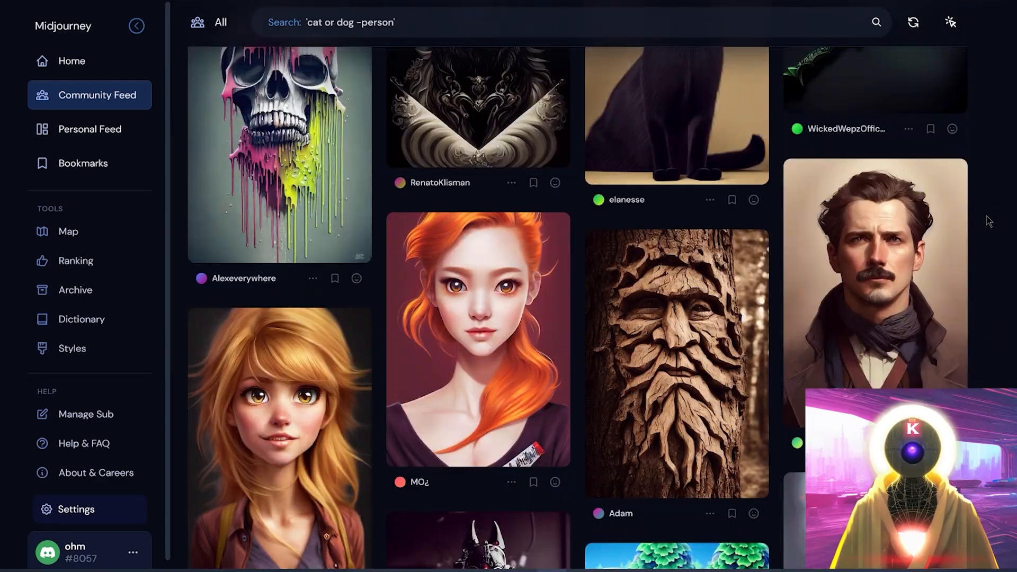
{"action": "scroll", "scroll_direction": "down", "scroll_amount": 3}
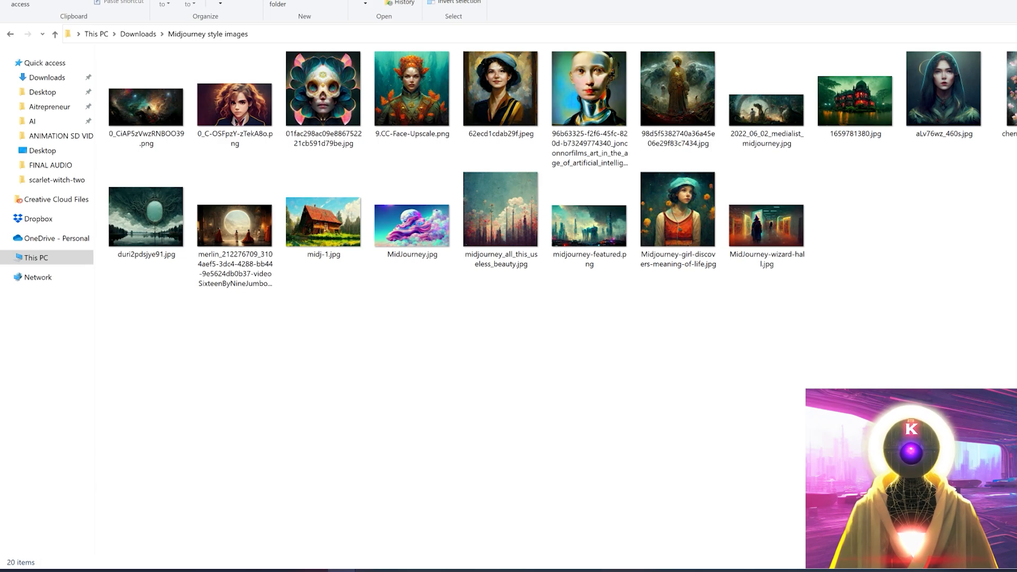
Load the Midjourney-style images into BIRME at 512×512 and download them as a zip.
{"action": "left_click", "coordinate": [412, 90]}
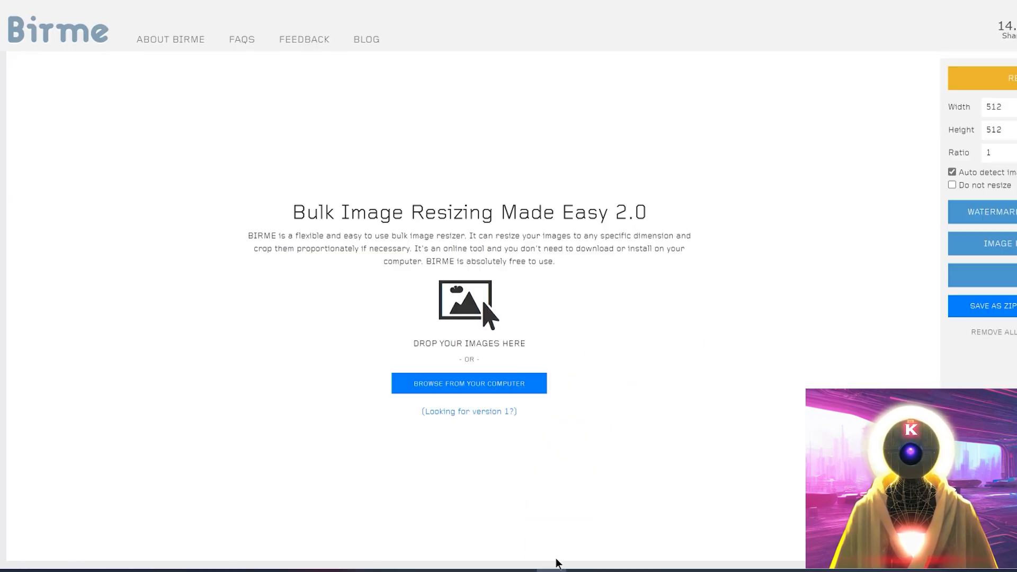
{"action": "left_click", "coordinate": [469, 383]}
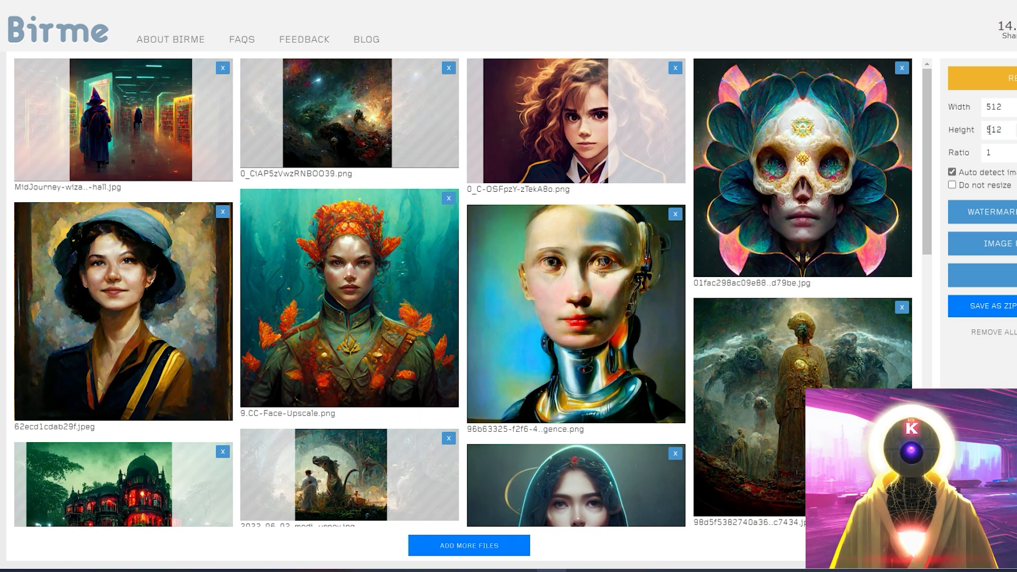
{"action": "scroll", "scroll_direction": "down", "scroll_amount": 3}
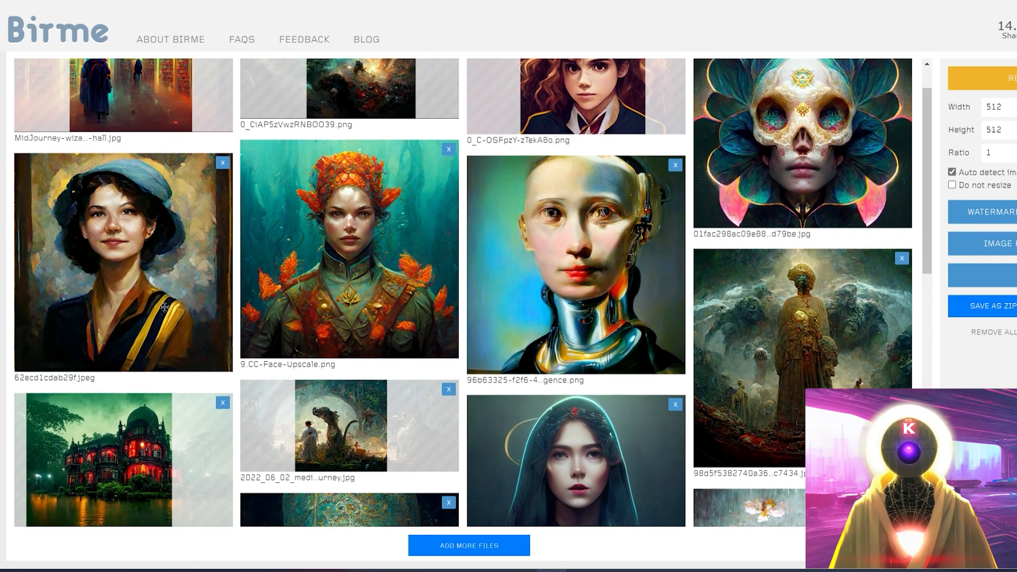
{"action": "scroll", "scroll_direction": "down", "scroll_amount": 3}
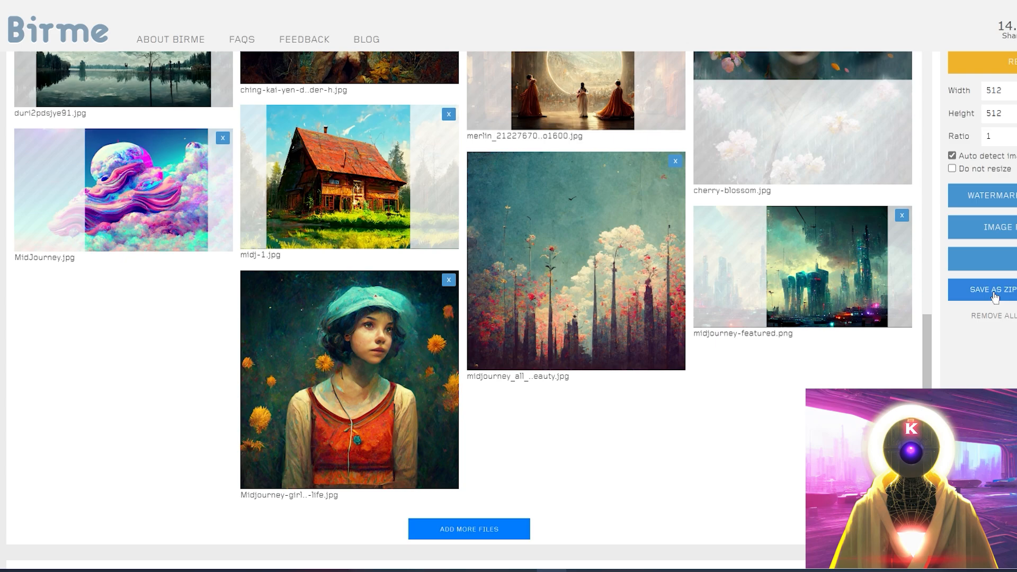
{"action": "left_click", "coordinate": [992, 290]}
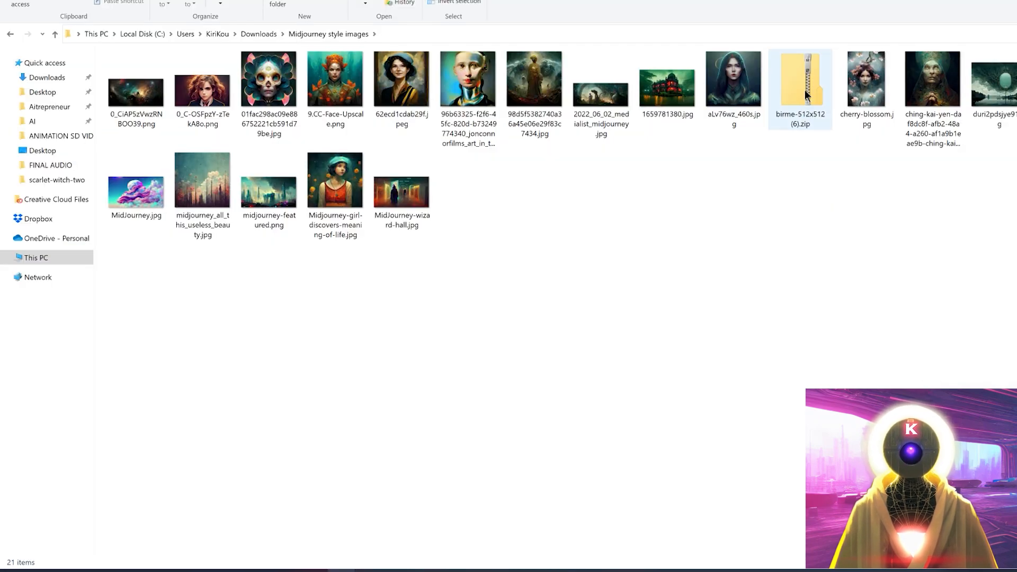
Extract the birme zip into the birme-512x512 (6) folder and select all twenty images.
{"action": "right_click", "coordinate": [804, 90]}
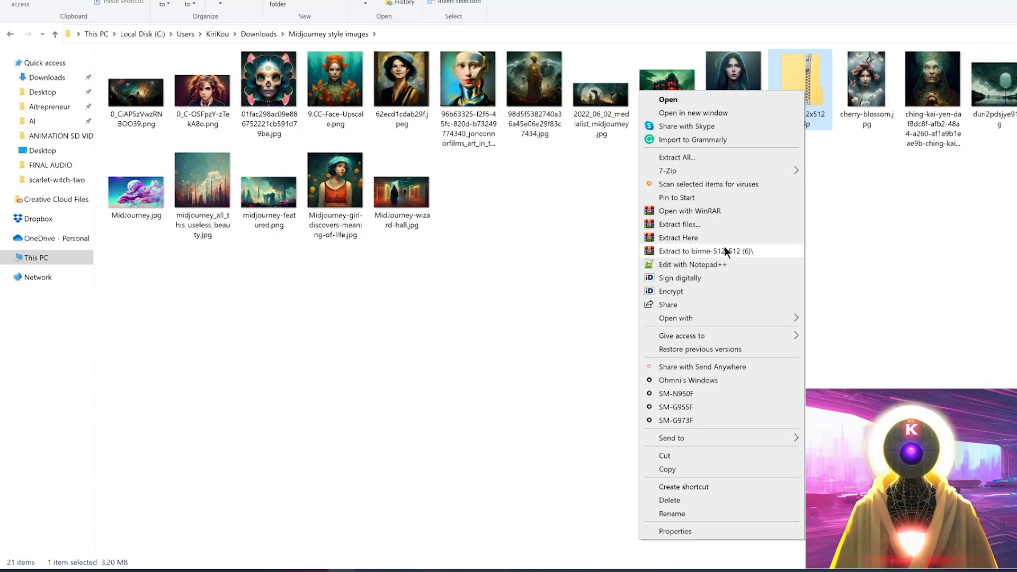
{"action": "left_click", "coordinate": [699, 251]}
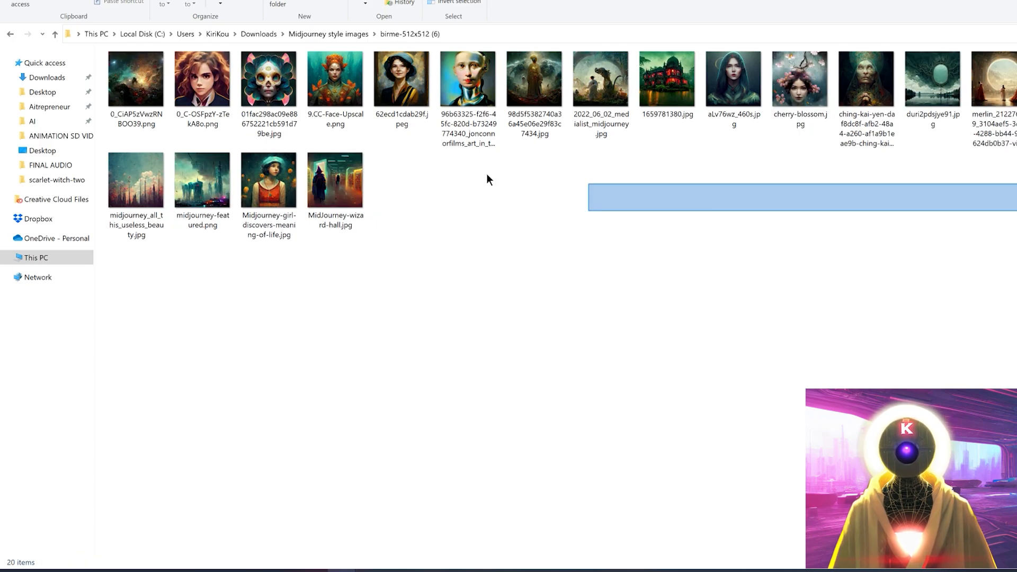
{"action": "key", "text": "ctrl+a"}
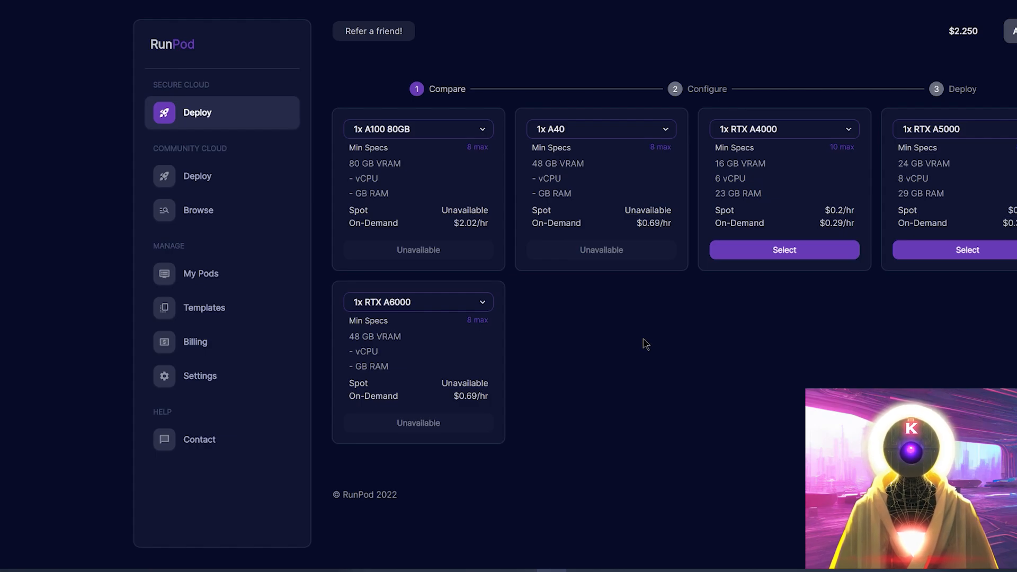
Deploy an on-demand RTX A5000 pod using the RunPod Pytorch template.
{"action": "left_click", "coordinate": [967, 250]}
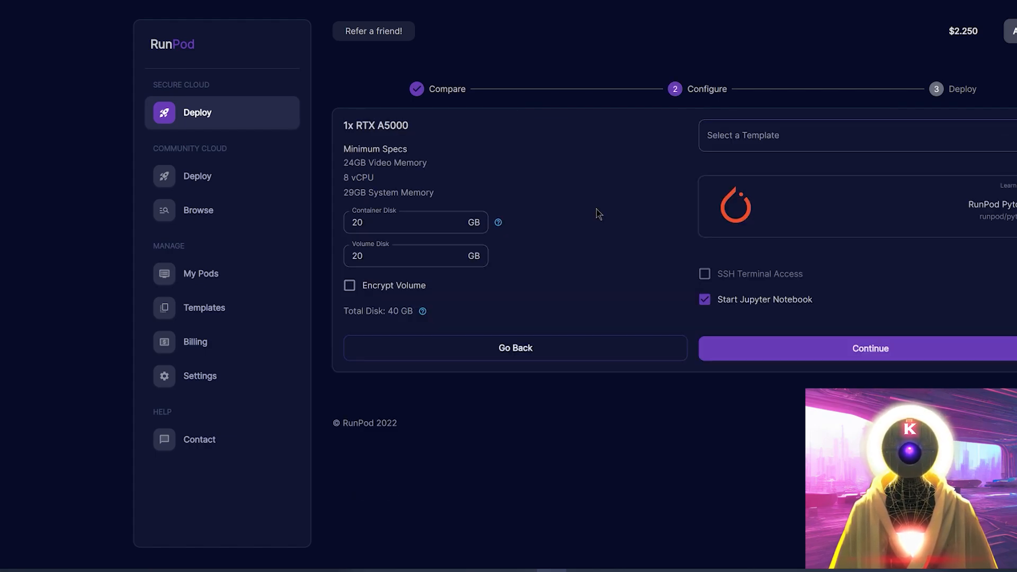
{"action": "left_click", "coordinate": [838, 136]}
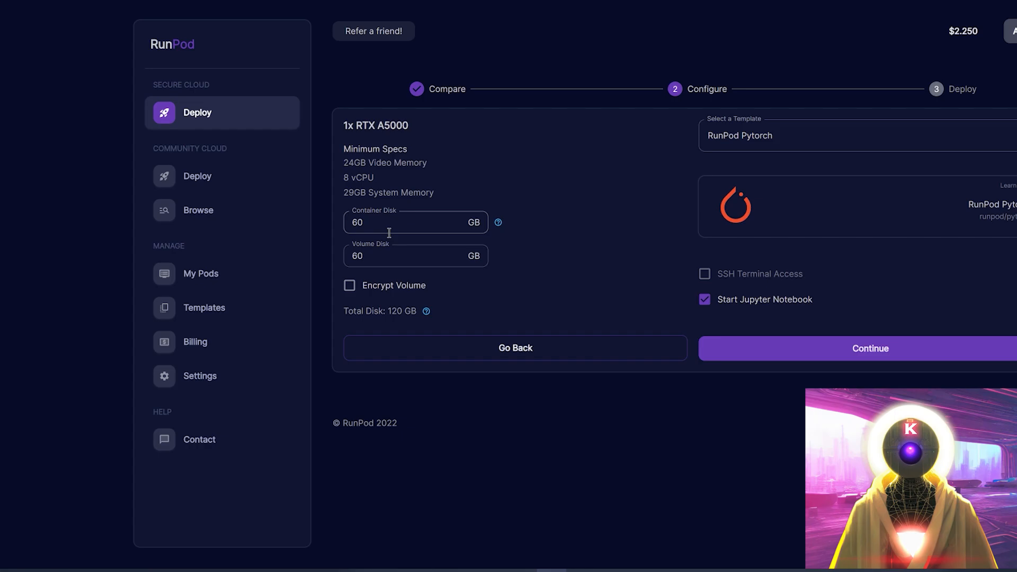
{"action": "left_click", "coordinate": [870, 348]}
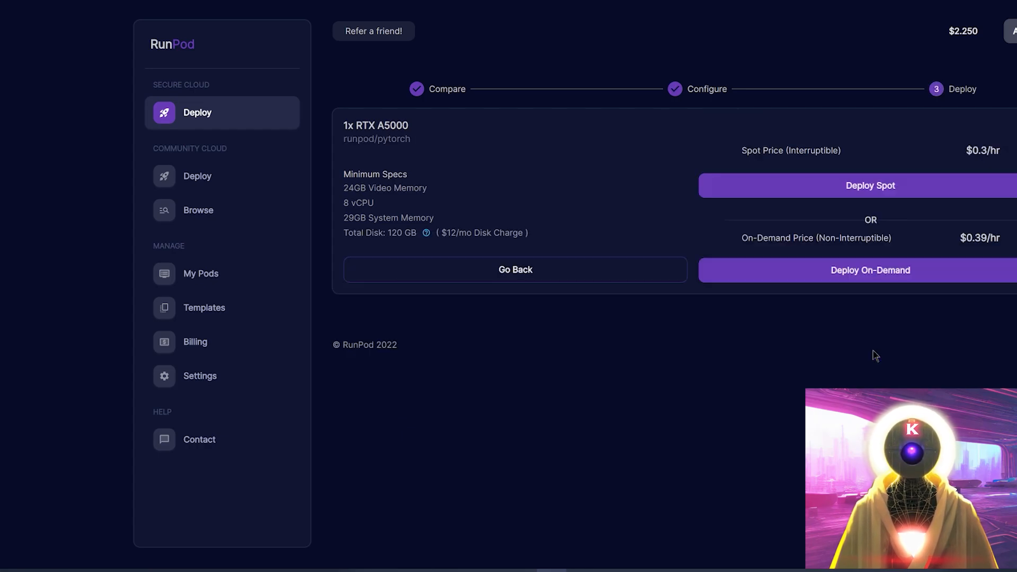
{"action": "left_click", "coordinate": [870, 270]}
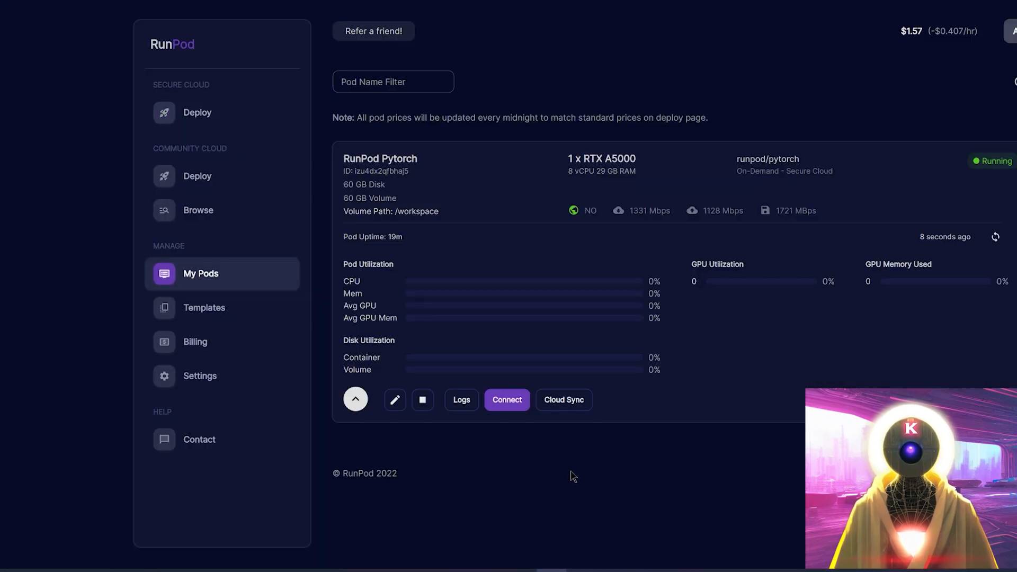
Connect to the running pod's JupyterLab.
{"action": "left_click", "coordinate": [507, 400]}
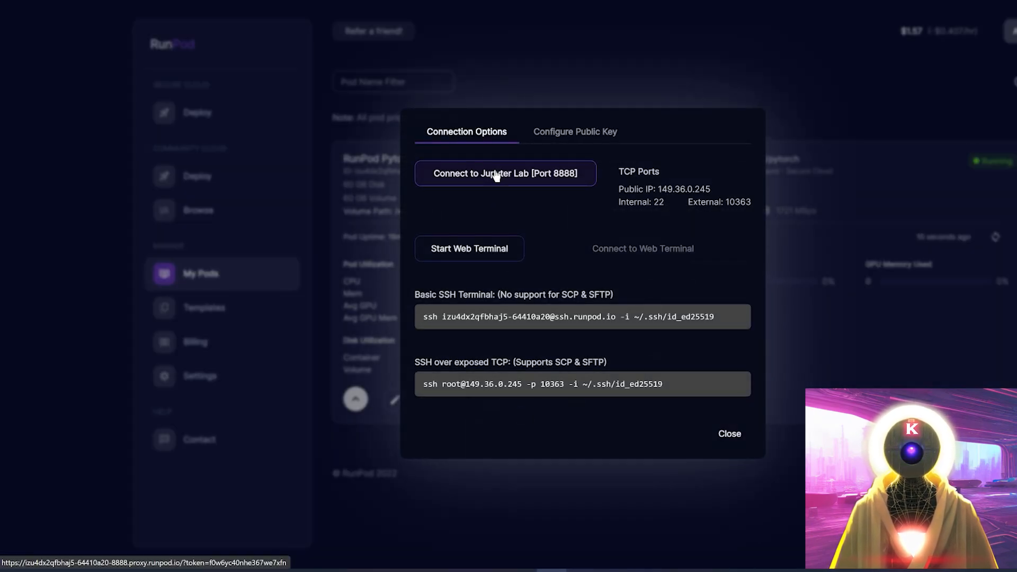
{"action": "left_click", "coordinate": [504, 173]}
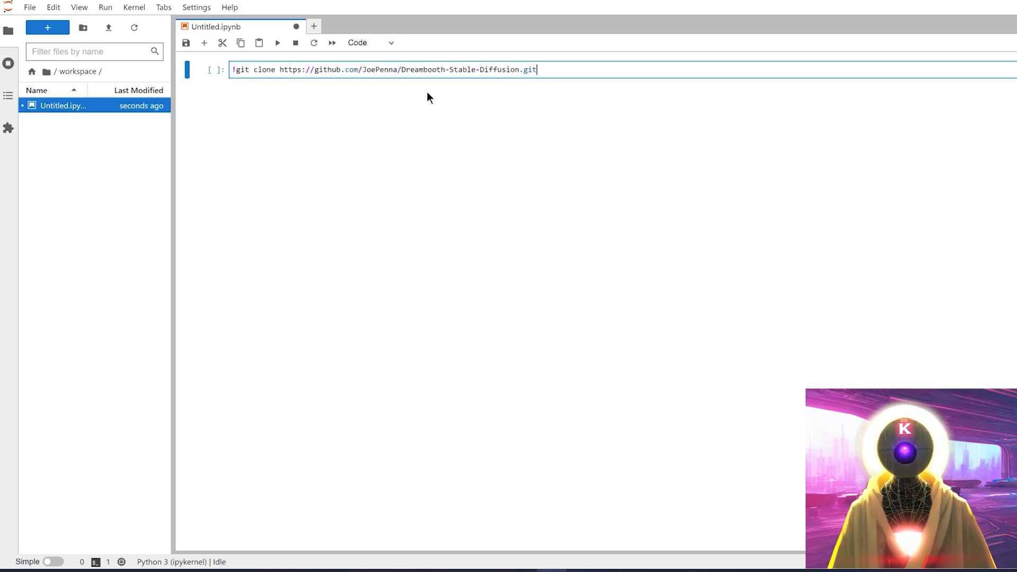
{"action": "mouse_move", "coordinate": [424, 104]}
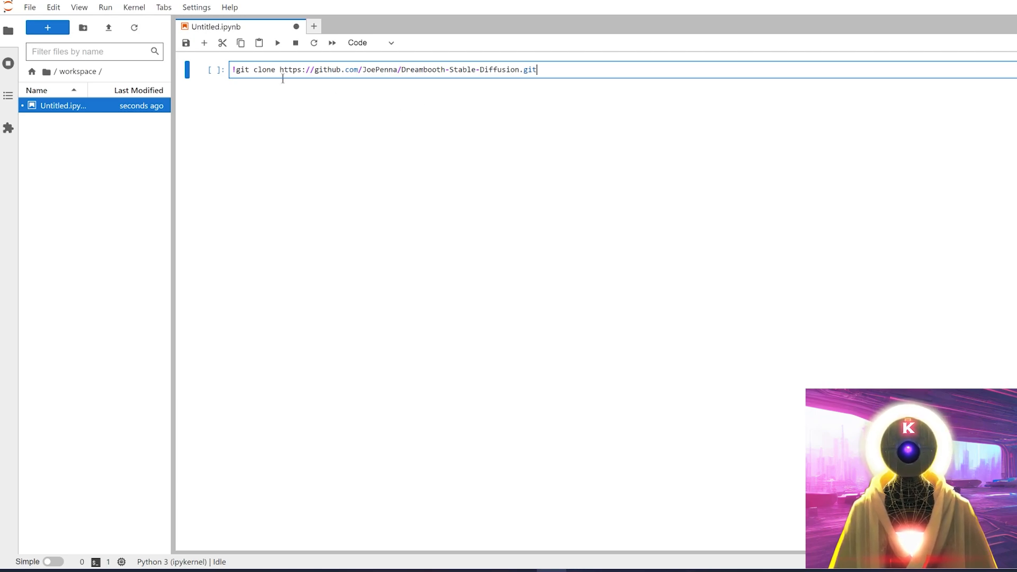
{"action": "mouse_move", "coordinate": [279, 43]}
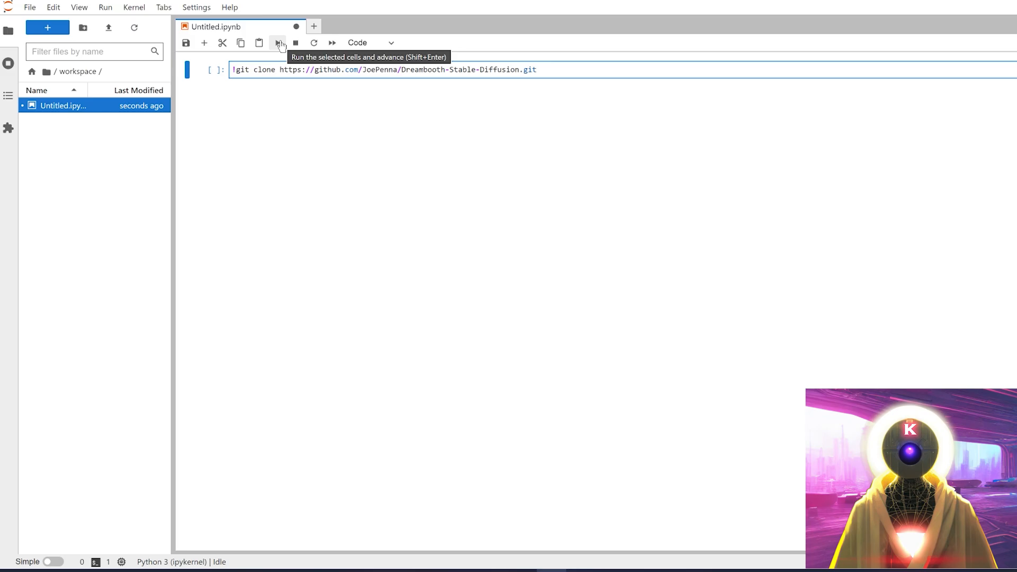
Clone Dreambooth-Stable-Diffusion, open dreambooth_runpod_joepenna.ipynb, and run the environment and login cells.
{"action": "left_click", "coordinate": [277, 43]}
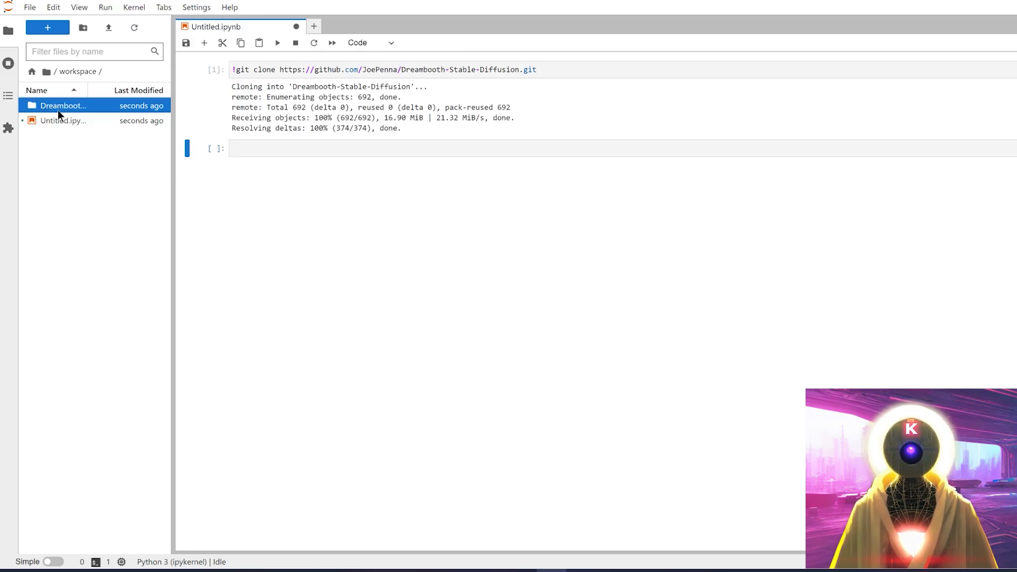
{"action": "double_click", "coordinate": [60, 106]}
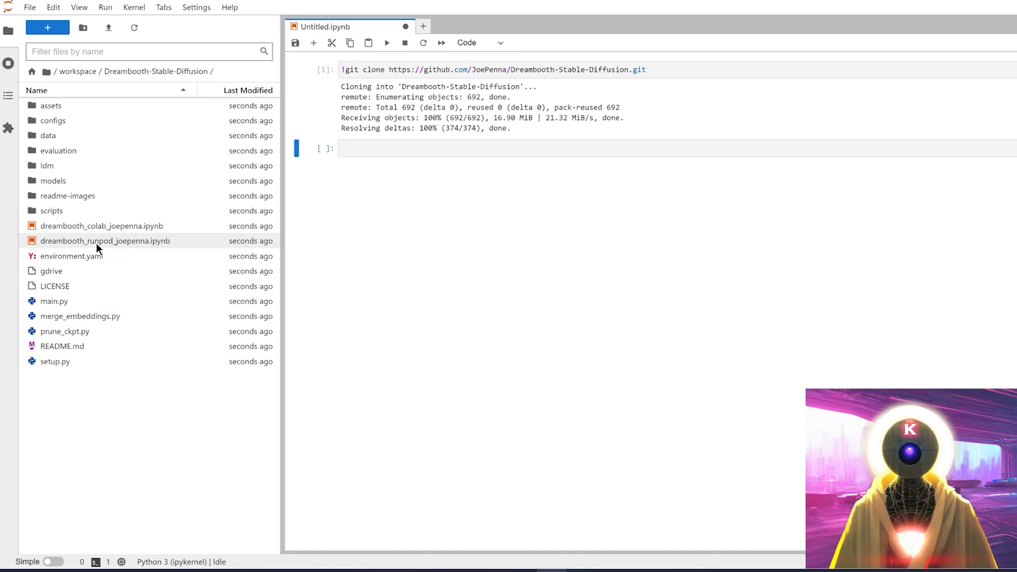
{"action": "double_click", "coordinate": [106, 241]}
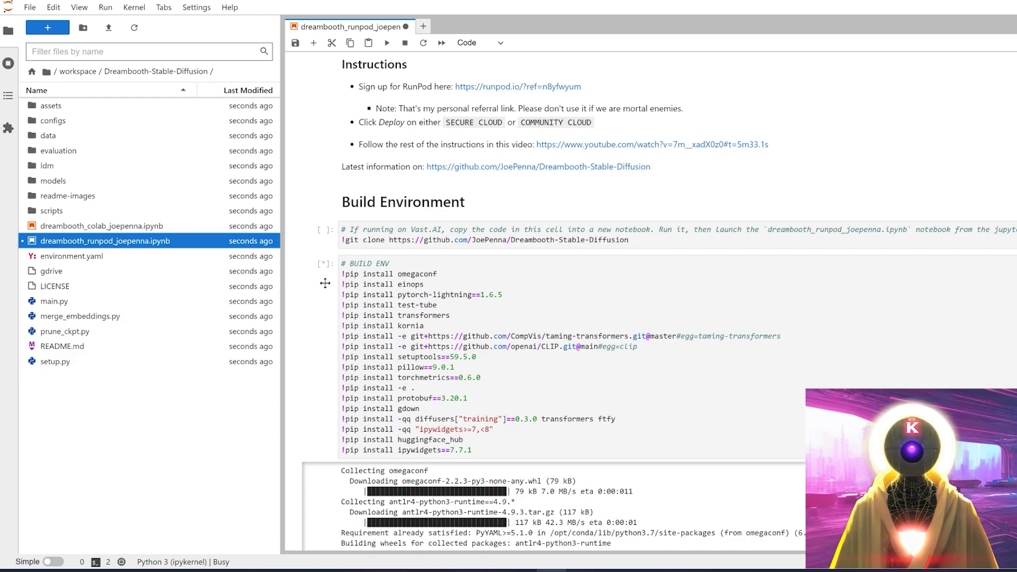
{"action": "mouse_move", "coordinate": [325, 273]}
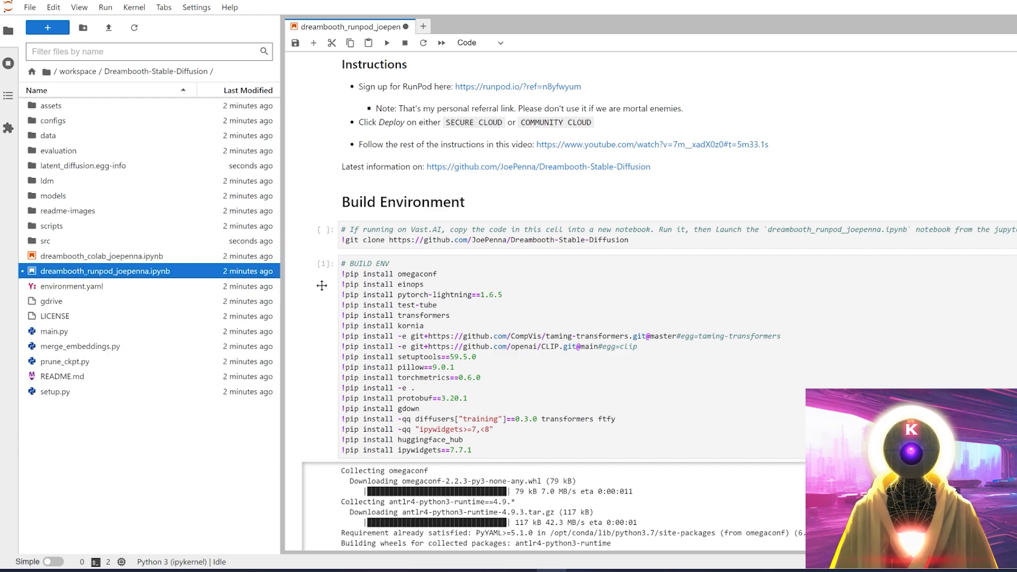
{"action": "scroll", "scroll_direction": "down", "scroll_amount": 3}
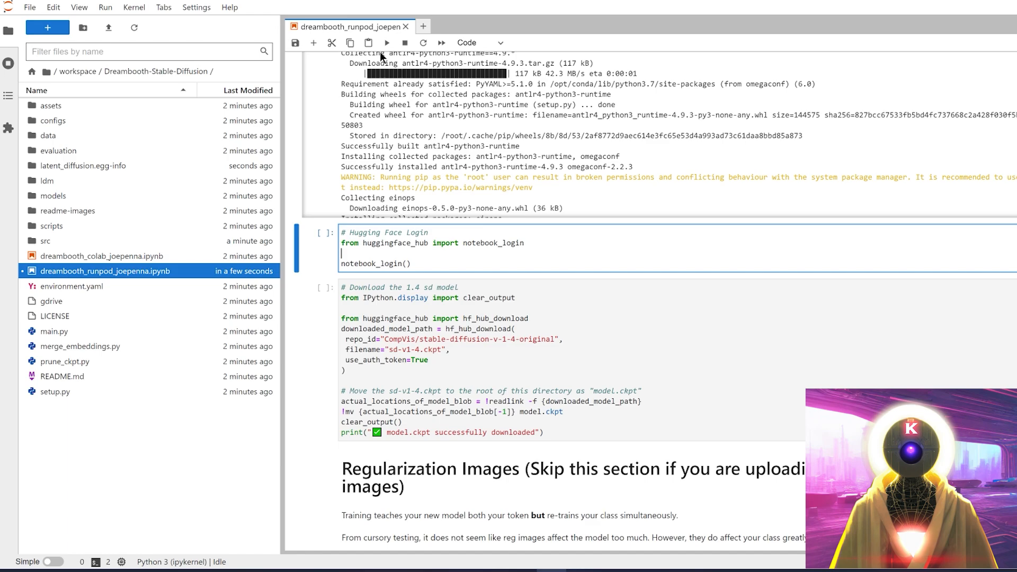
{"action": "left_click", "coordinate": [386, 42]}
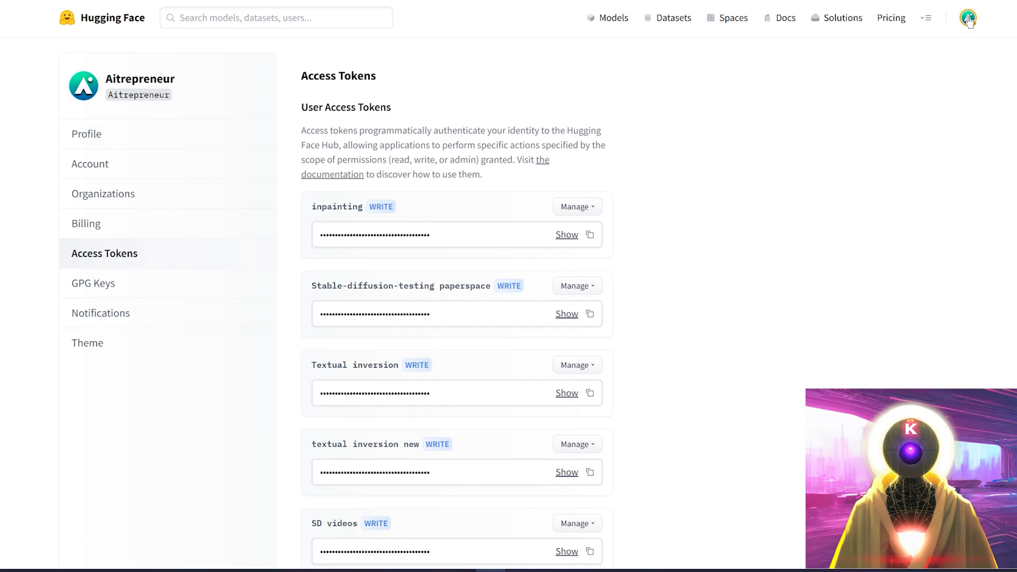
Go to Hugging Face Settings > Access Tokens and start a new token.
{"action": "left_click", "coordinate": [968, 18]}
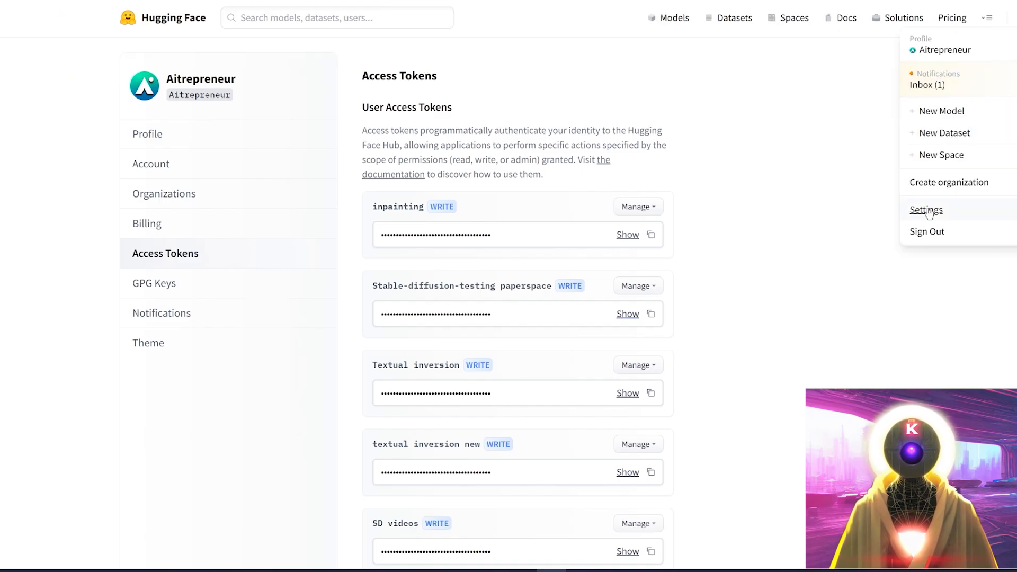
{"action": "left_click", "coordinate": [926, 209]}
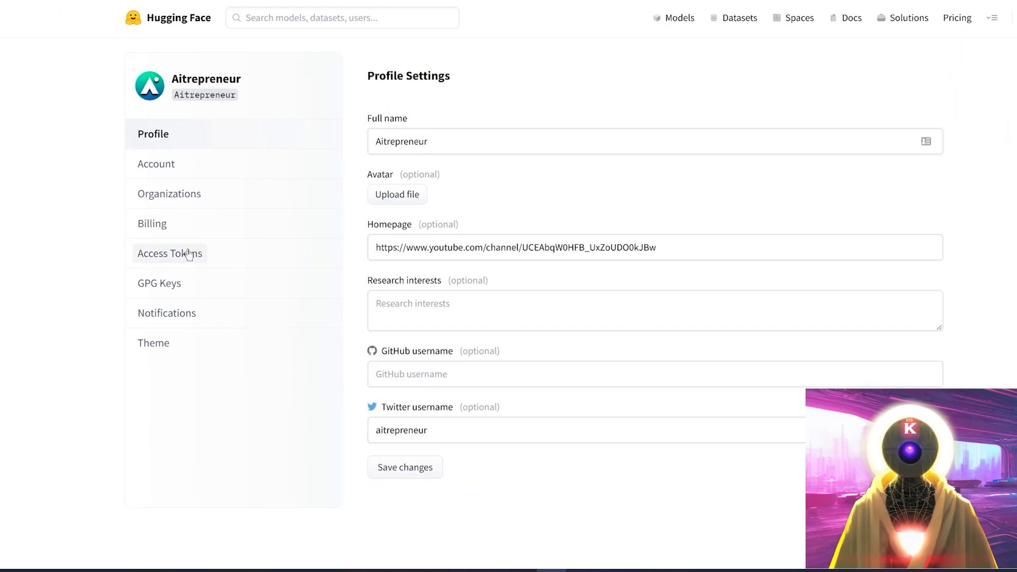
{"action": "left_click", "coordinate": [169, 254]}
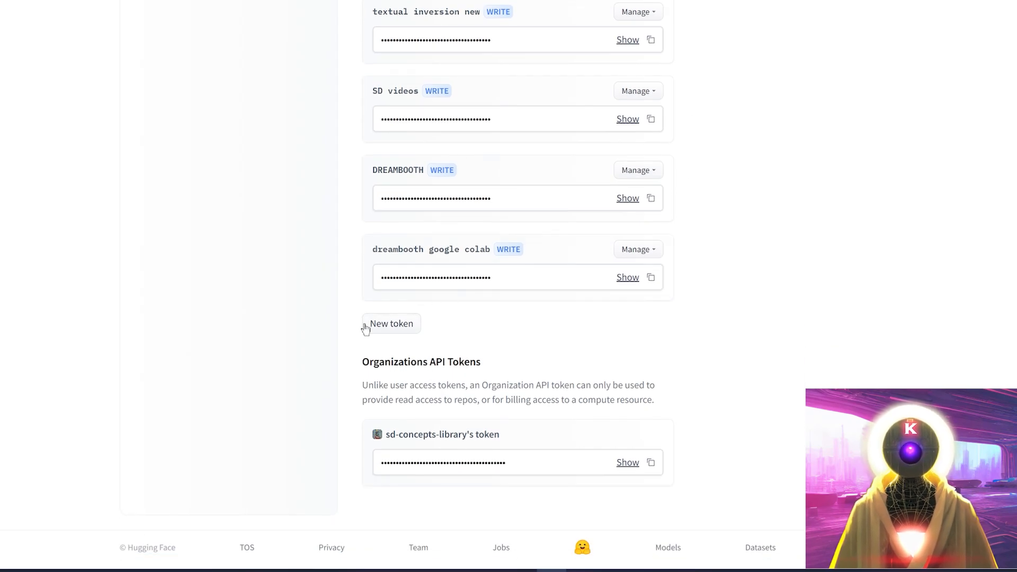
{"action": "left_click", "coordinate": [391, 323]}
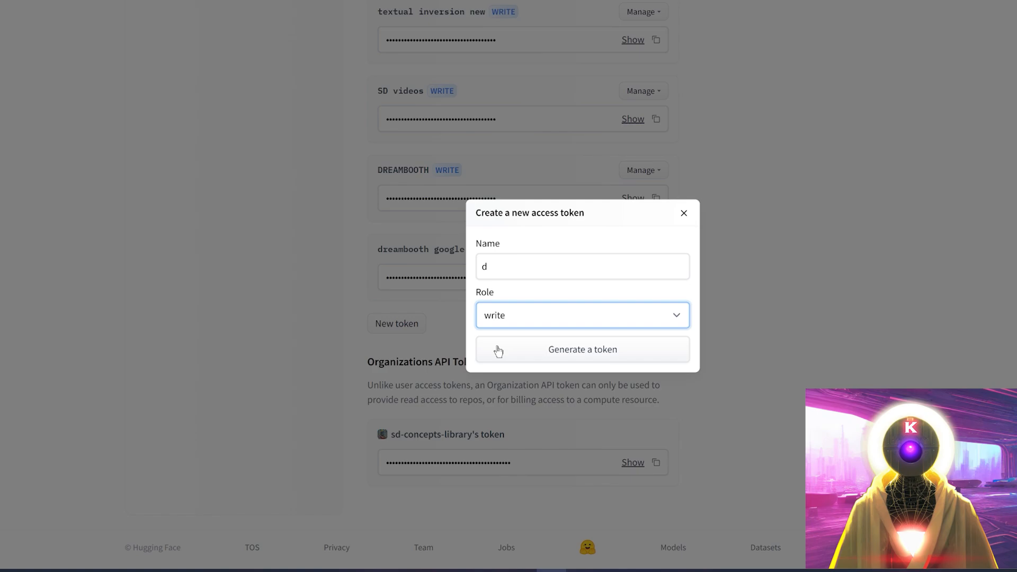
{"action": "mouse_move", "coordinate": [651, 242]}
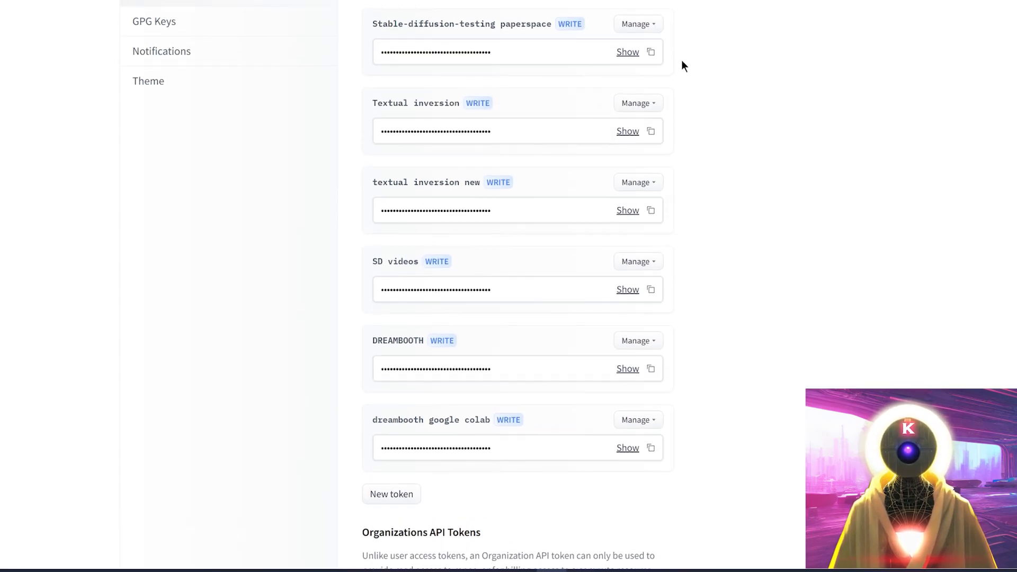
{"action": "mouse_move", "coordinate": [650, 448]}
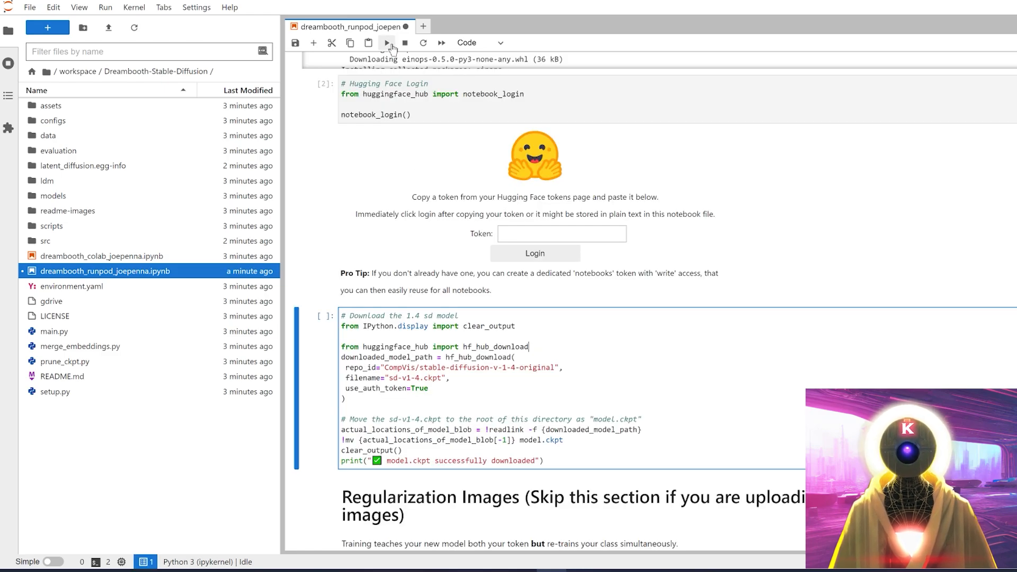
Run the 'Download the 1.4 sd model' cell to fetch model.ckpt.
{"action": "left_click", "coordinate": [385, 43]}
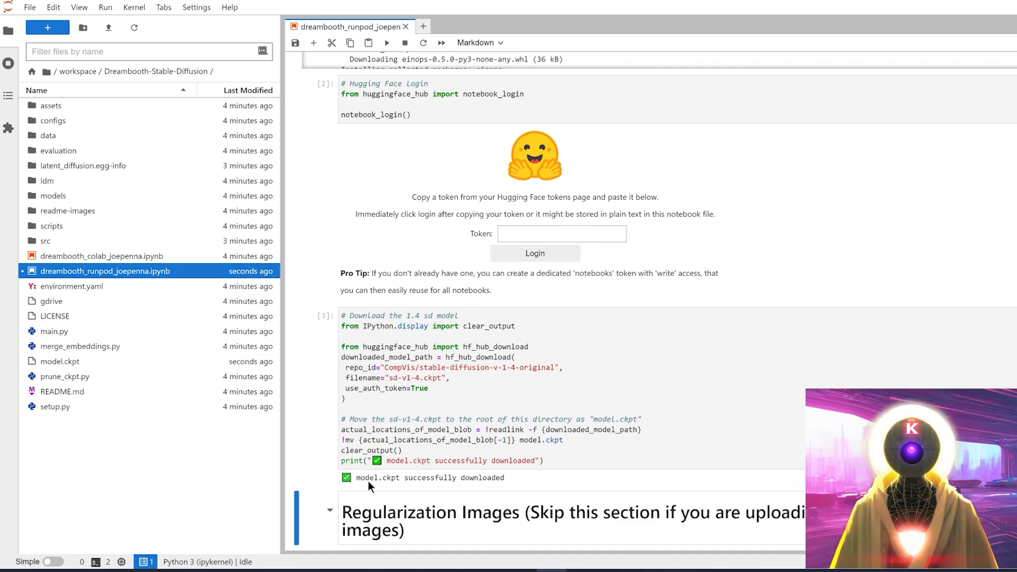
{"action": "mouse_move", "coordinate": [126, 372]}
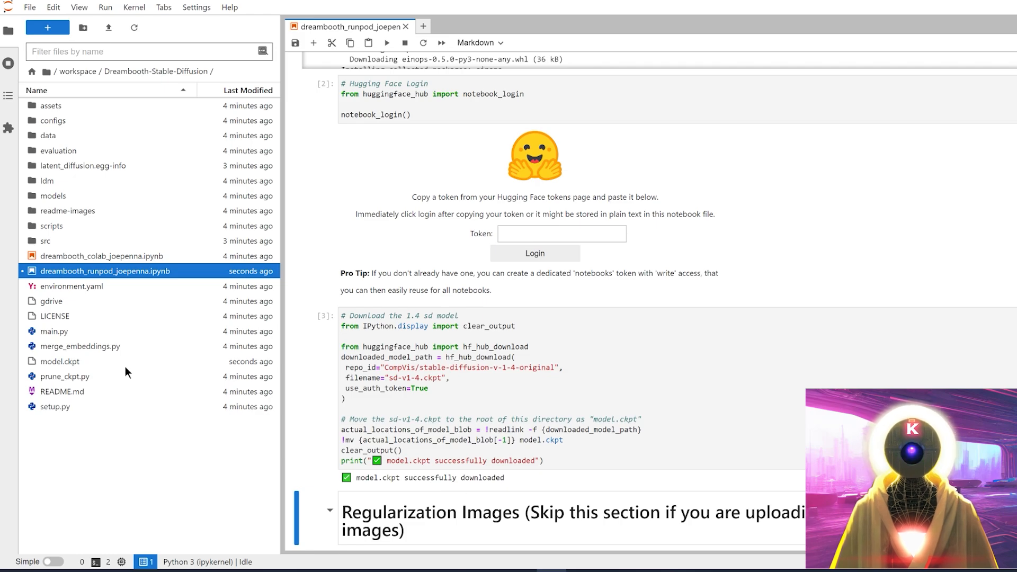
Scroll down the notebook to the Download Regularization Images cell.
{"action": "scroll", "scroll_direction": "down", "scroll_amount": 3}
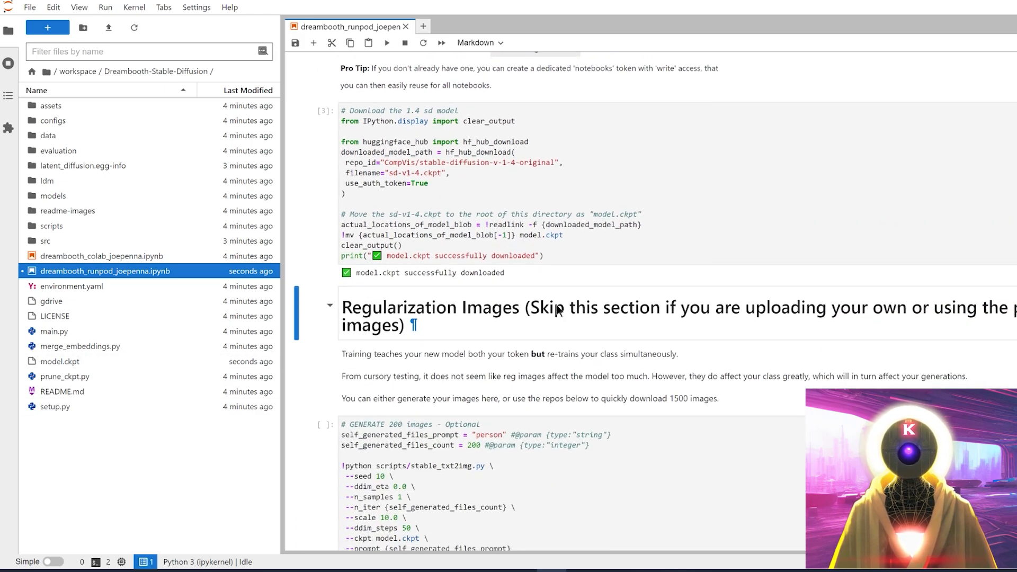
{"action": "scroll", "scroll_direction": "down", "scroll_amount": 3}
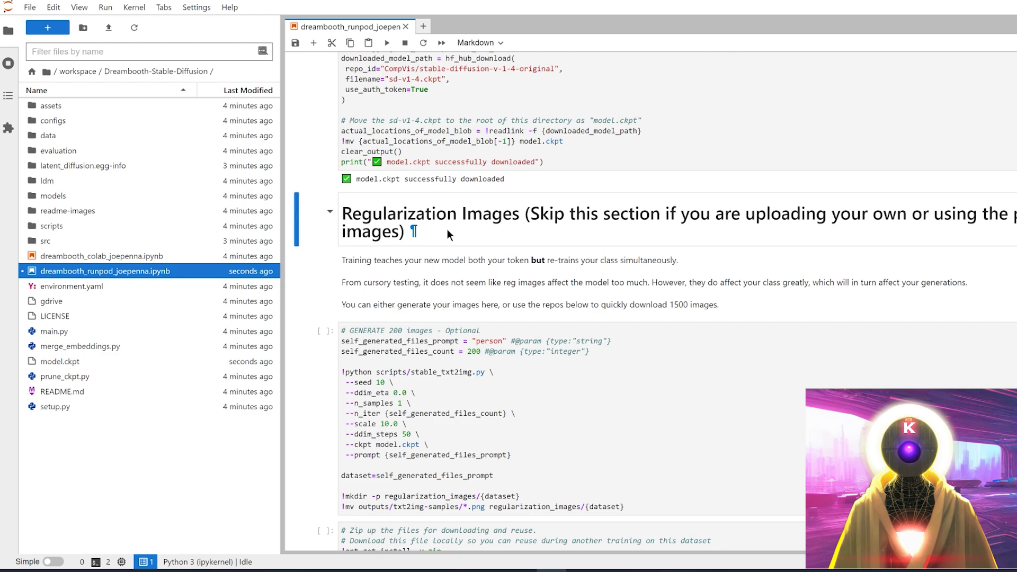
{"action": "scroll", "scroll_direction": "down", "scroll_amount": 3}
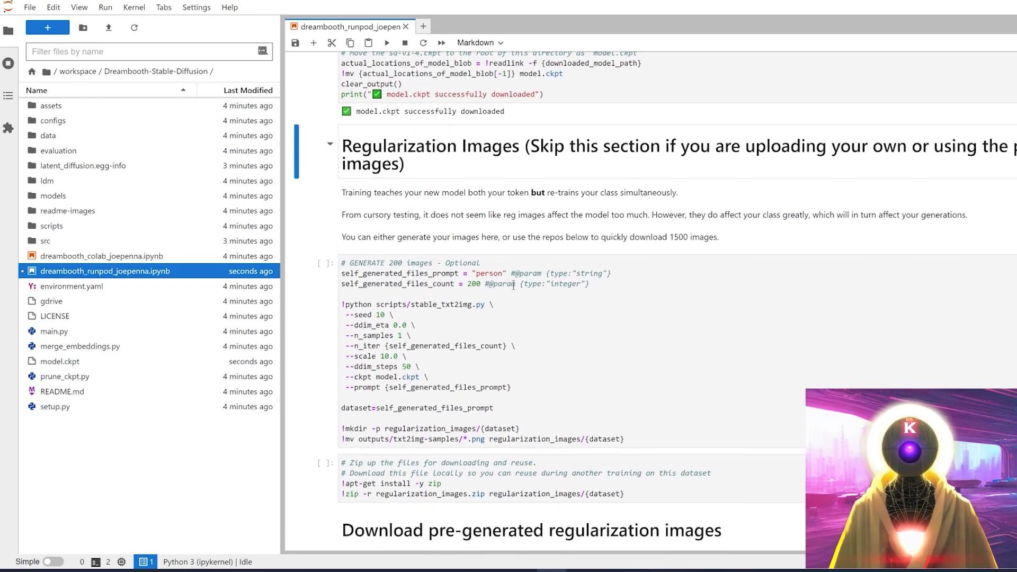
{"action": "scroll", "scroll_direction": "down", "scroll_amount": 3}
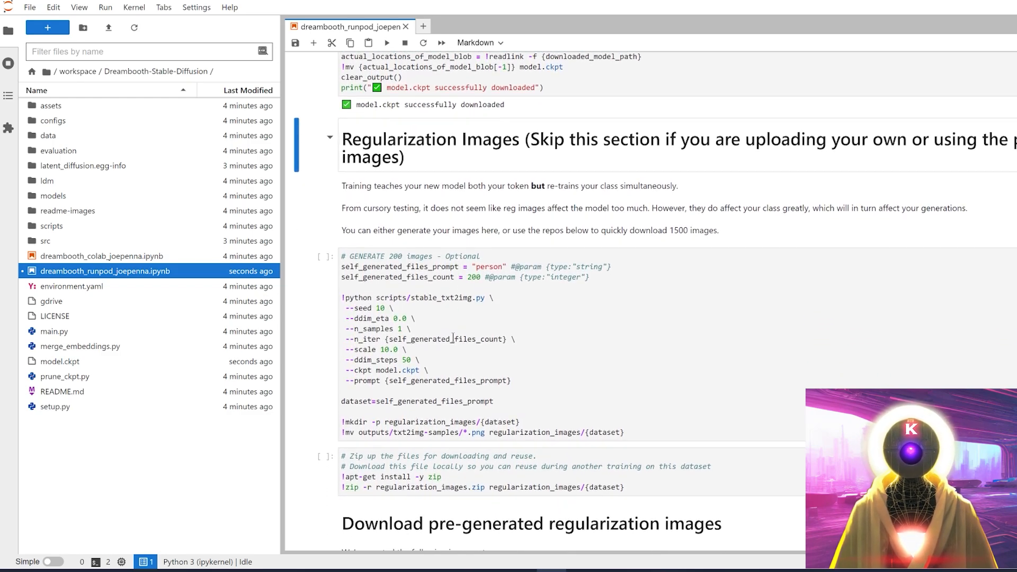
{"action": "scroll", "scroll_direction": "down", "scroll_amount": 3}
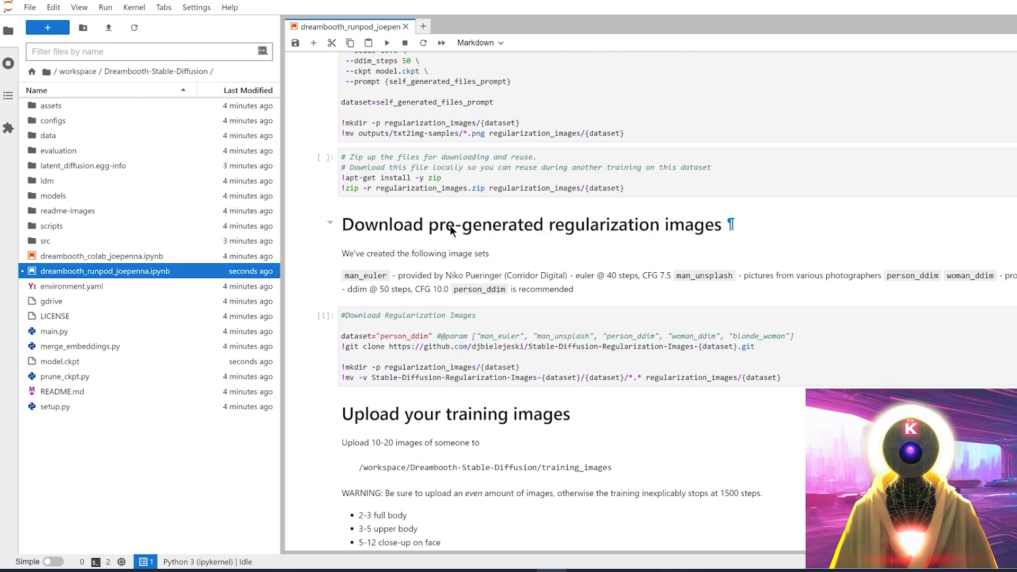
{"action": "mouse_move", "coordinate": [639, 233]}
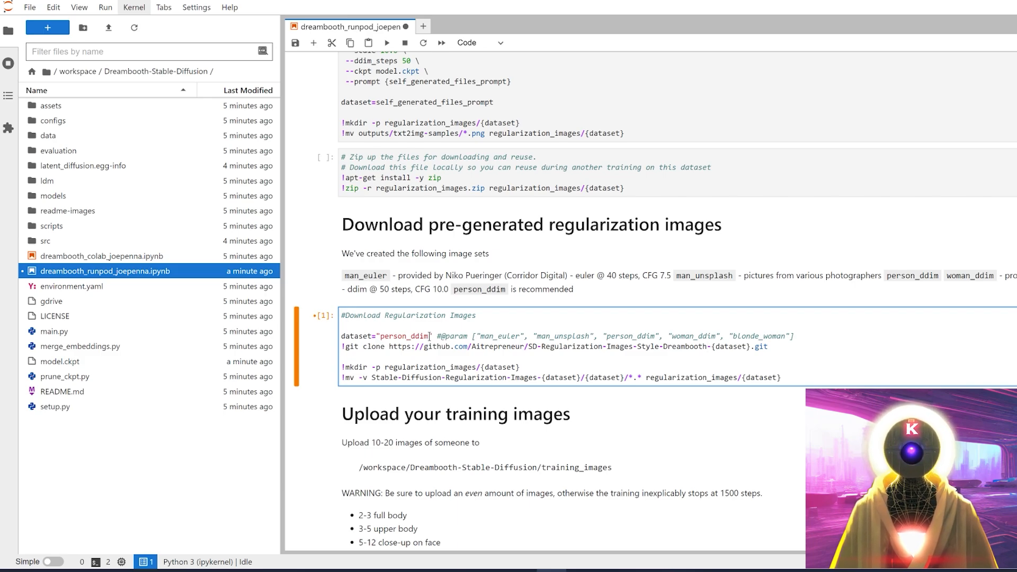
Replace the person_ddim dataset name with style_ddim.
{"action": "double_click", "coordinate": [407, 337]}
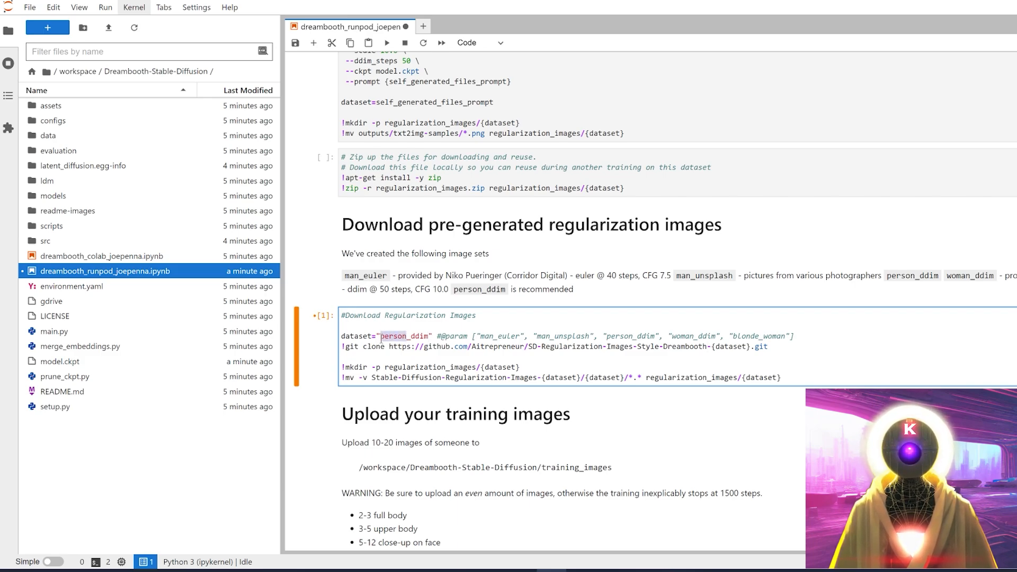
{"action": "type", "text": "style_ddim"}
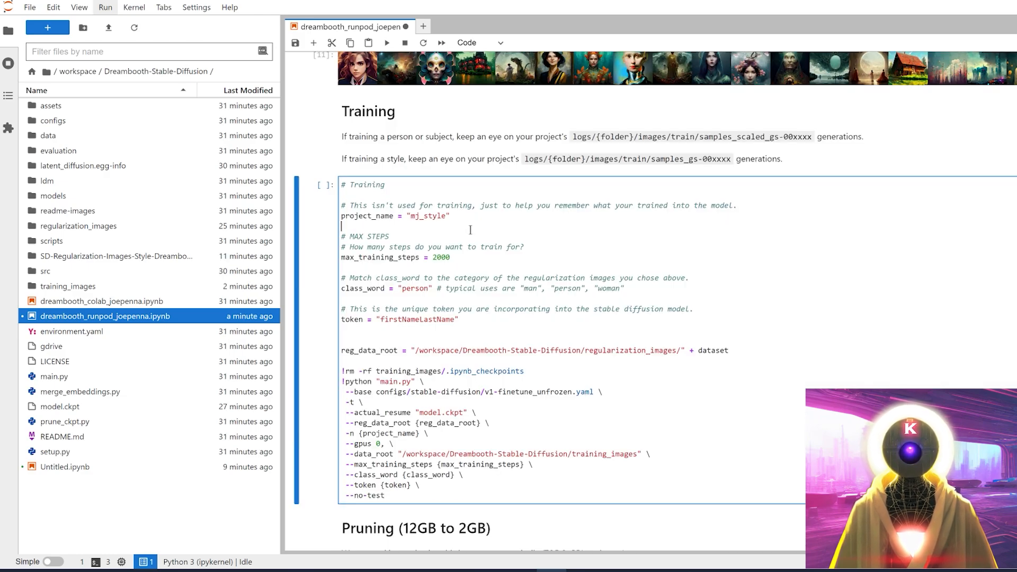
{"action": "mouse_move", "coordinate": [429, 218]}
{"action": "type", "text": "2"}
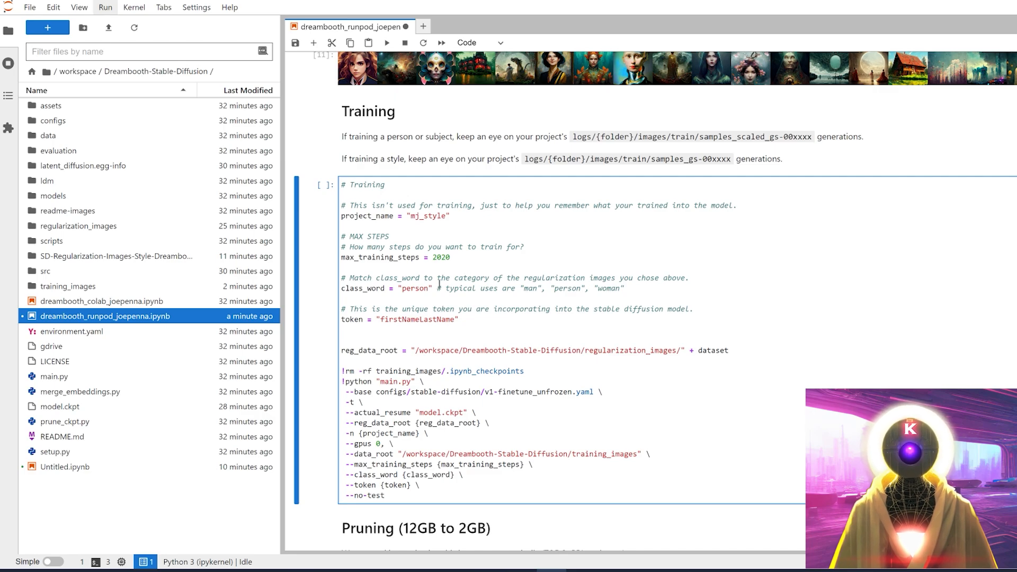
Run the Training cell with class word 'style' and token 'midjourneyart'.
{"action": "type", "text": "styl"}
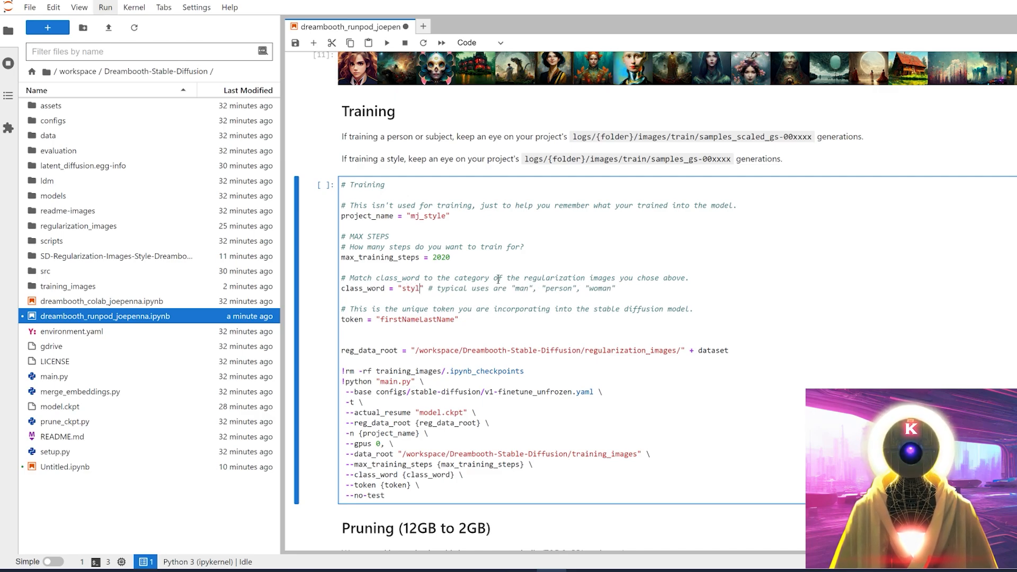
{"action": "type", "text": "midjourneyart\""}
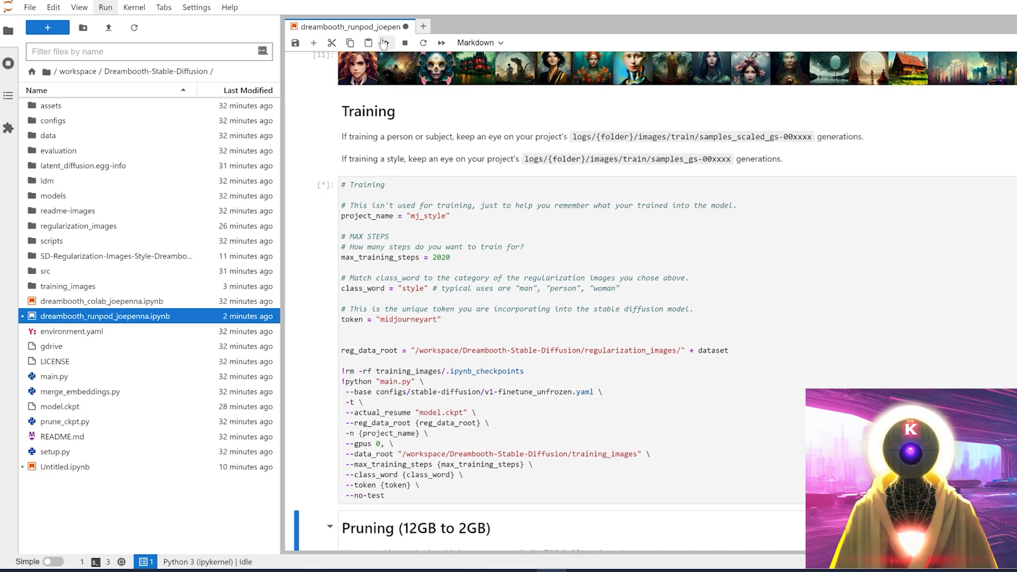
{"action": "left_click", "coordinate": [383, 42]}
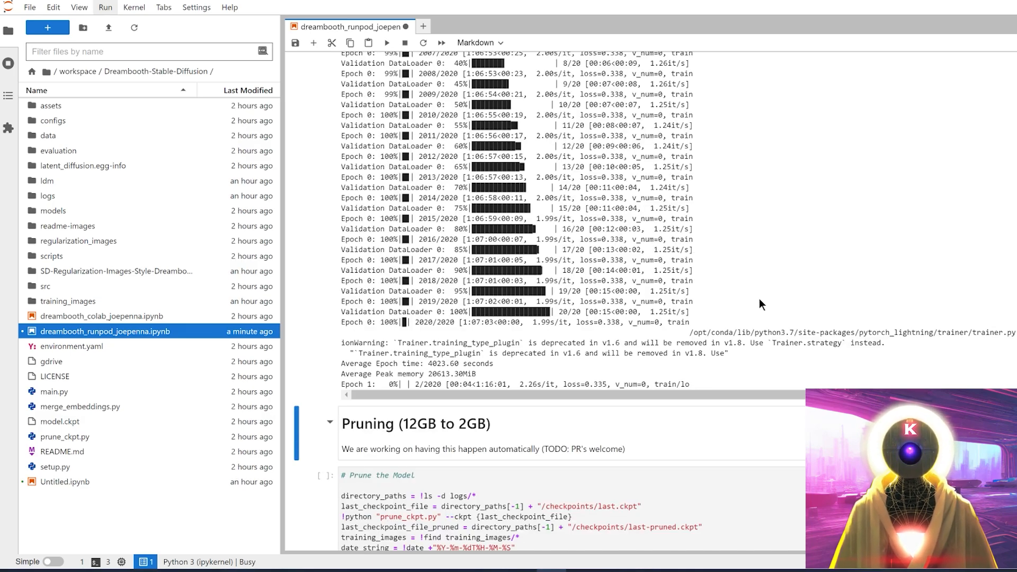
{"action": "mouse_move", "coordinate": [509, 353]}
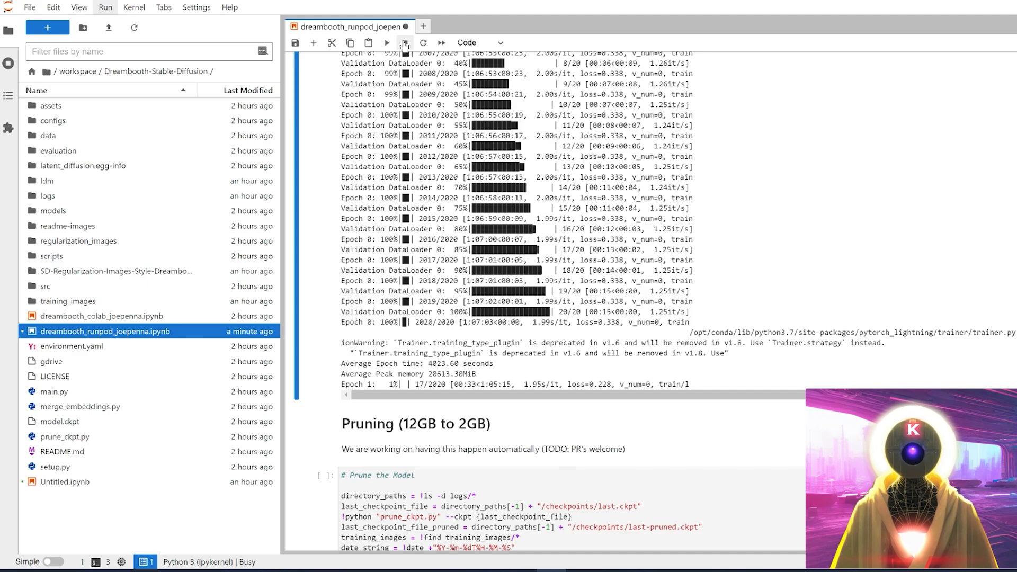
Interrupt the kernel after training reaches 2020/2020 steps.
{"action": "left_click", "coordinate": [404, 43]}
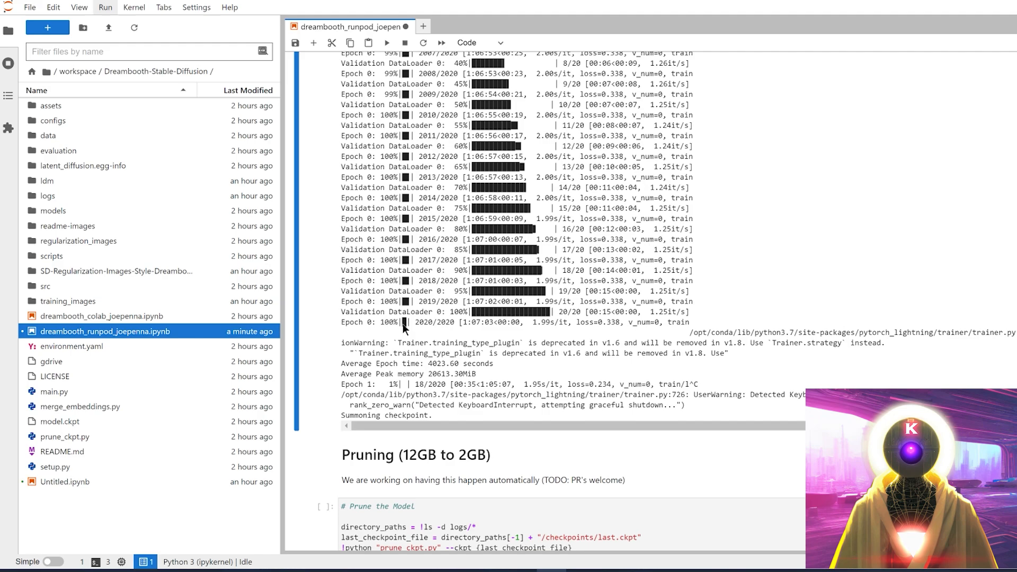
{"action": "mouse_move", "coordinate": [426, 329]}
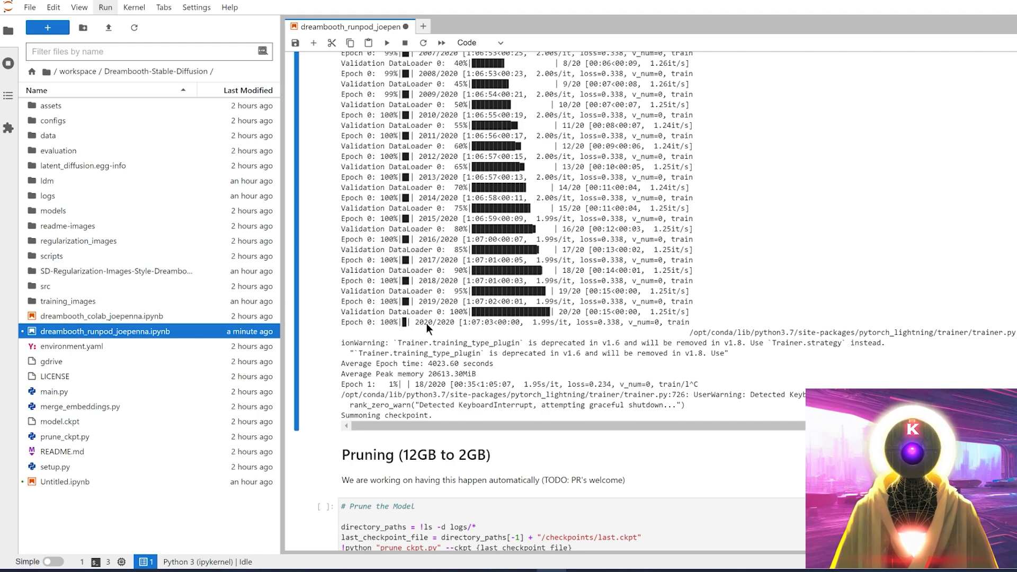
{"action": "mouse_move", "coordinate": [463, 327]}
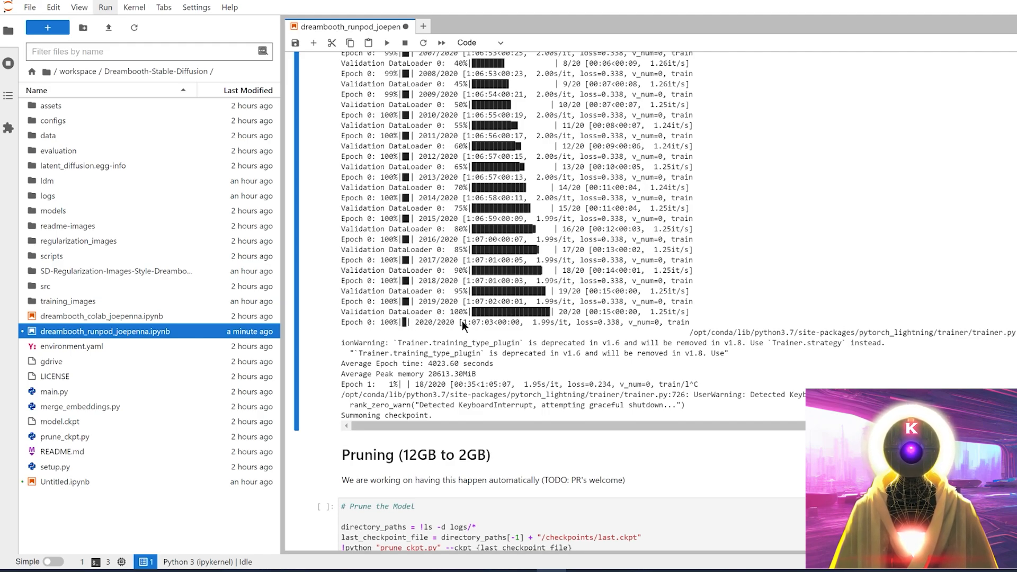
{"action": "mouse_move", "coordinate": [462, 327]}
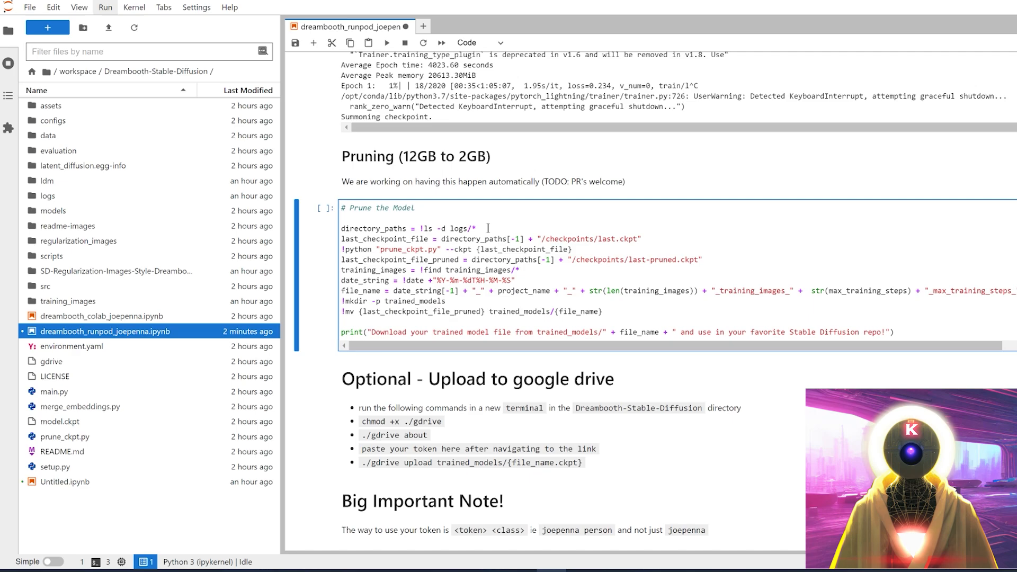
Prune the trained checkpoint to 2.13 GB and open trained_models to view the pruned file.
{"action": "left_click", "coordinate": [387, 42]}
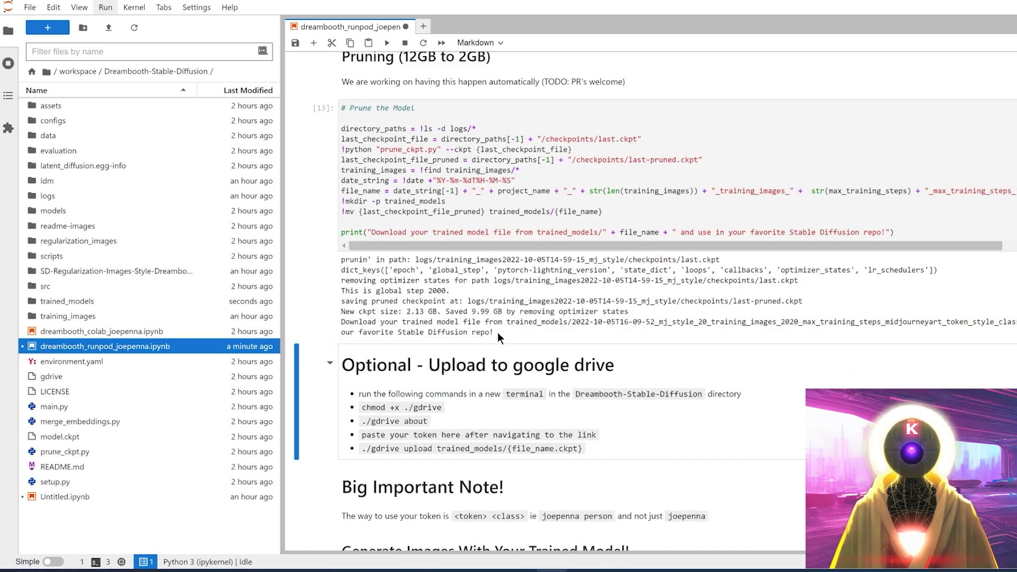
{"action": "mouse_move", "coordinate": [479, 315]}
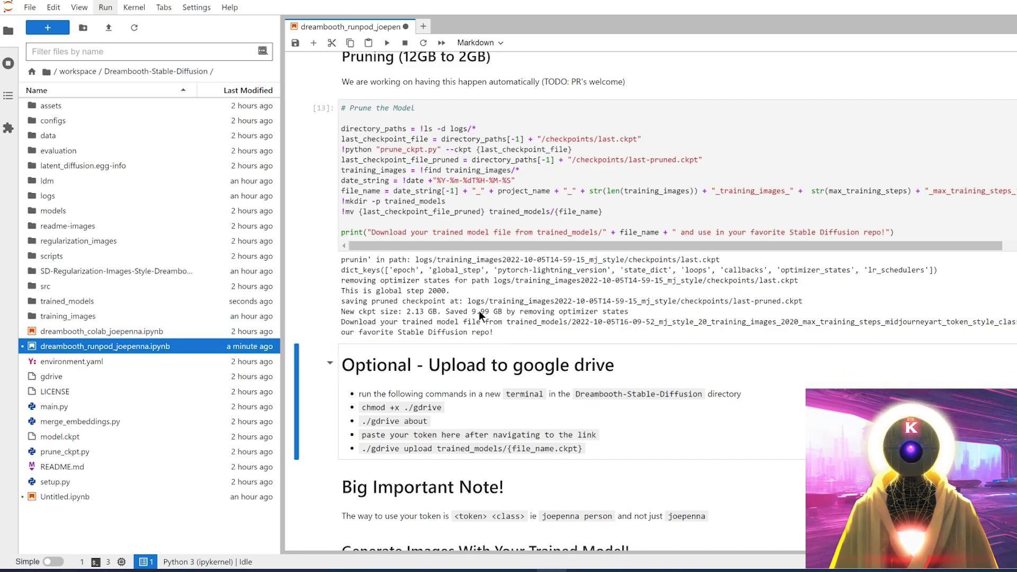
{"action": "mouse_move", "coordinate": [364, 342]}
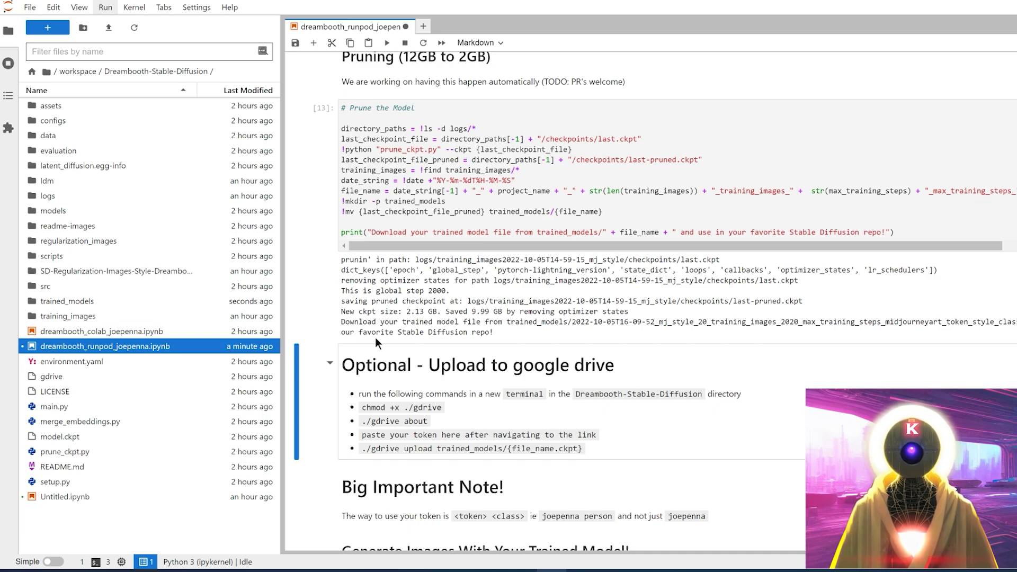
{"action": "left_click", "coordinate": [68, 301]}
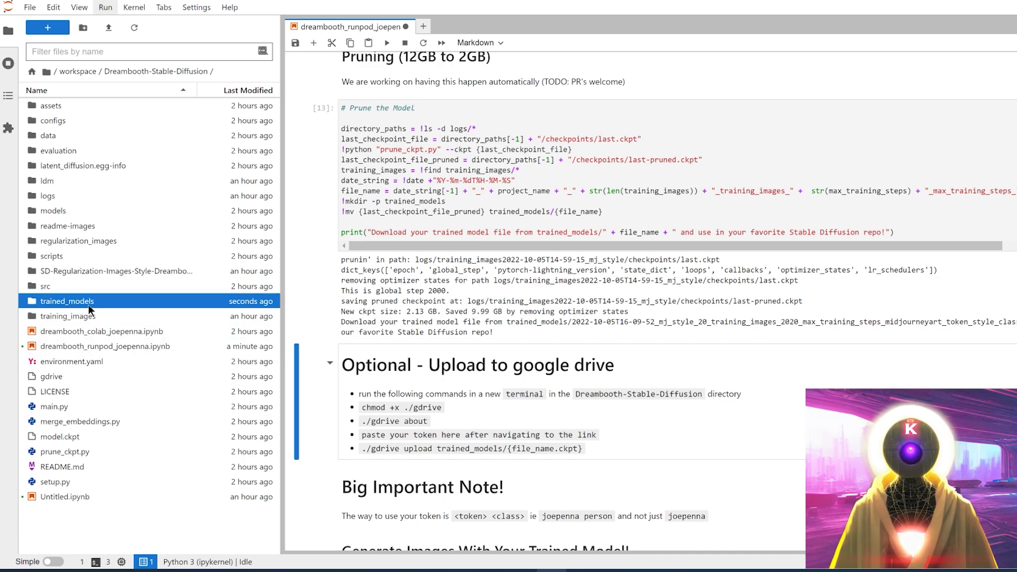
{"action": "double_click", "coordinate": [63, 301]}
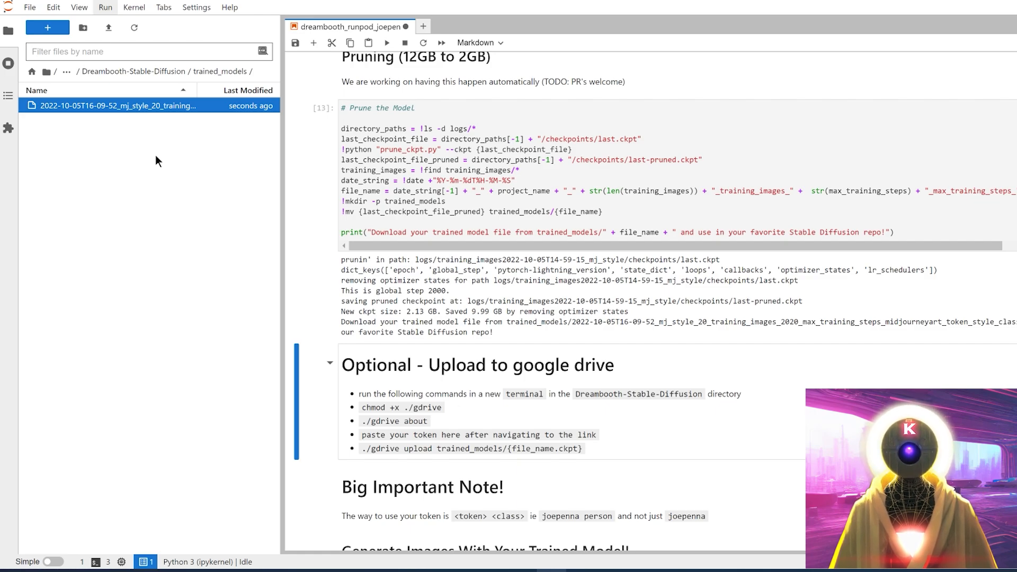
{"action": "right_click", "coordinate": [141, 106]}
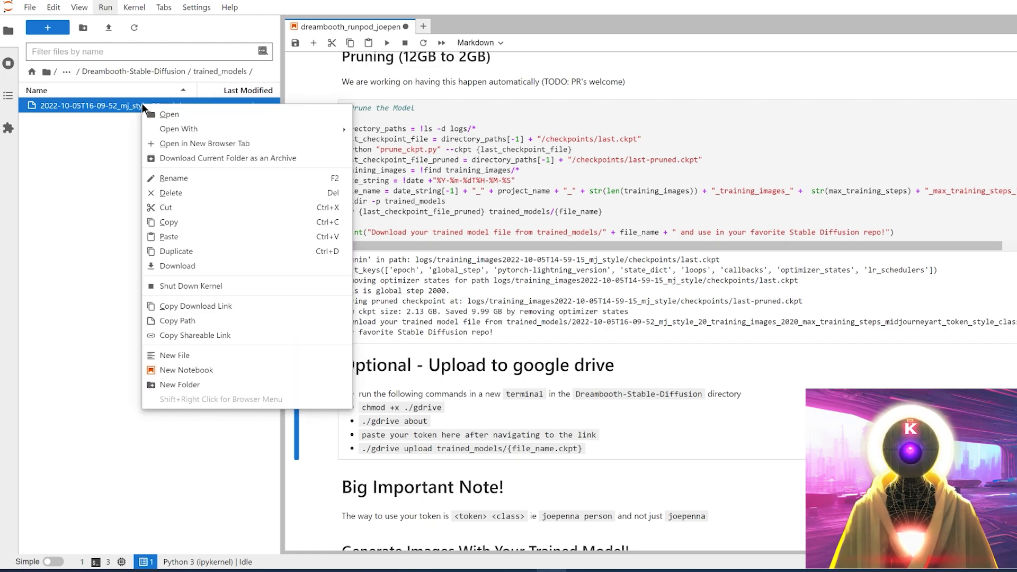
{"action": "mouse_move", "coordinate": [182, 269]}
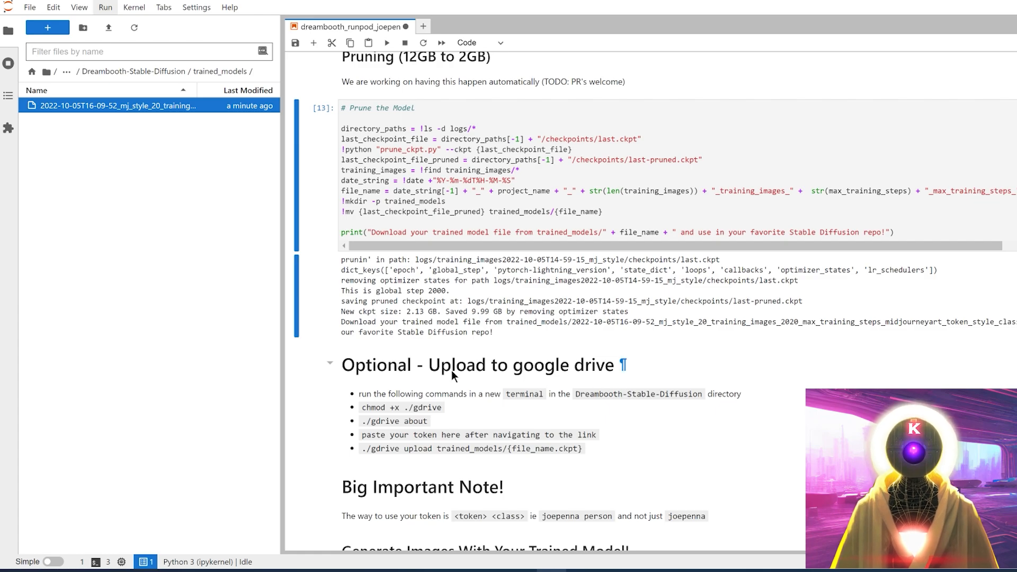
{"action": "mouse_move", "coordinate": [536, 374]}
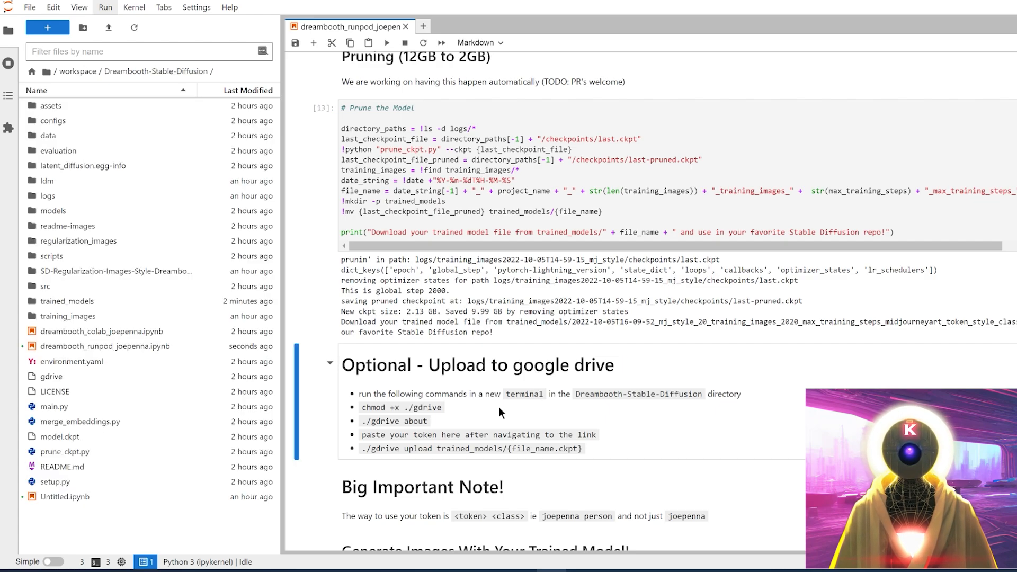
{"action": "mouse_move", "coordinate": [511, 406]}
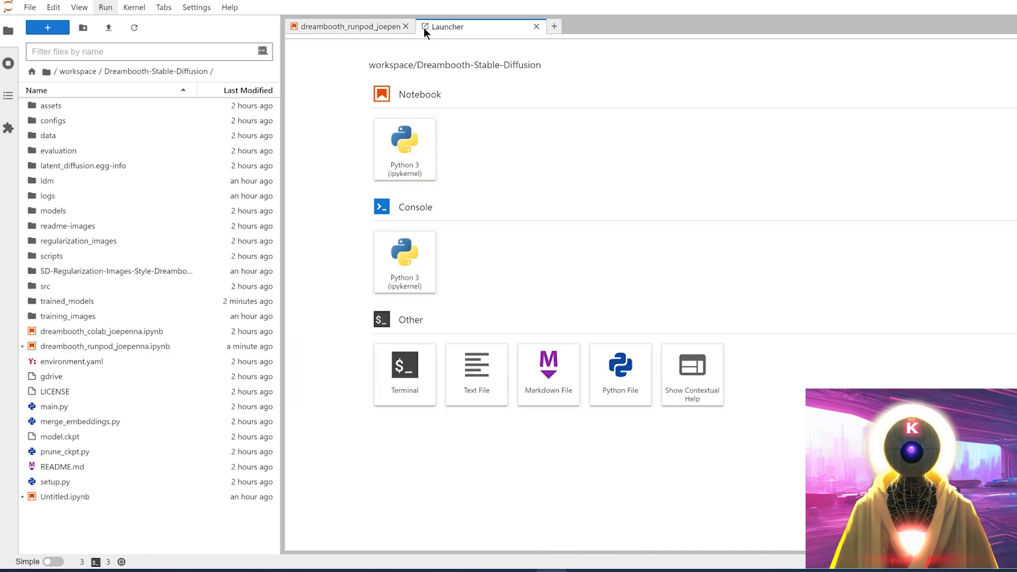
Open a terminal and run chmod +x ./gdrive copied from the notebook.
{"action": "left_click", "coordinate": [350, 26]}
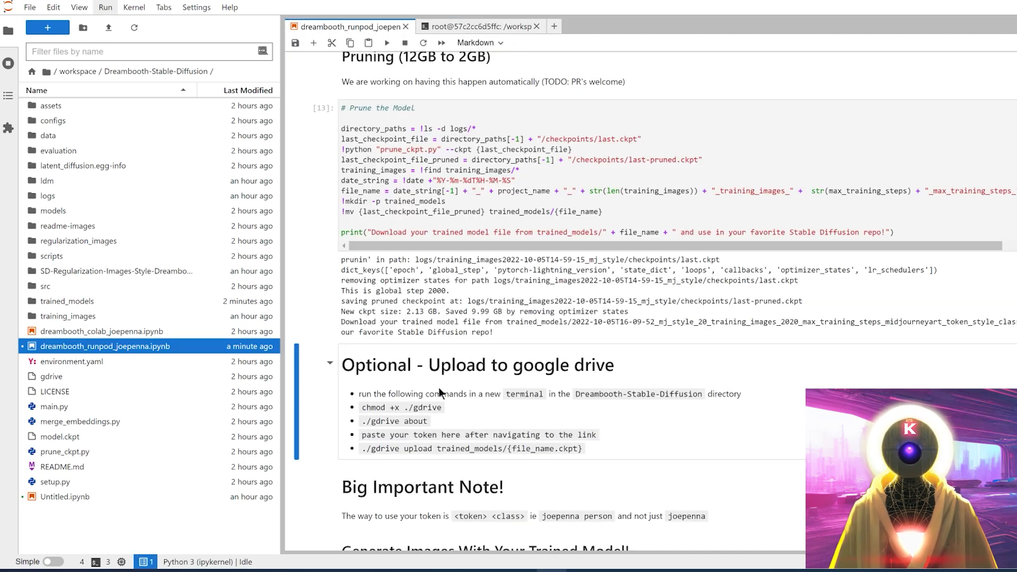
{"action": "double_click", "coordinate": [374, 406]}
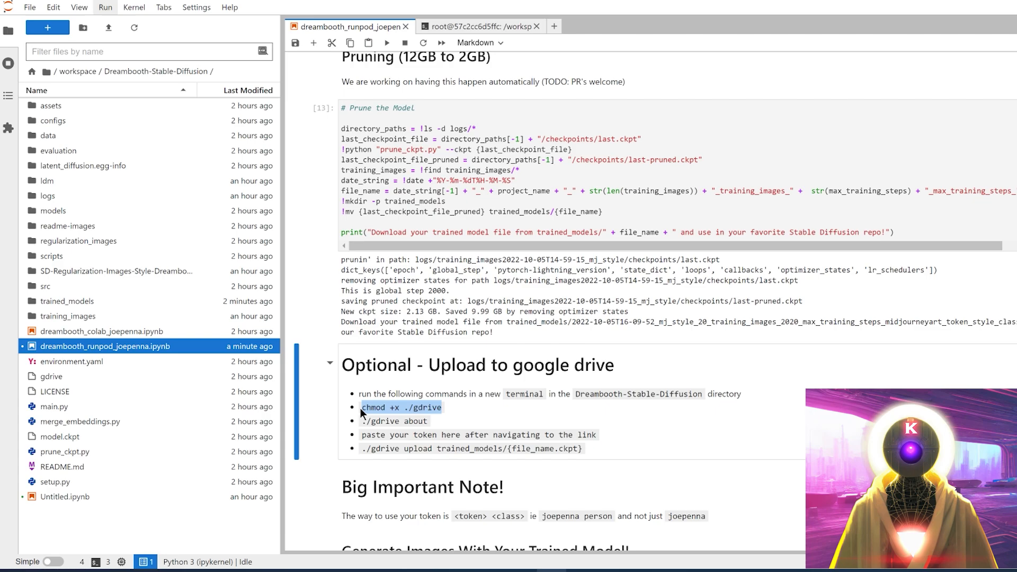
{"action": "left_click", "coordinate": [483, 26]}
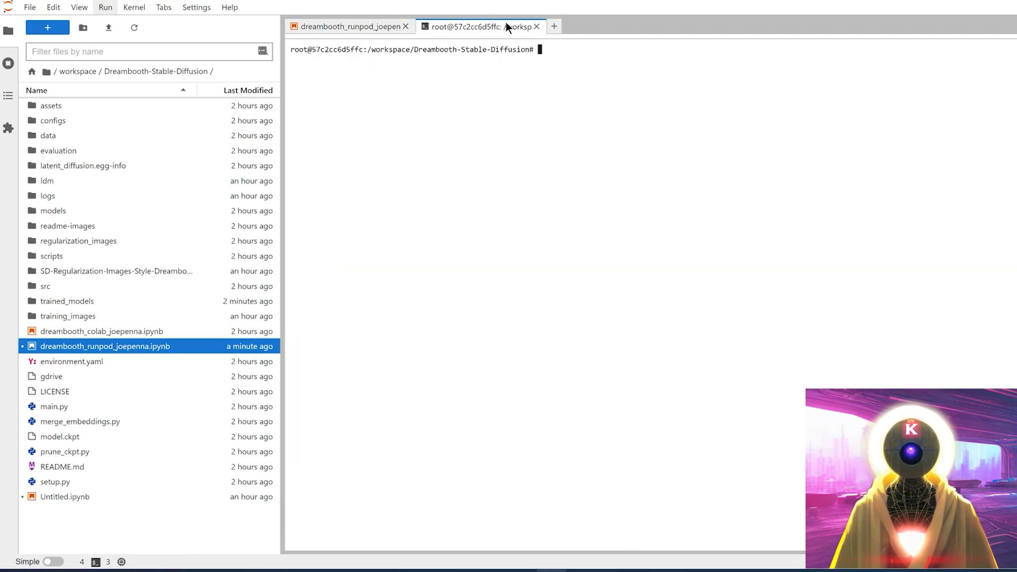
{"action": "type", "text": "chmod +x ./gdrive"}
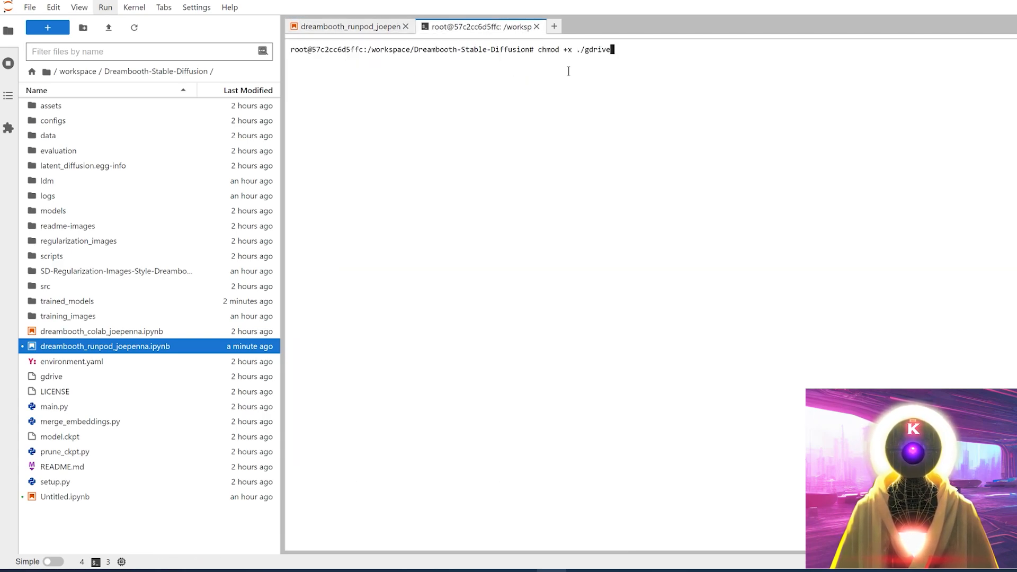
Run ./gdrive about and select the Google authorization link it prints.
{"action": "left_click", "coordinate": [350, 26]}
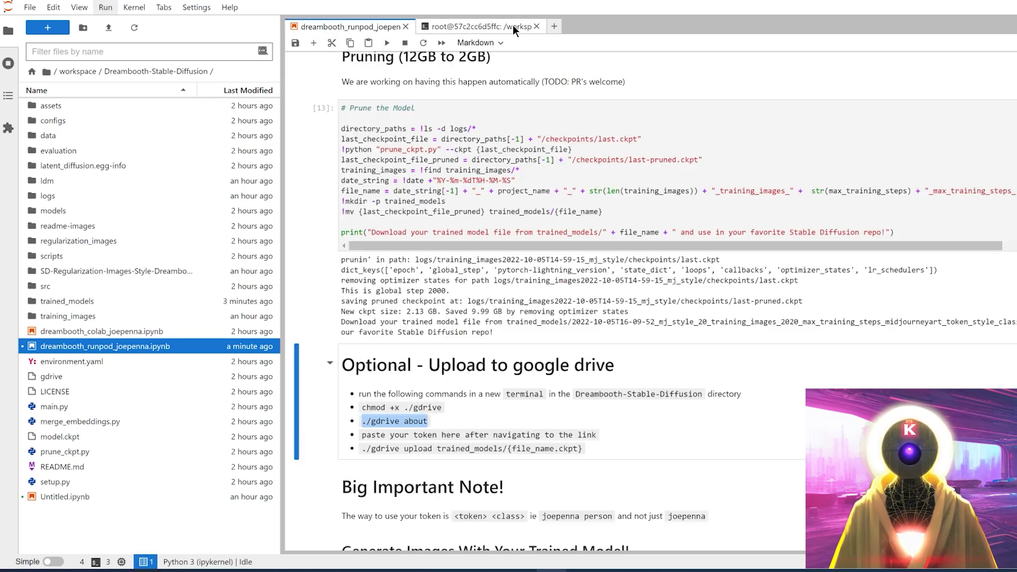
{"action": "left_click", "coordinate": [483, 26]}
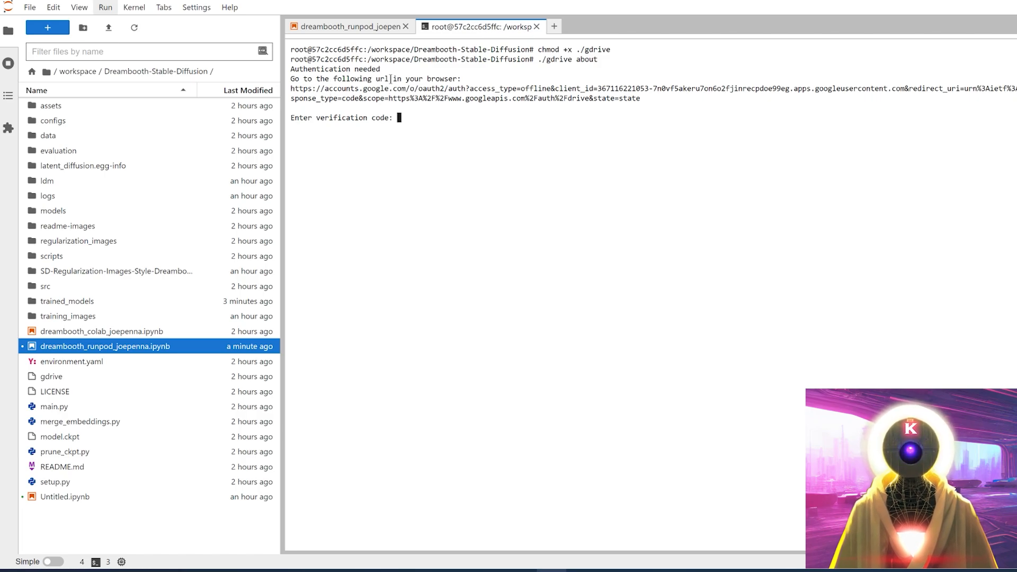
{"action": "left_click_drag", "start_coordinate": [291, 89], "coordinate": [640, 98]}
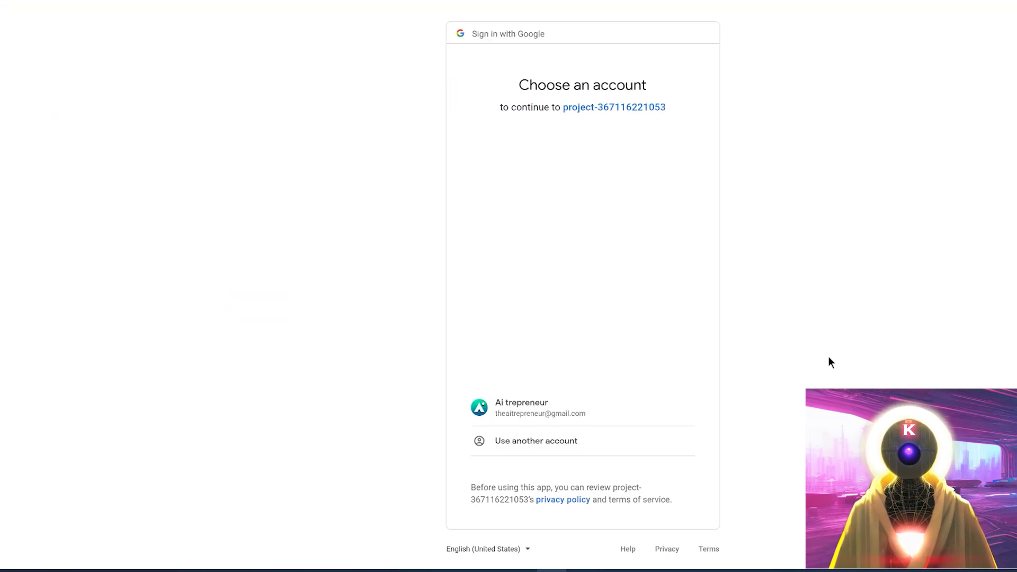
Choose the Google account and allow the gdrive project access.
{"action": "left_click", "coordinate": [479, 407]}
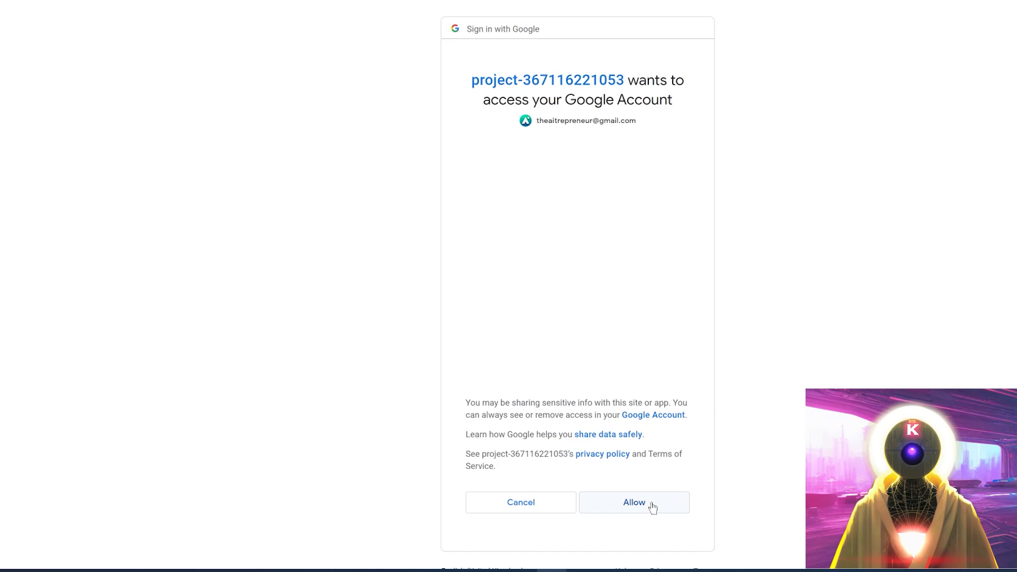
{"action": "left_click", "coordinate": [634, 502]}
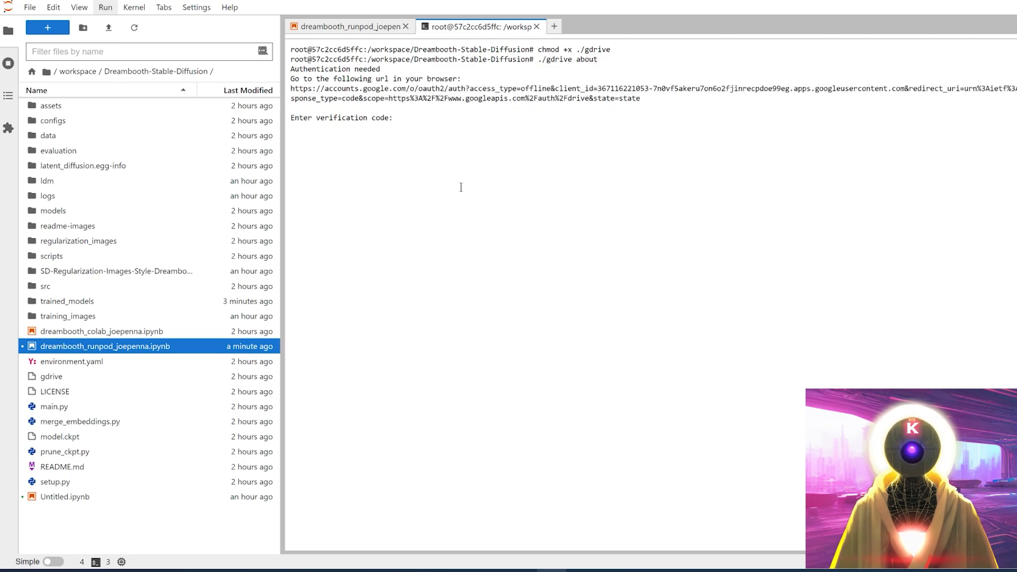
Verify gdrive with the code, then run ./gdrive upload ./trained_models --recursive.
{"action": "left_click", "coordinate": [349, 27]}
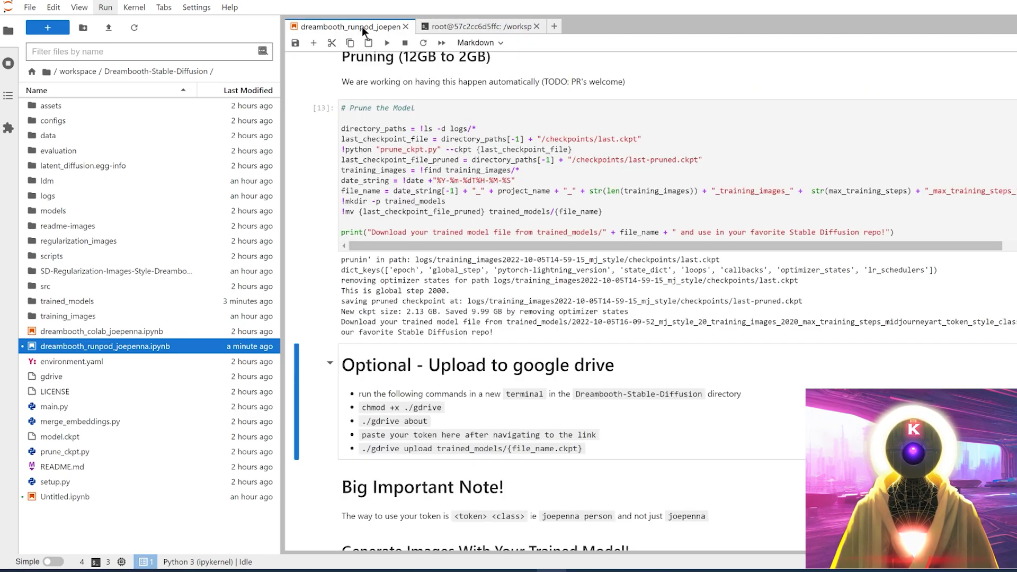
{"action": "double_click", "coordinate": [471, 448]}
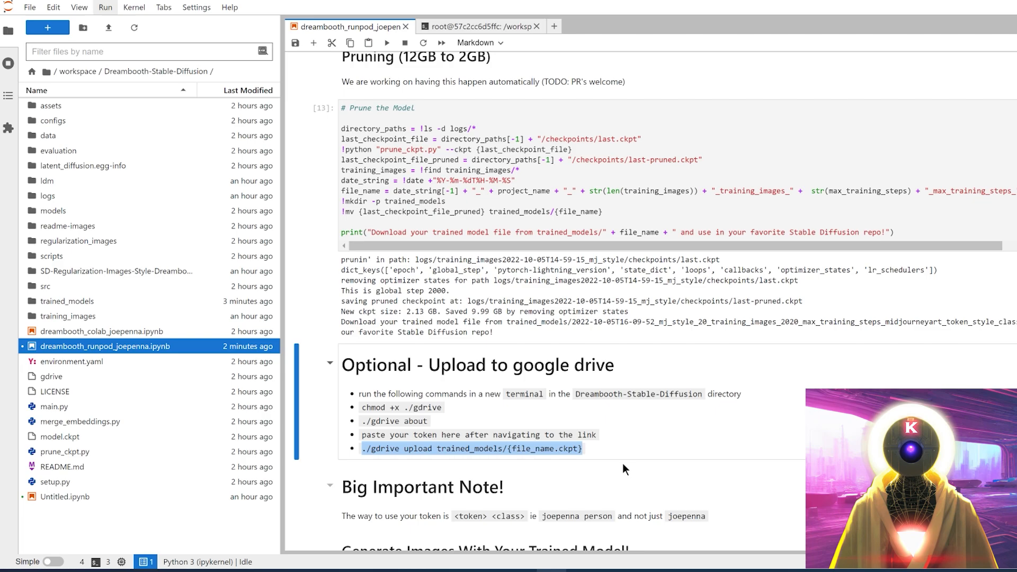
{"action": "left_click", "coordinate": [484, 26]}
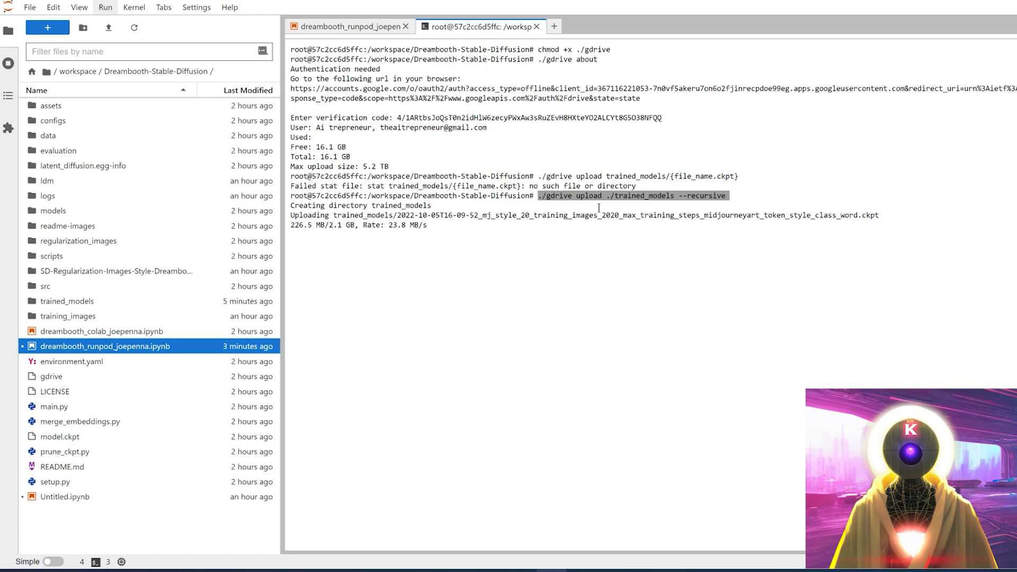
{"action": "left_click", "coordinate": [348, 26]}
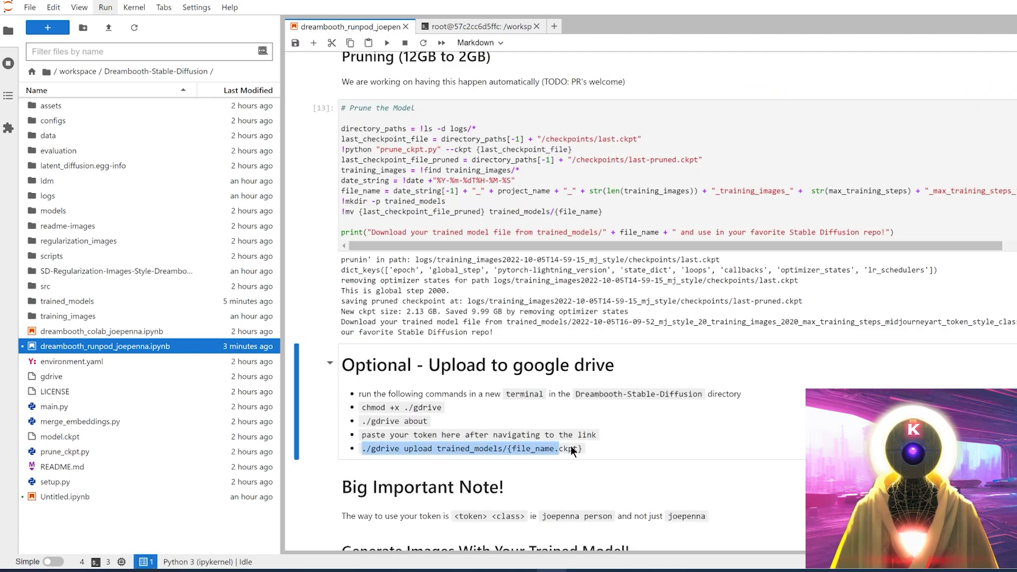
{"action": "left_click", "coordinate": [474, 26]}
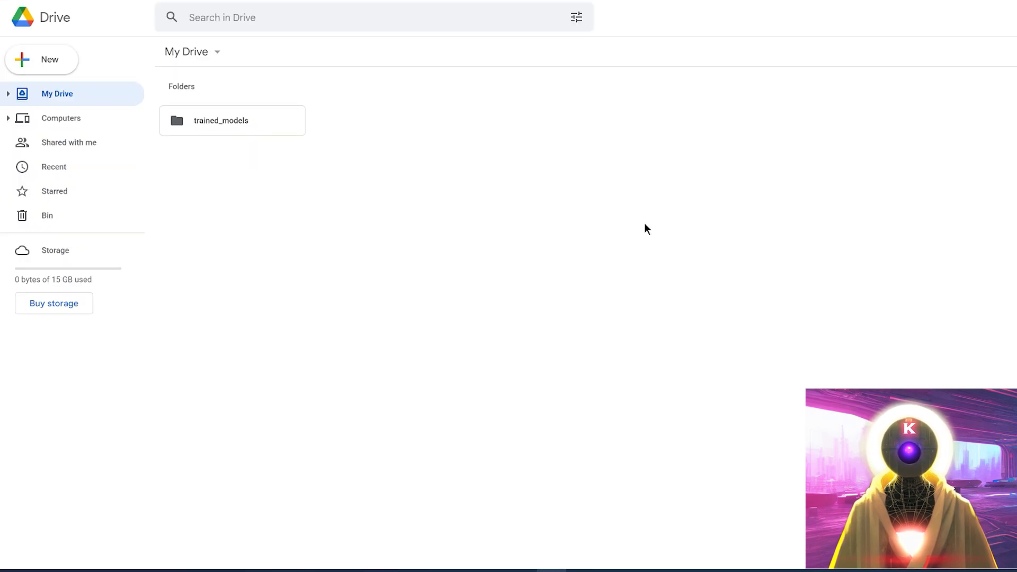
{"action": "mouse_move", "coordinate": [243, 136]}
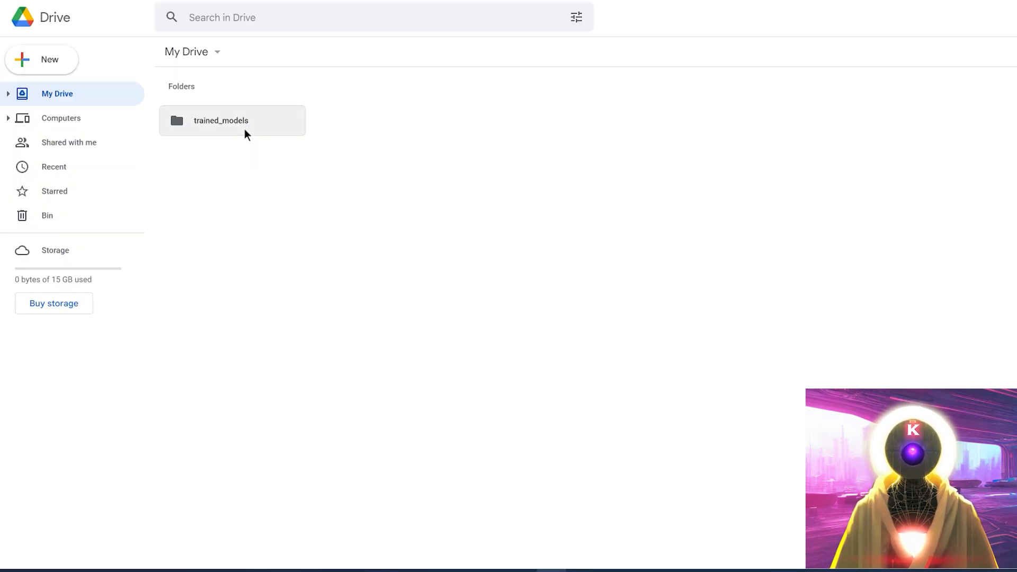
{"action": "mouse_move", "coordinate": [244, 131]}
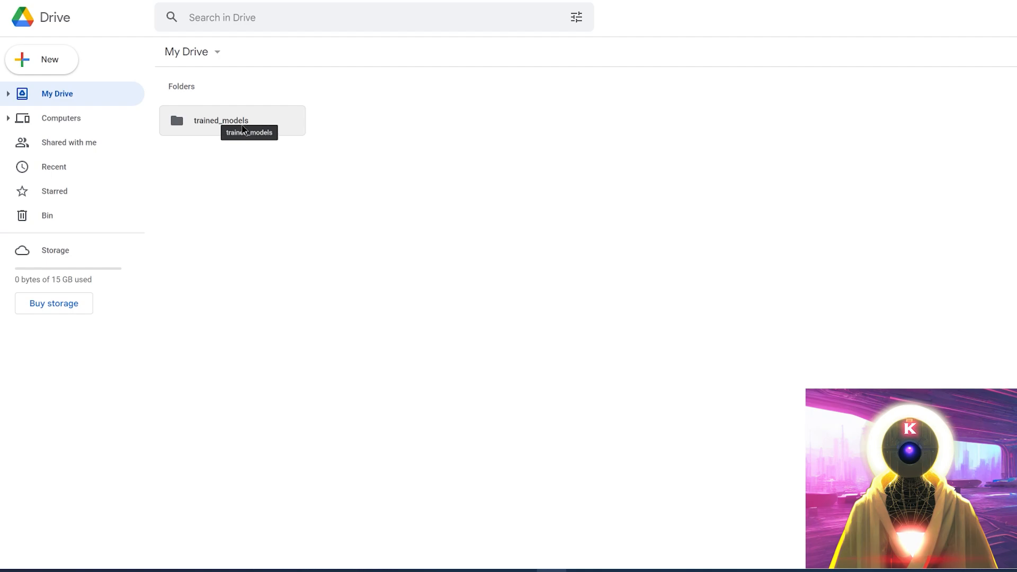
Open the trained_models Drive folder and download the 2 GB .ckpt despite the scan warning.
{"action": "double_click", "coordinate": [220, 121]}
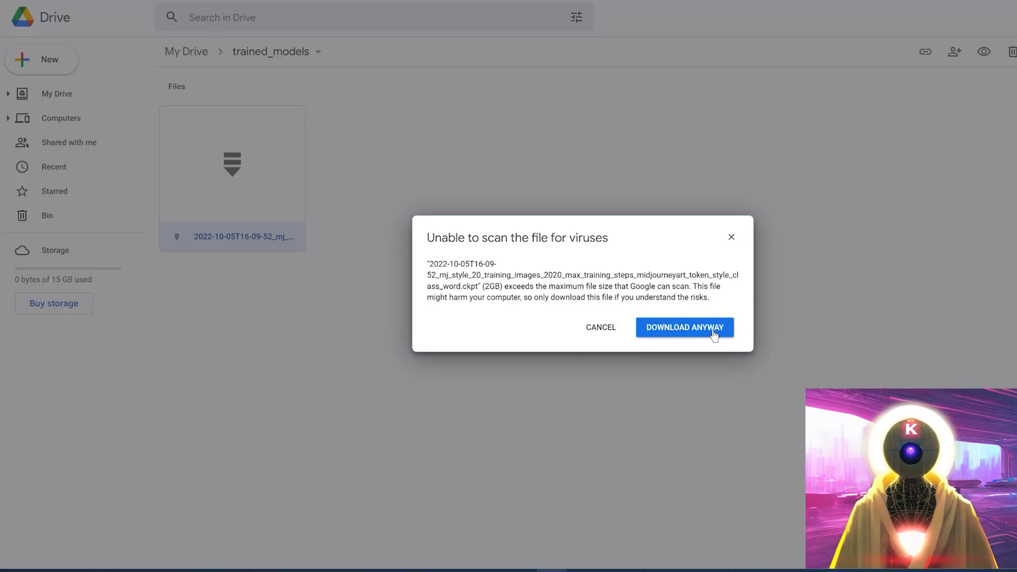
{"action": "left_click", "coordinate": [684, 328]}
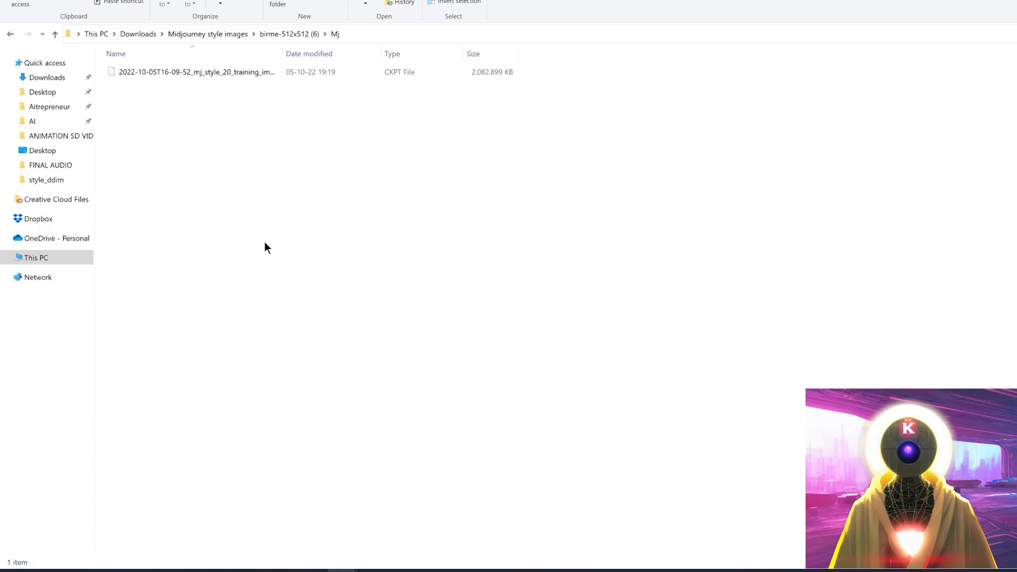
Browse File Explorer to A:\AI\SUPER SD 2.0\stable-diffusion-webui and open a subfolder.
{"action": "left_click", "coordinate": [195, 72]}
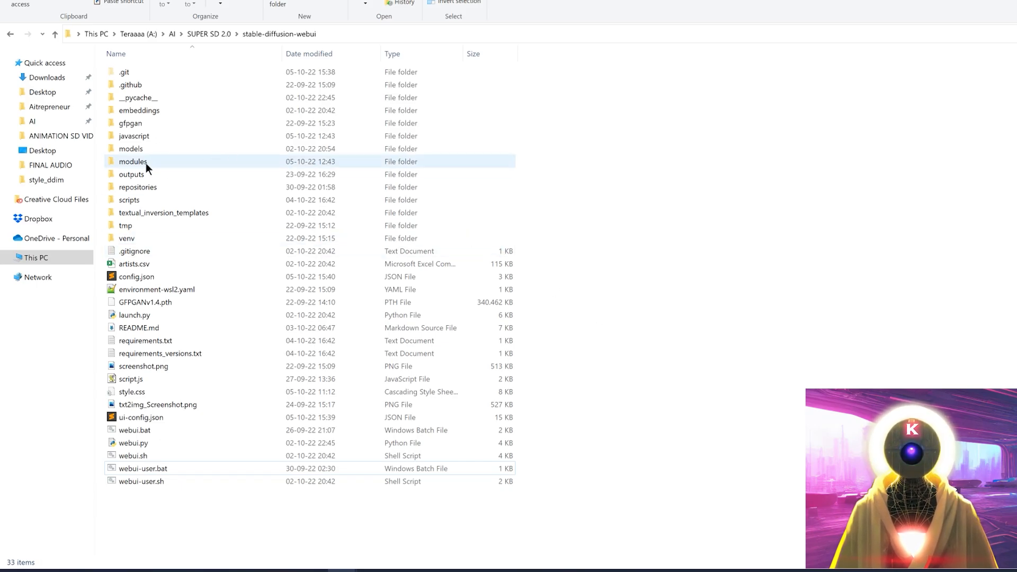
{"action": "double_click", "coordinate": [131, 149]}
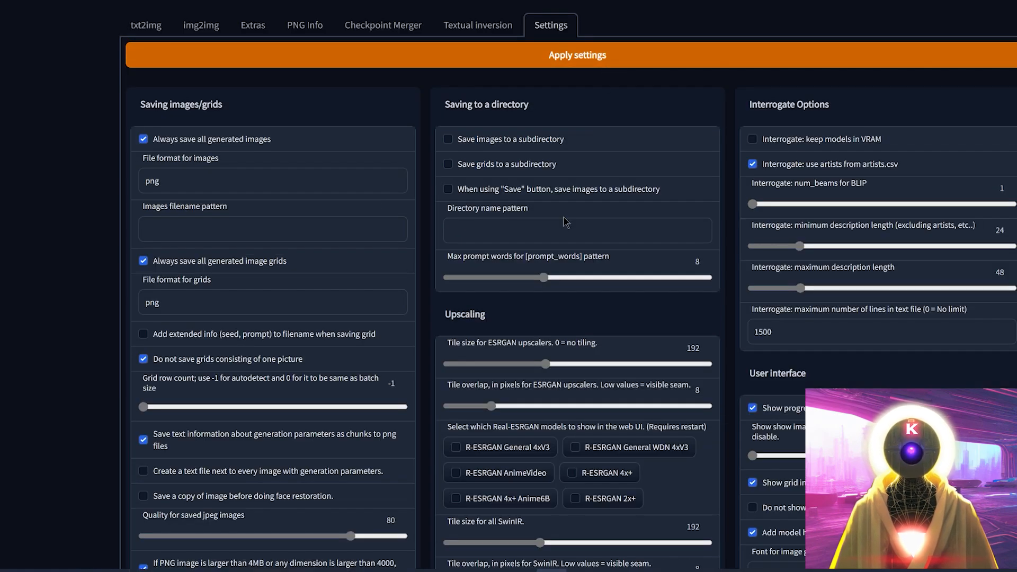
Generate a 512×512 DDIM, 50-step portrait from the 'midjourneyart style' prompt in txt2img.
{"action": "left_click", "coordinate": [147, 25]}
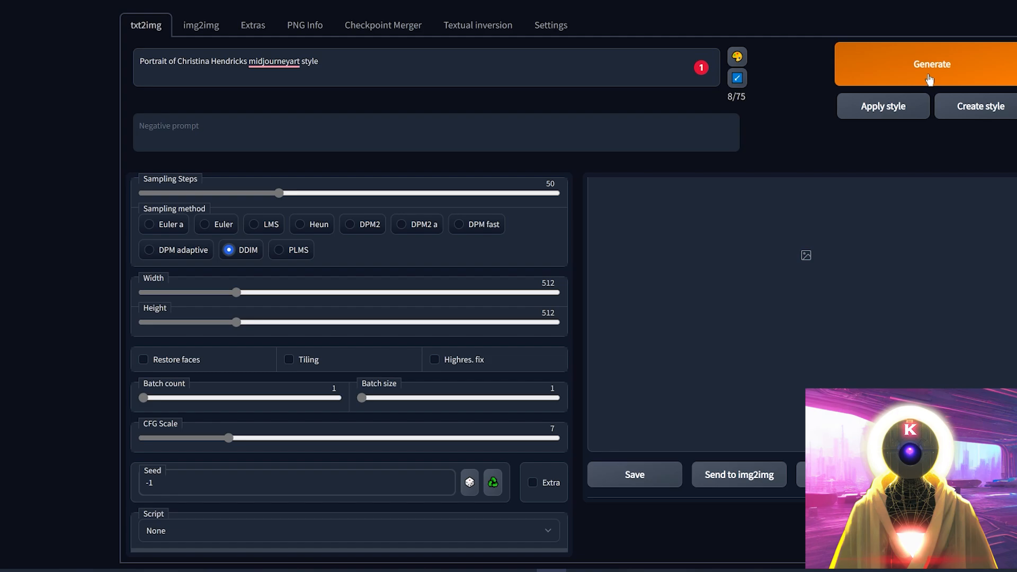
{"action": "left_click", "coordinate": [932, 63]}
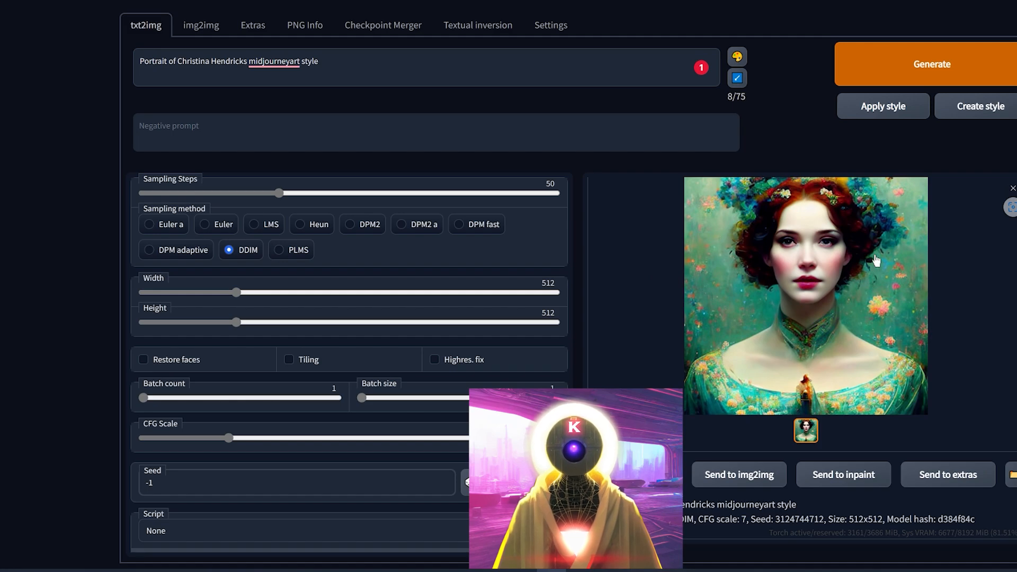
{"action": "mouse_move", "coordinate": [908, 316]}
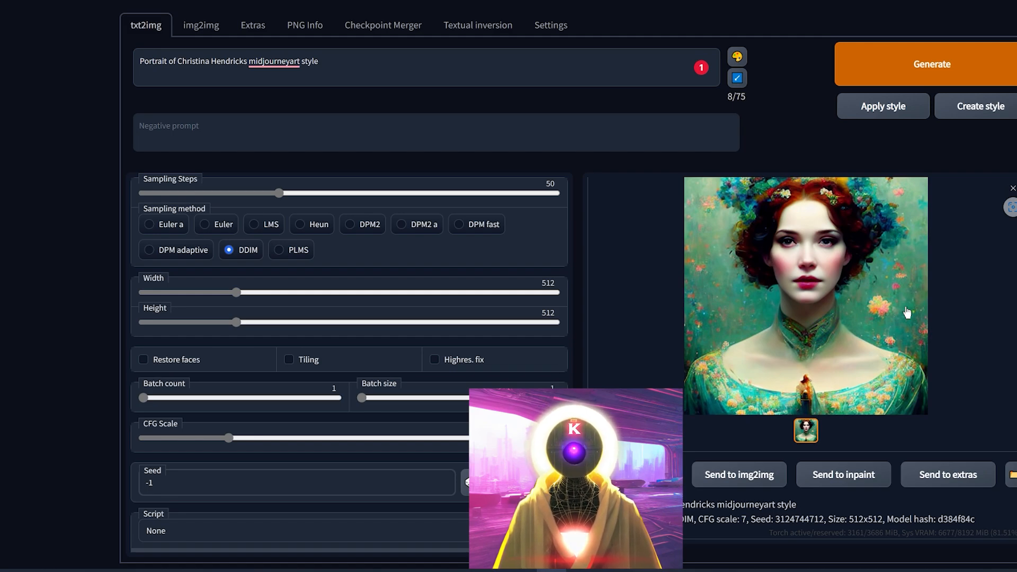
{"action": "mouse_move", "coordinate": [983, 345]}
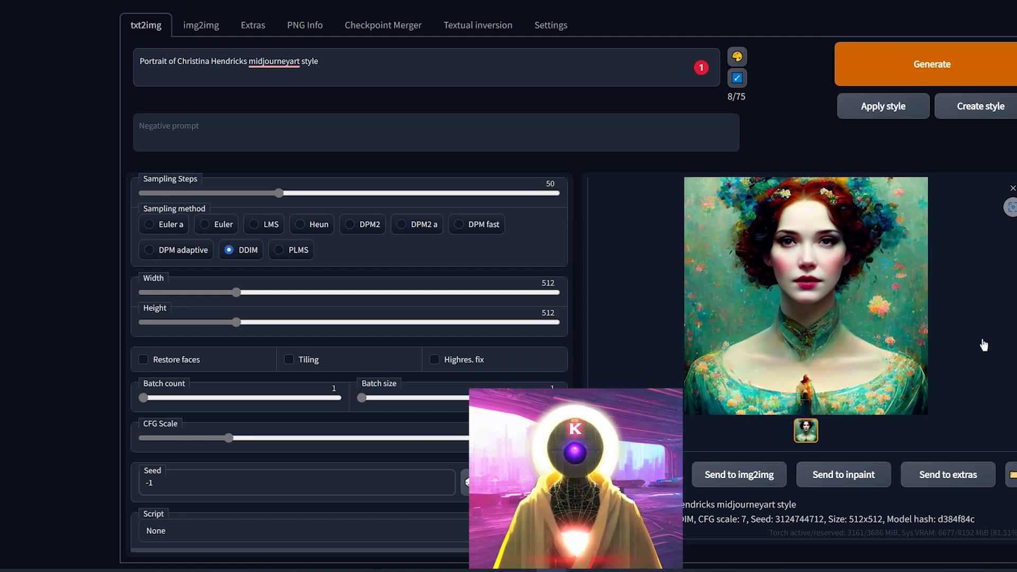